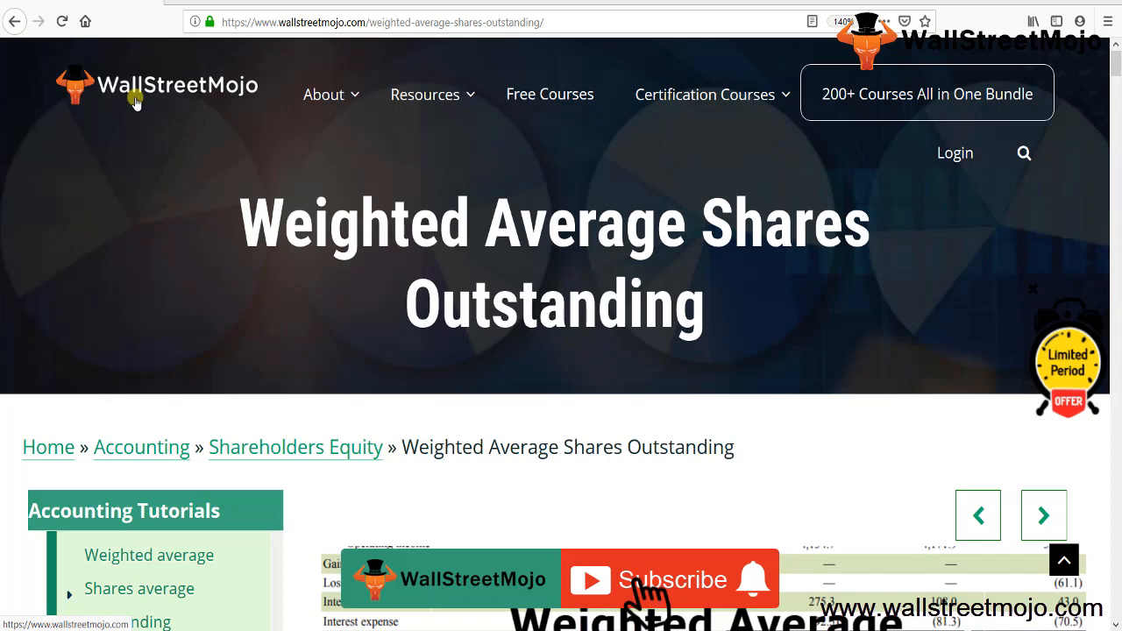
Bring the Starbucks income statement with the weighted average shares rows into view.
left_click(669, 579)
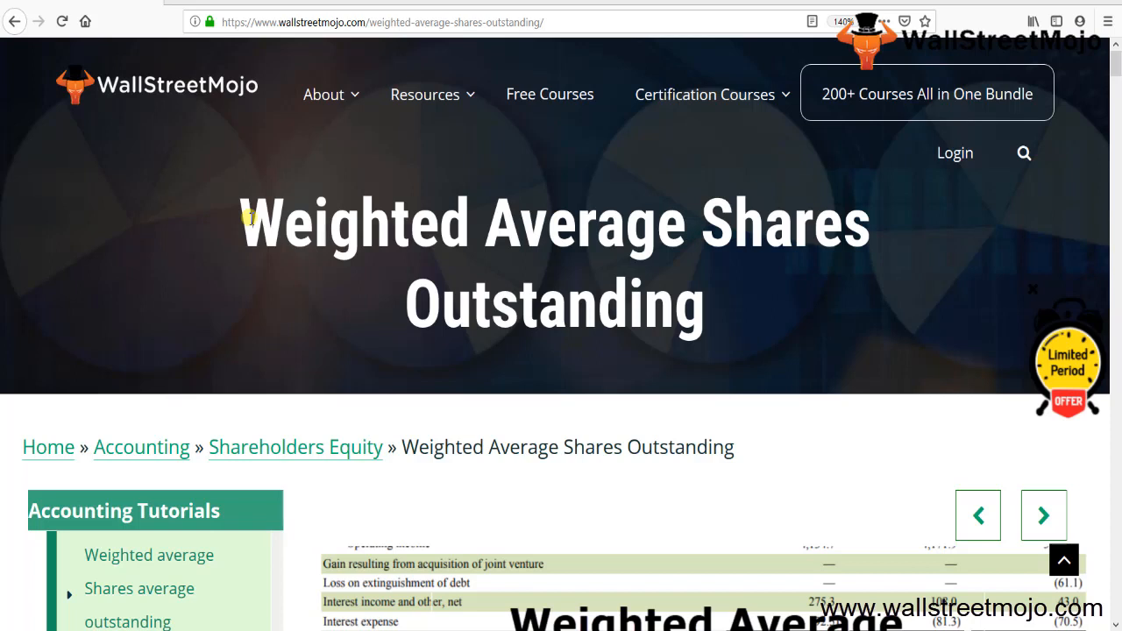
mouse_move(414, 544)
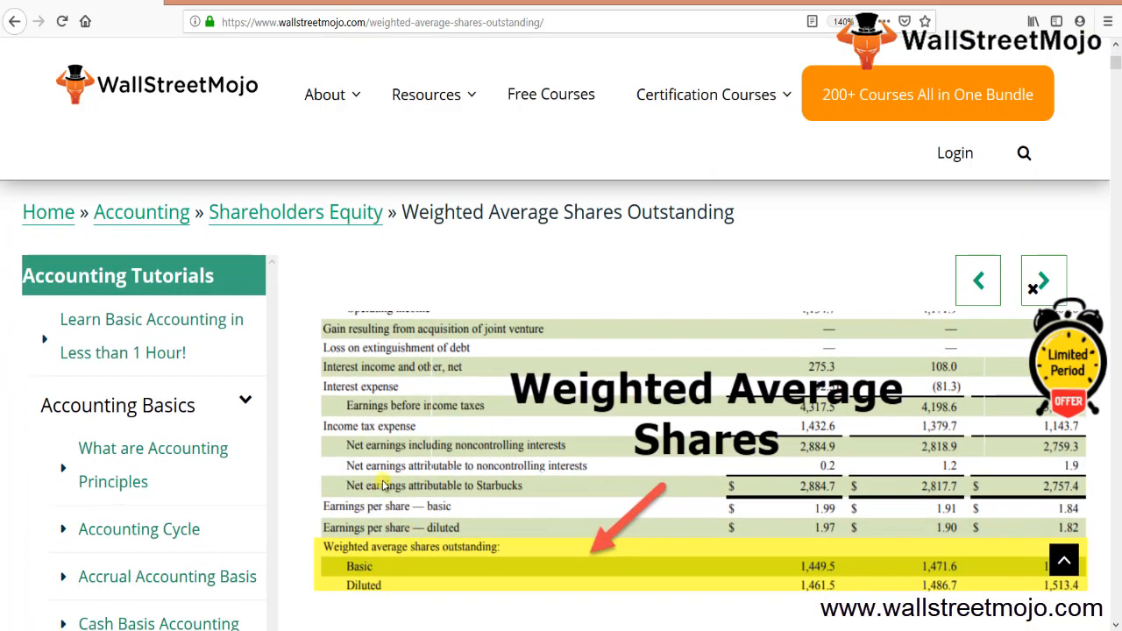
mouse_move(405, 582)
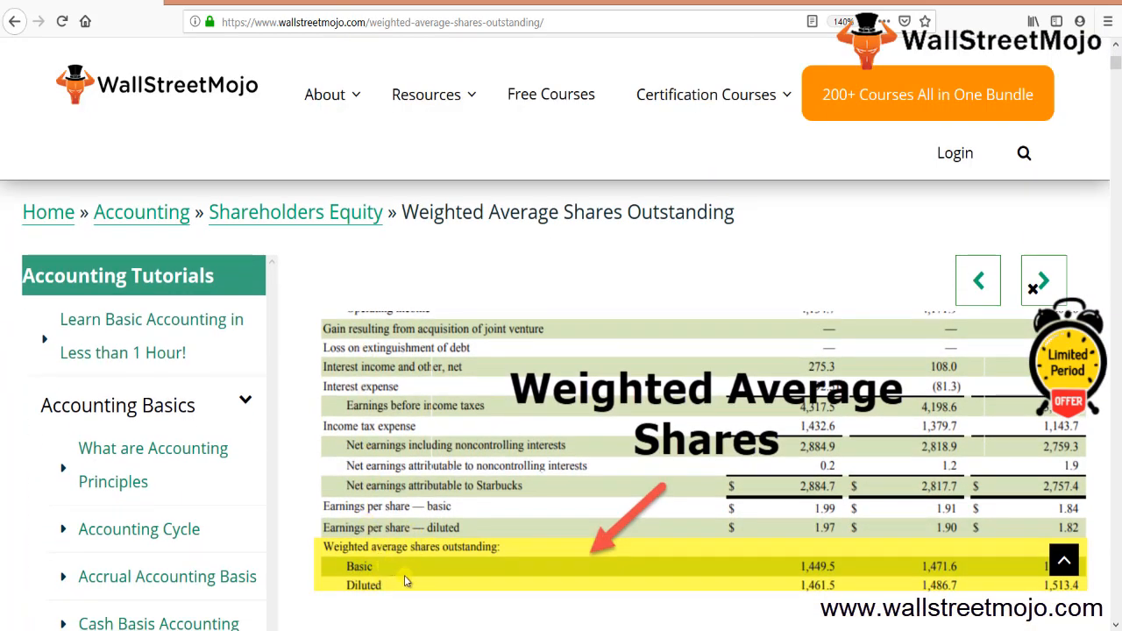
mouse_move(387, 594)
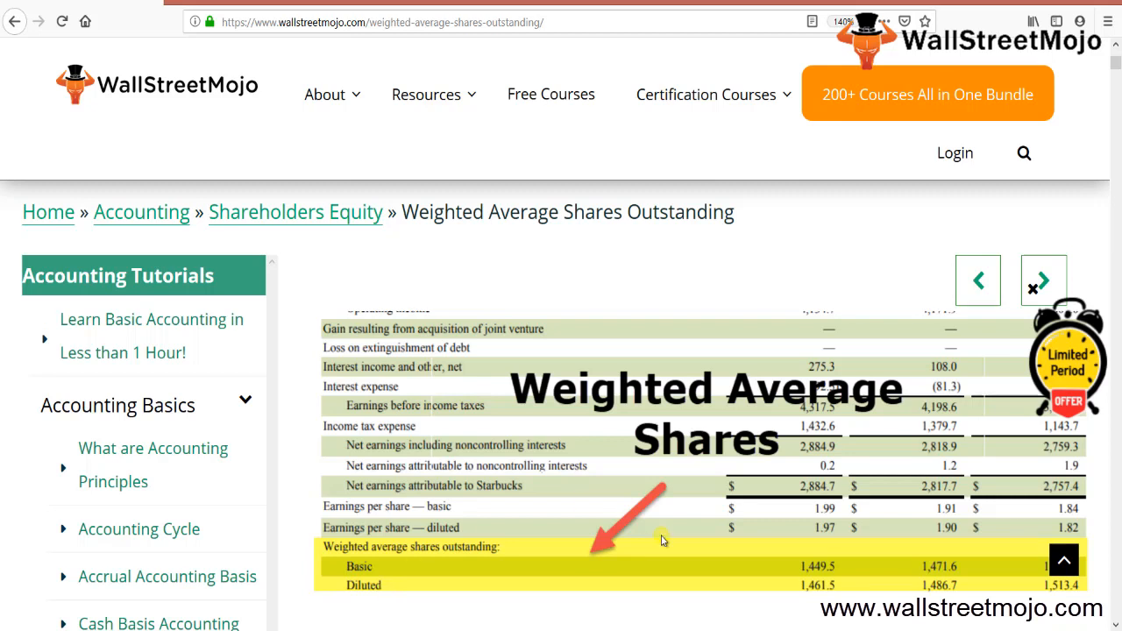
mouse_move(759, 453)
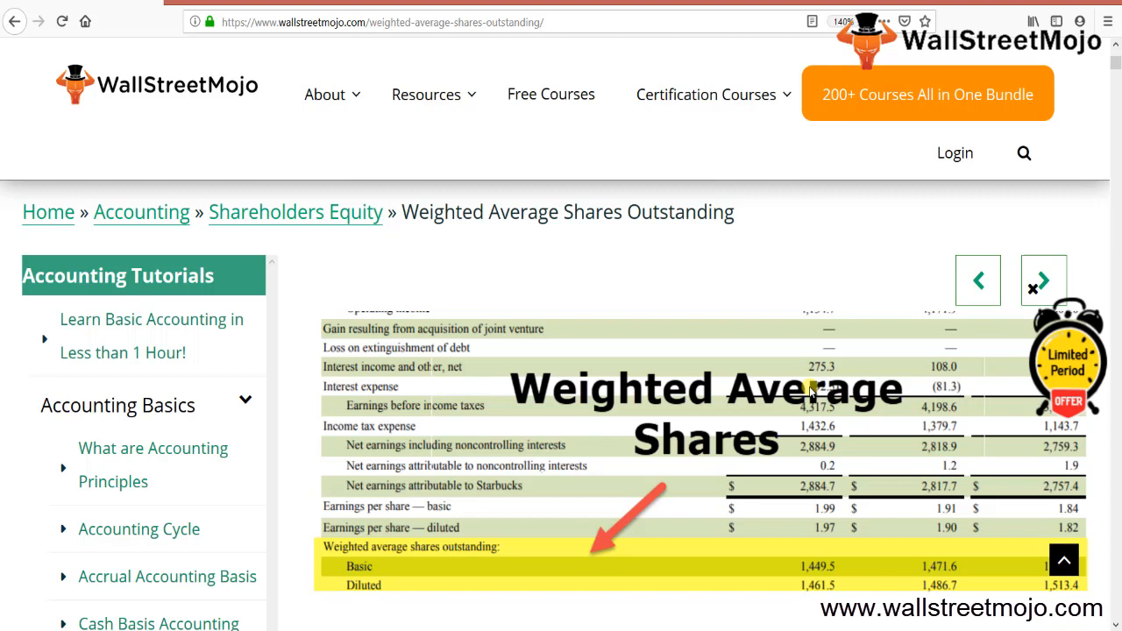
mouse_move(452, 529)
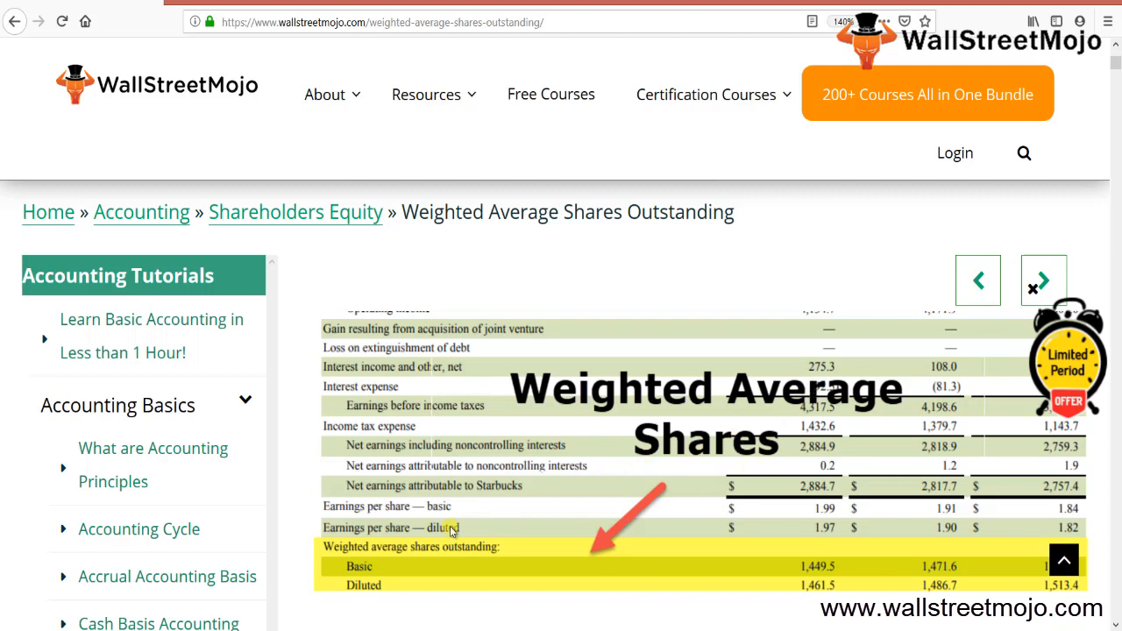
mouse_move(377, 593)
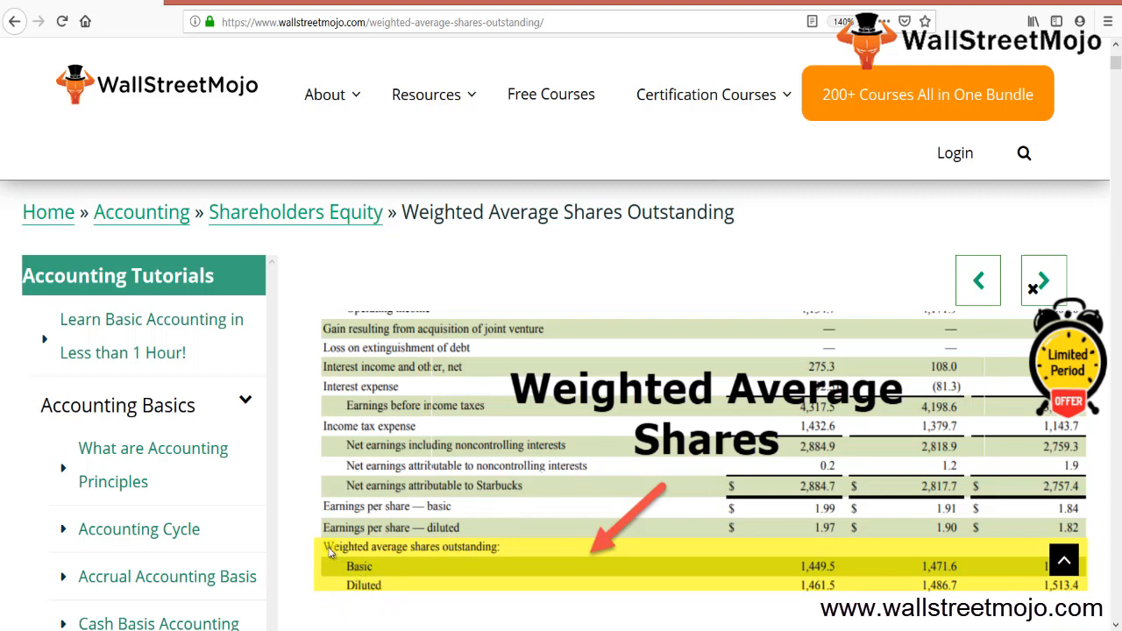
mouse_move(572, 346)
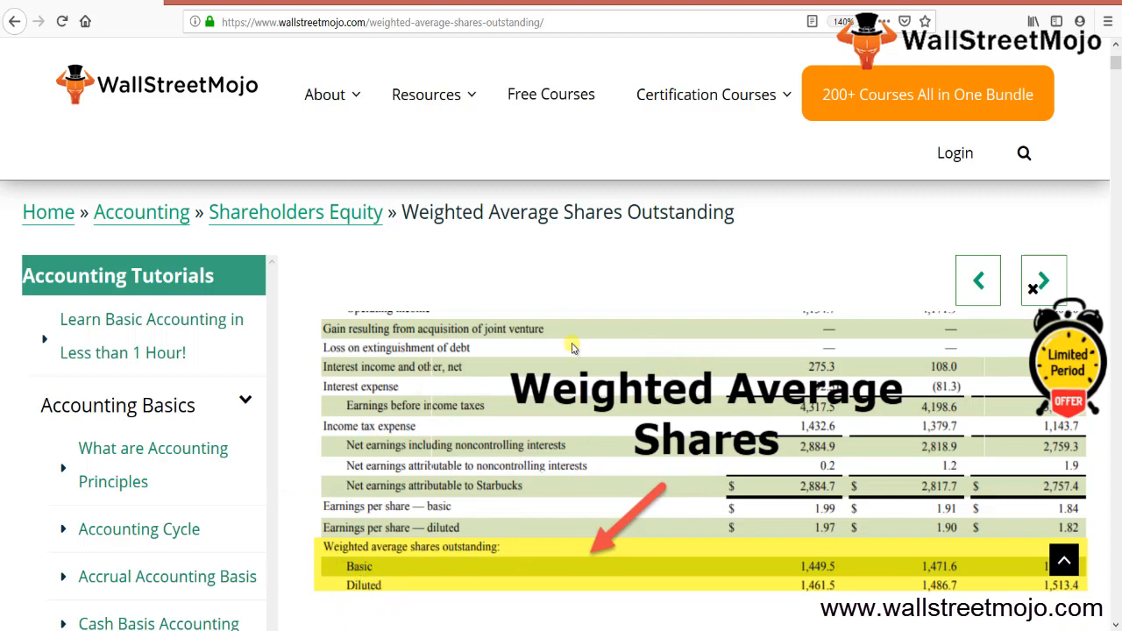
mouse_move(614, 357)
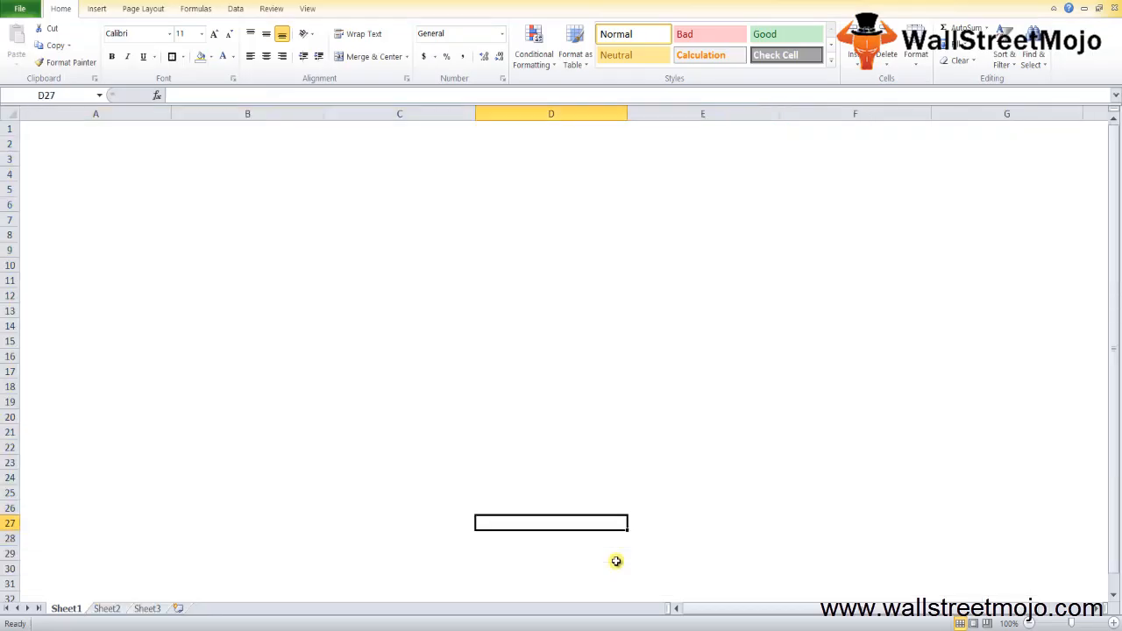
Enter notes '1. What is WASO ?', No of shares, Buy Back of shares and new issue of shares down column A.
type("1. What is WAS")
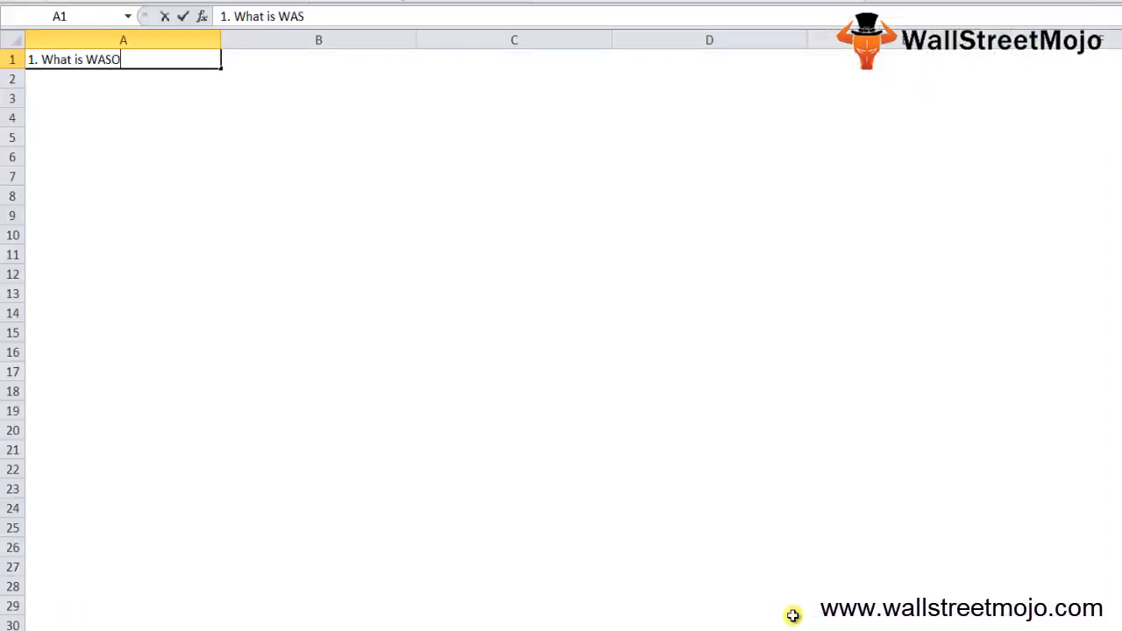
type("O")
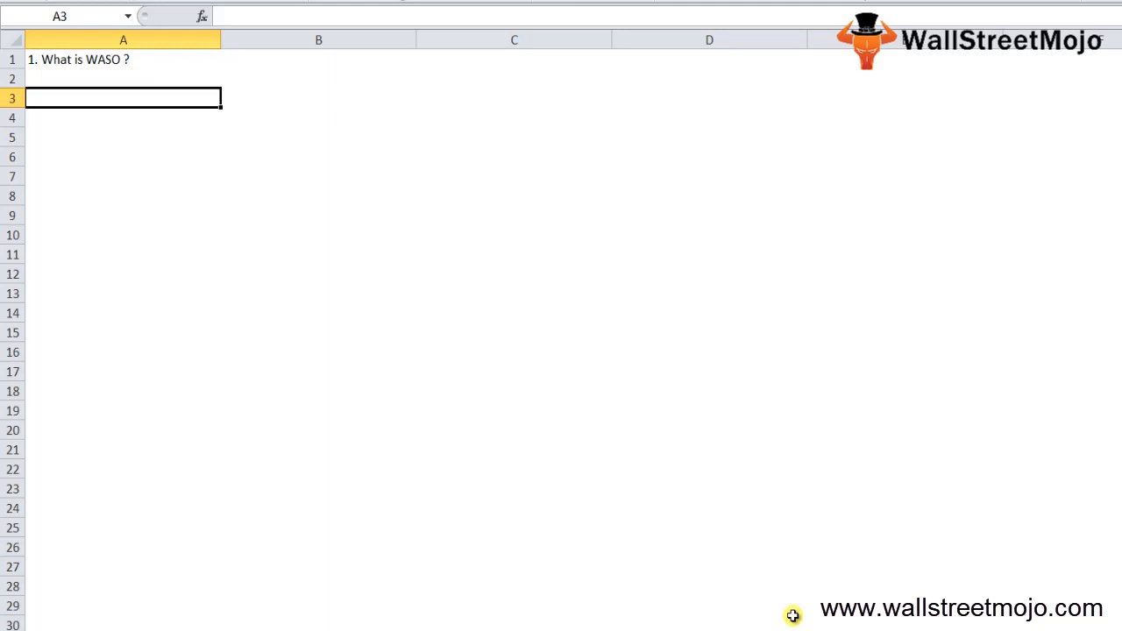
type("No of shares")
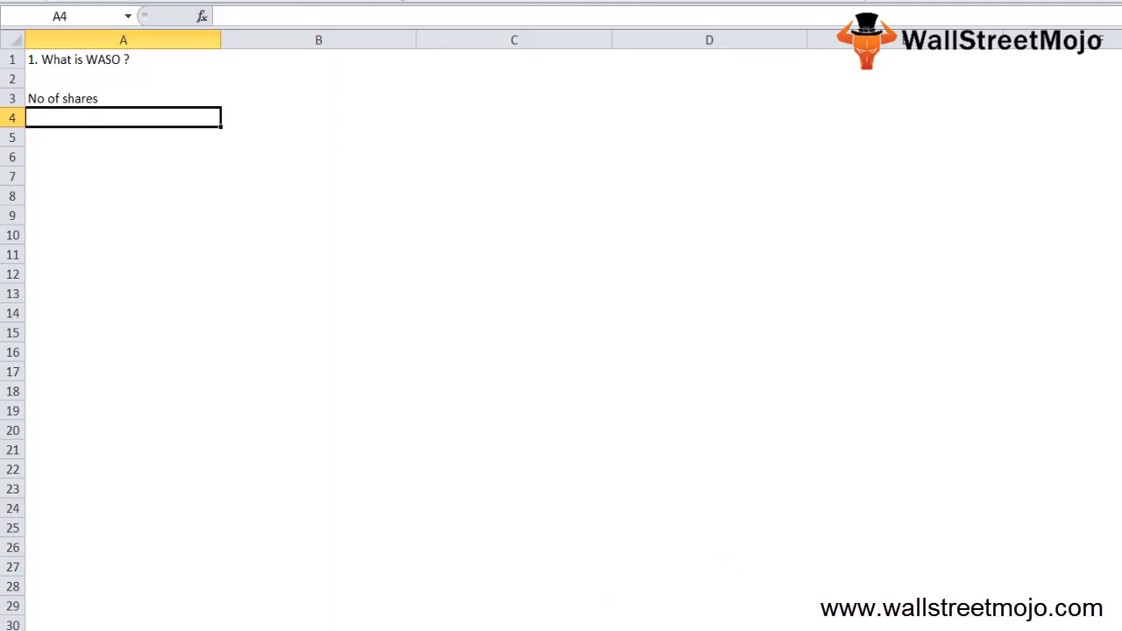
type("Buy")
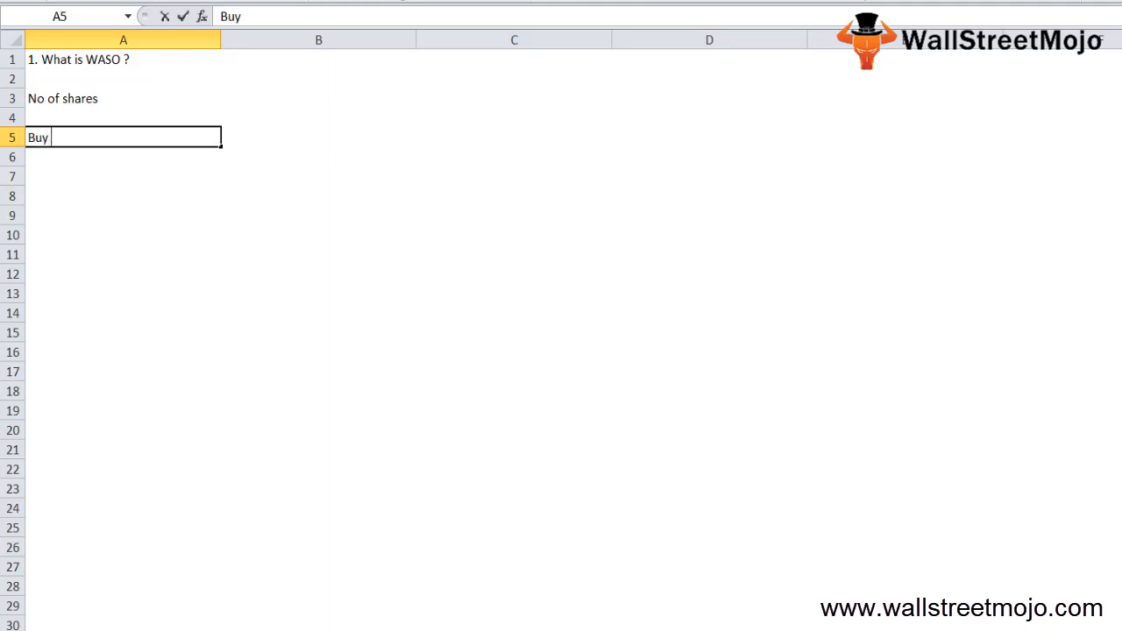
type("Back of shares")
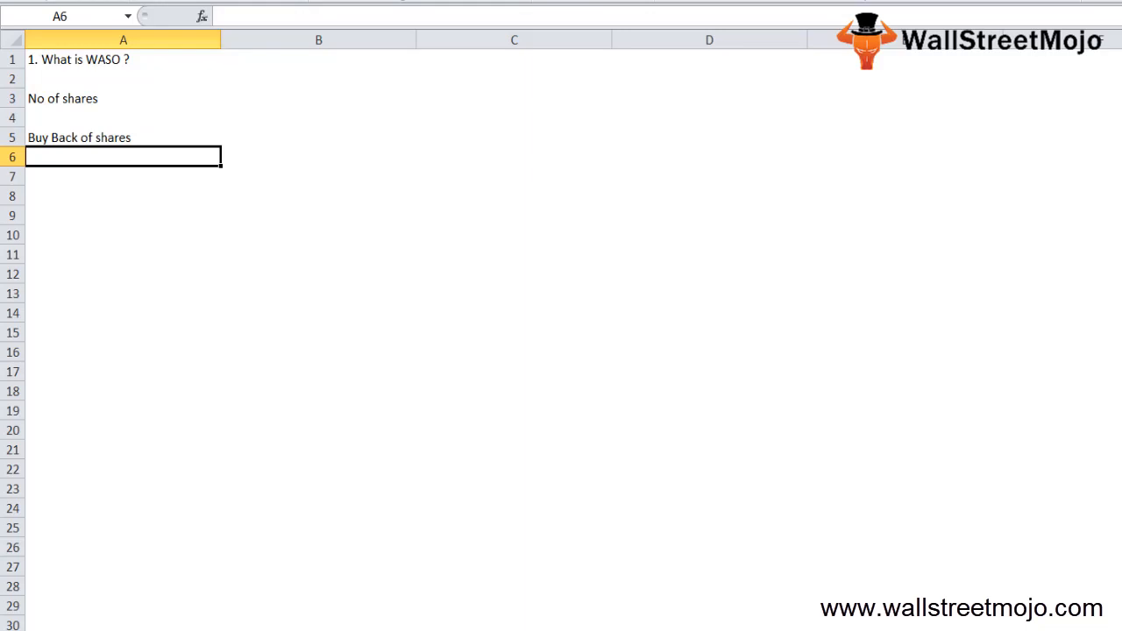
type("new")
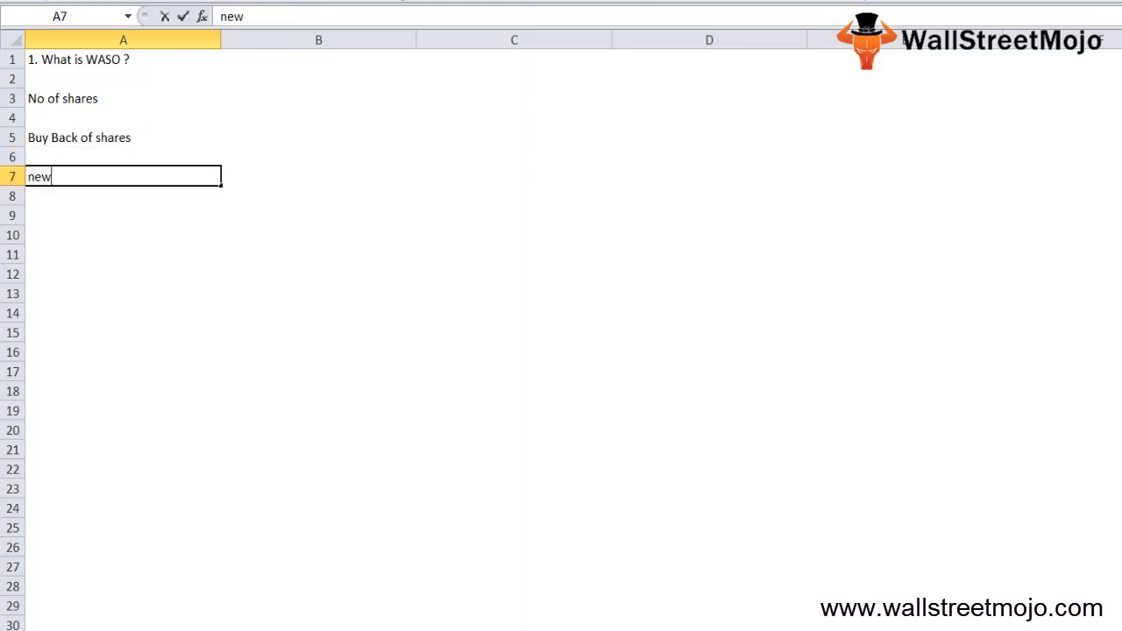
type("issue of shares")
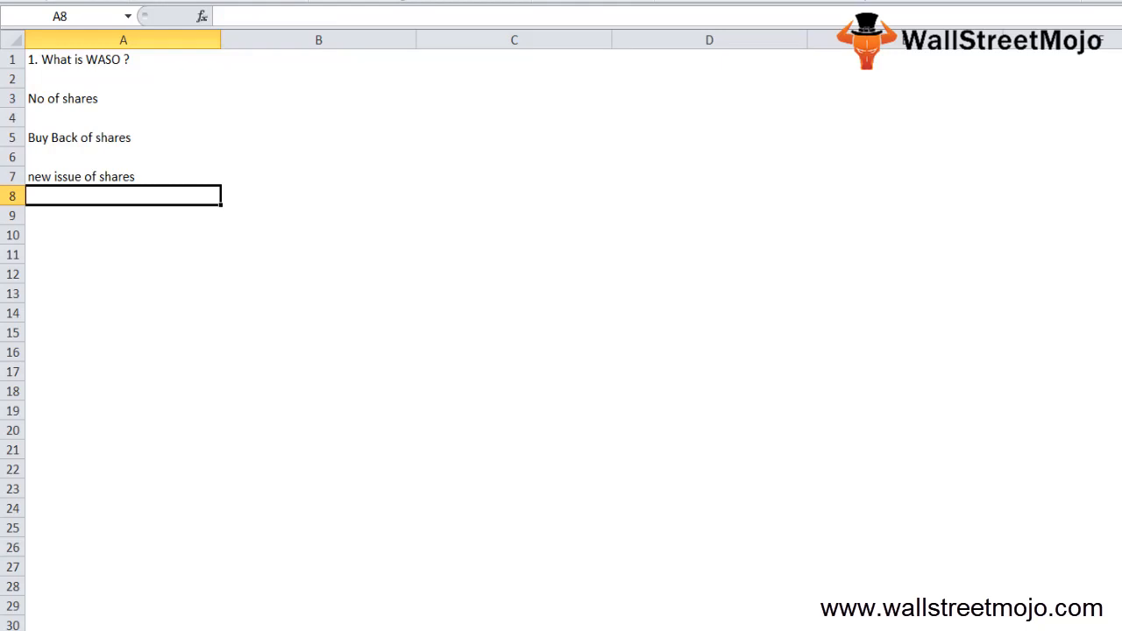
Add EPS, WAN and Fair Earning per share value notes in A11 to A14.
left_click(123, 235)
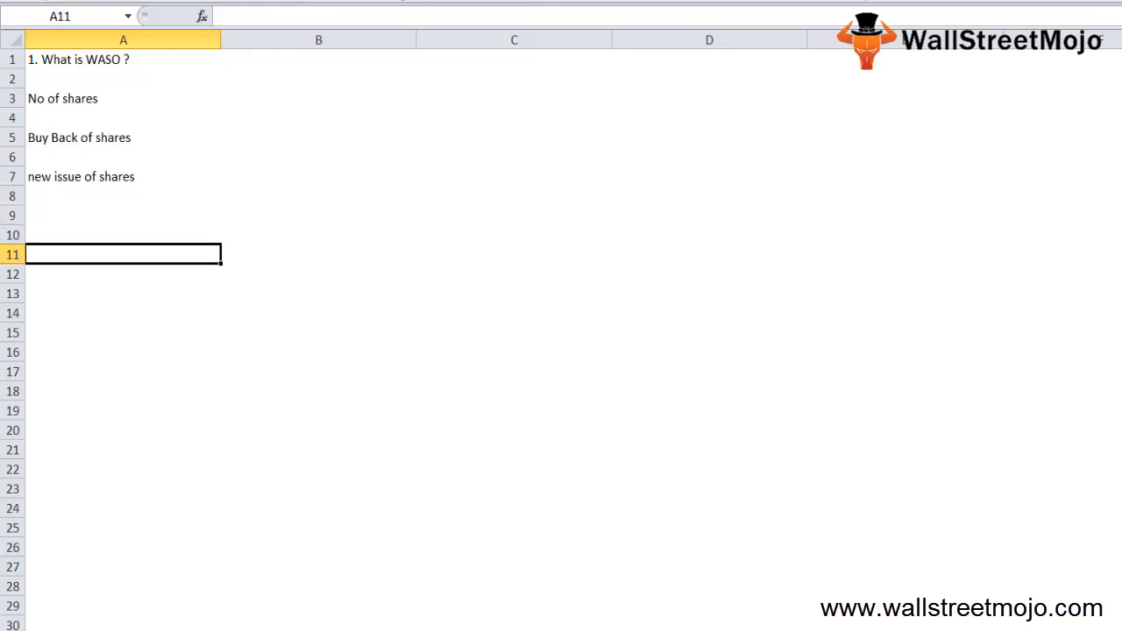
type("EPS")
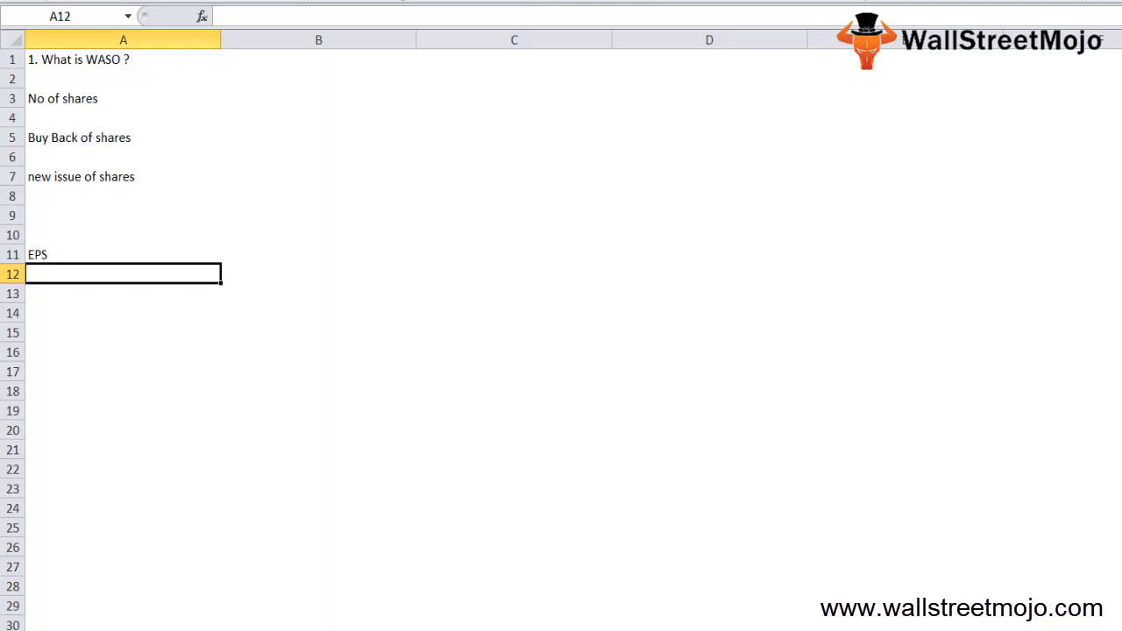
type("WA")
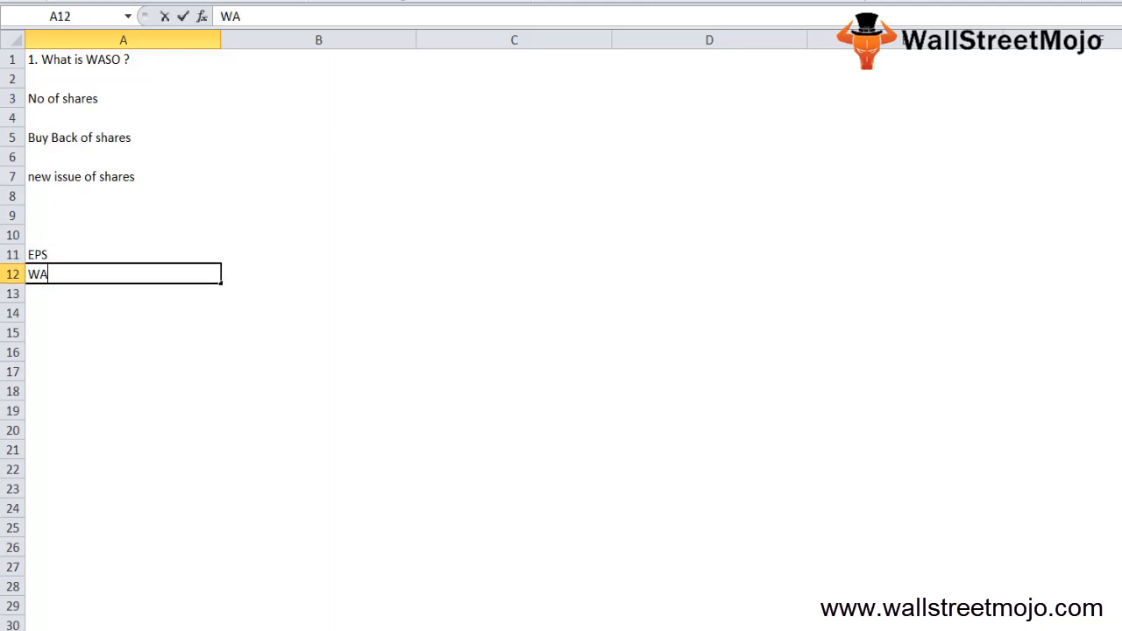
type("N")
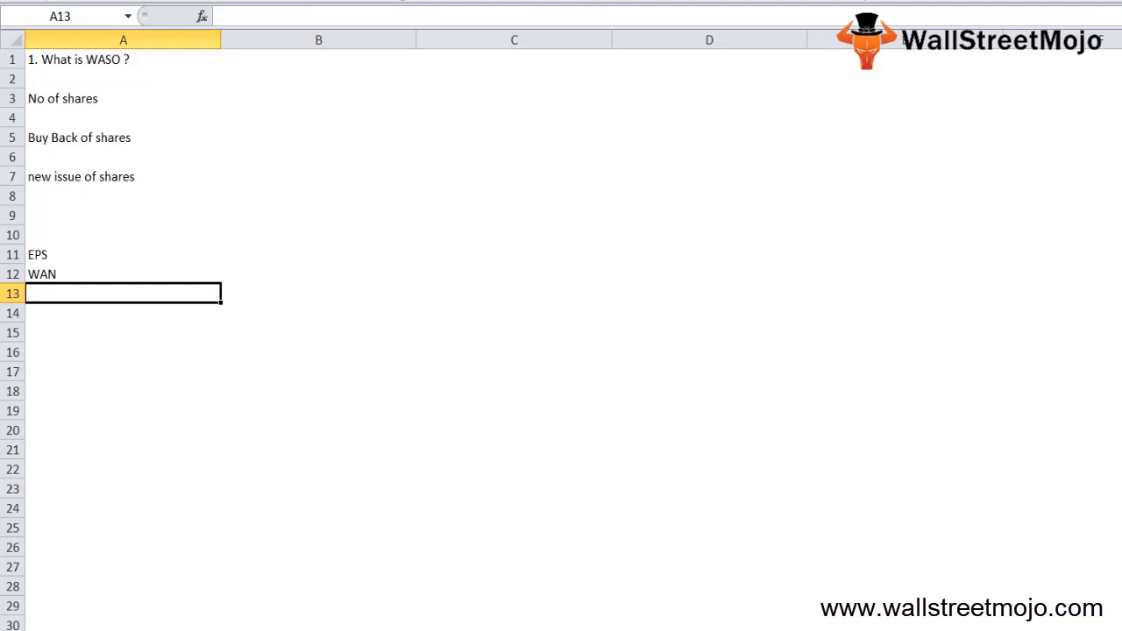
type("WAN")
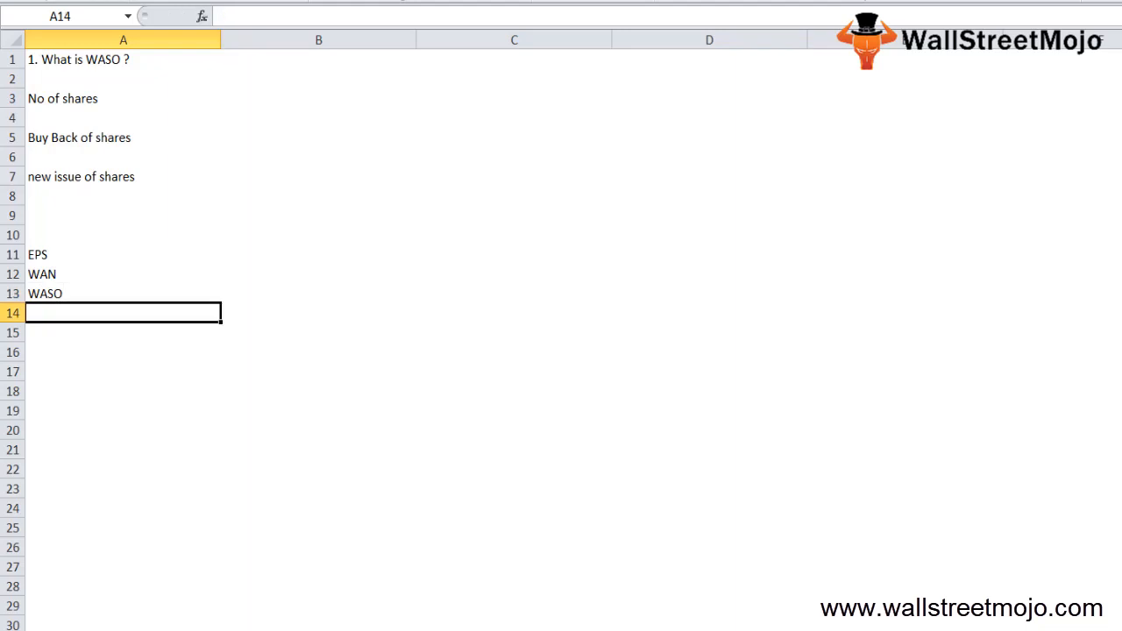
type("Fair")
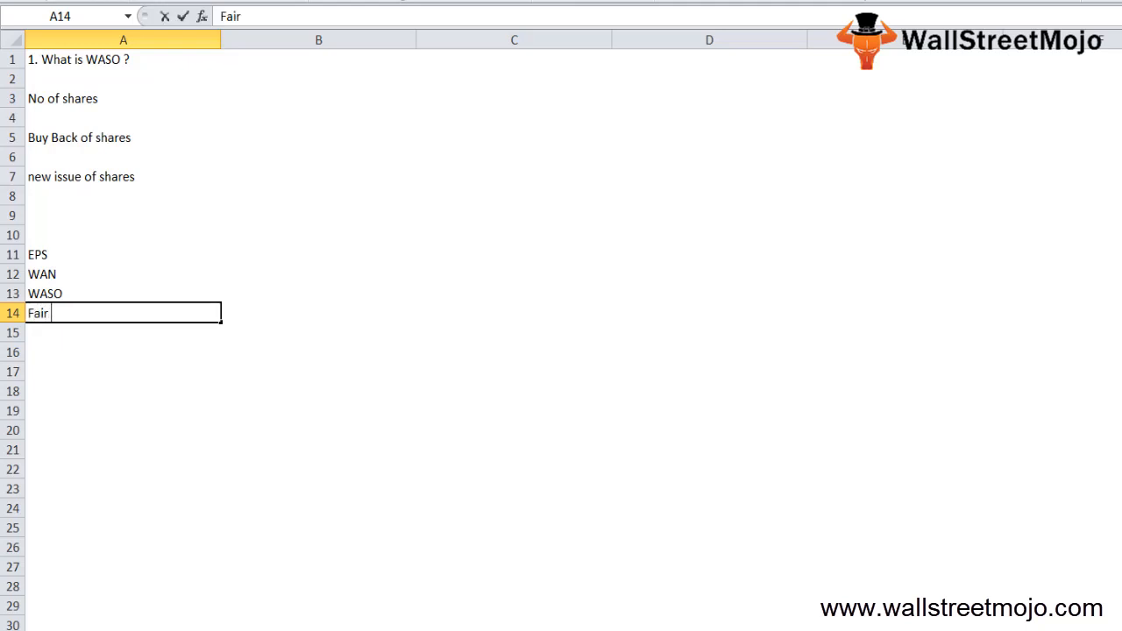
type("Earnings pers sha")
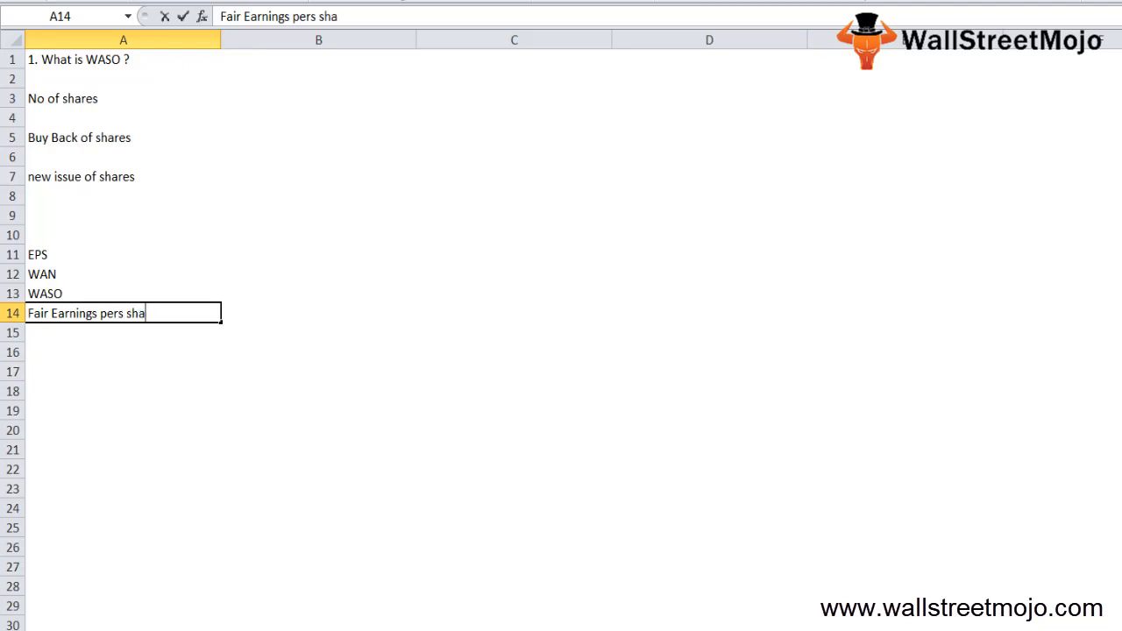
type("re va")
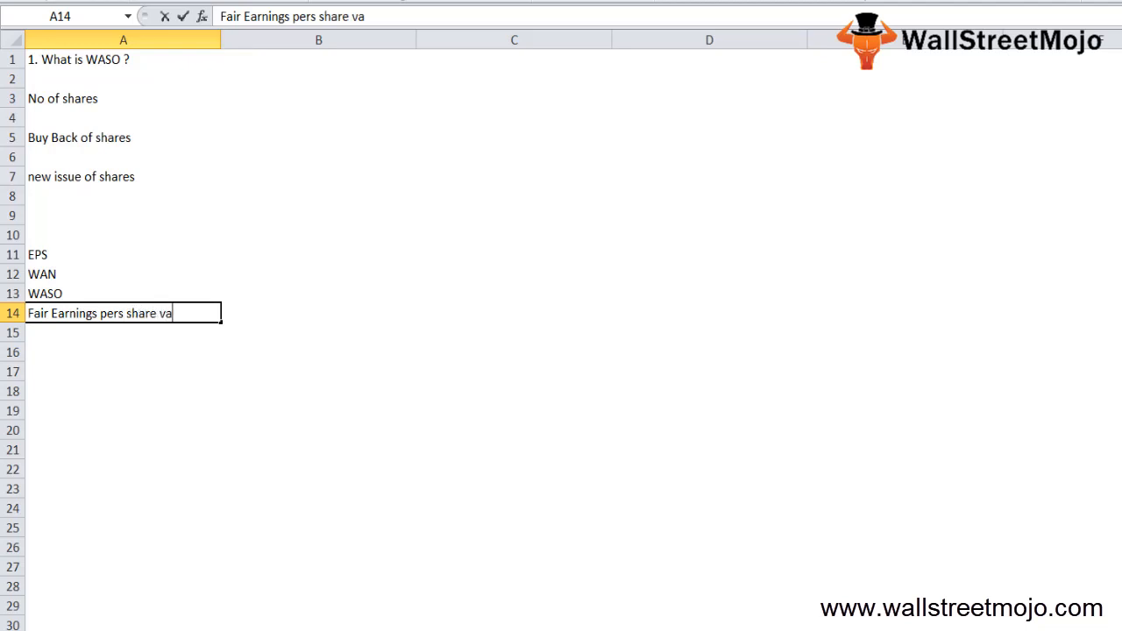
key("enter")
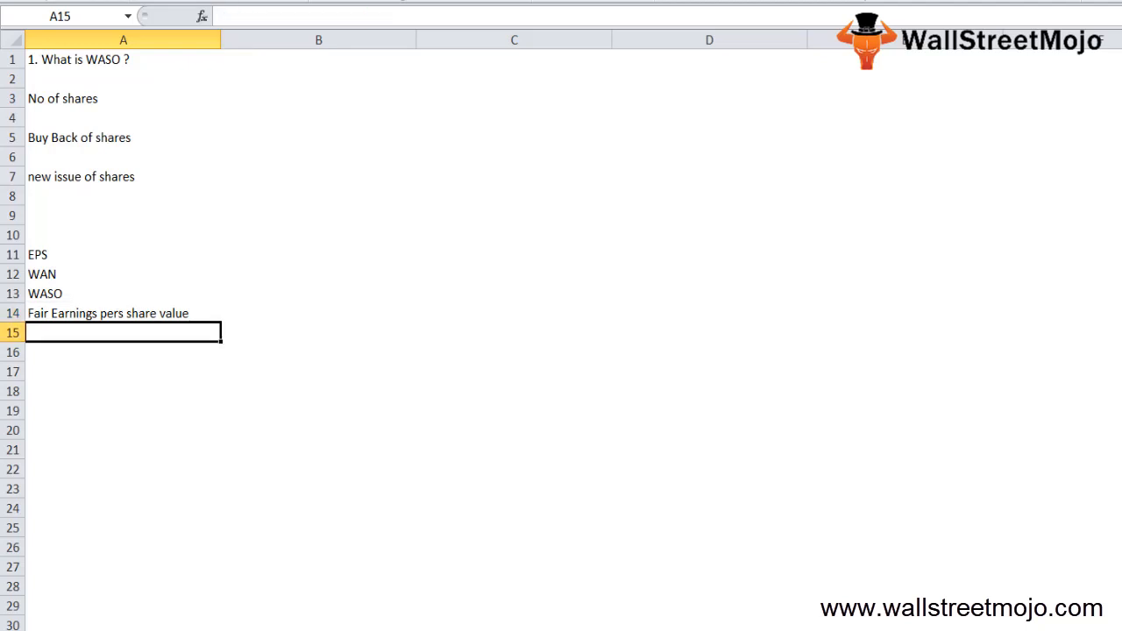
Enter the heading '2. steps to calculate WASO'.
left_click(122, 117)
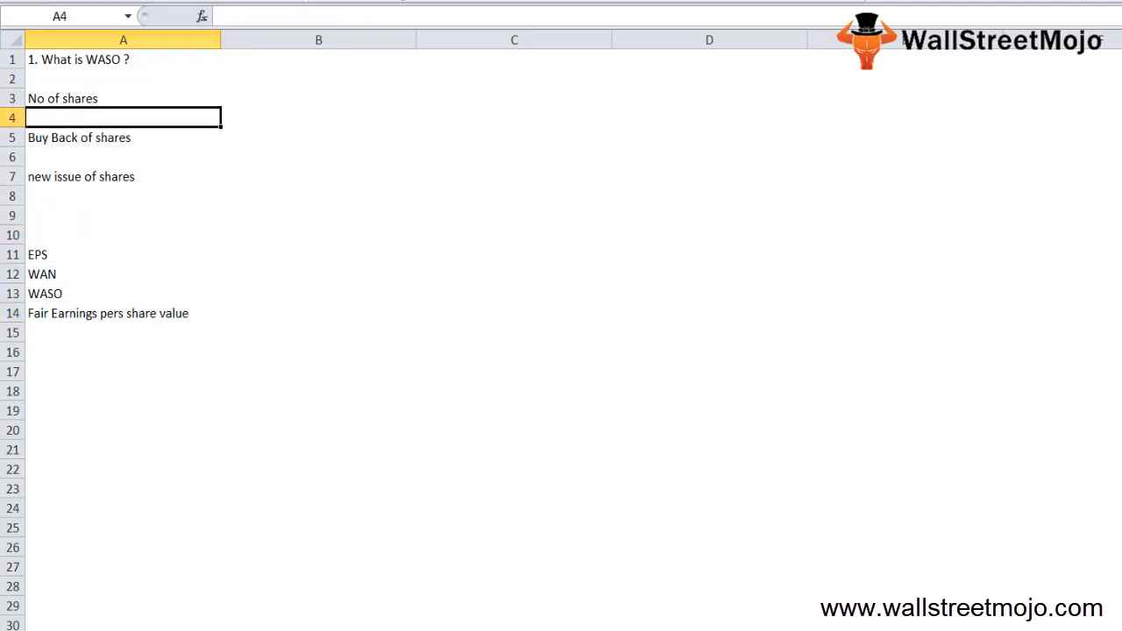
type("2.")
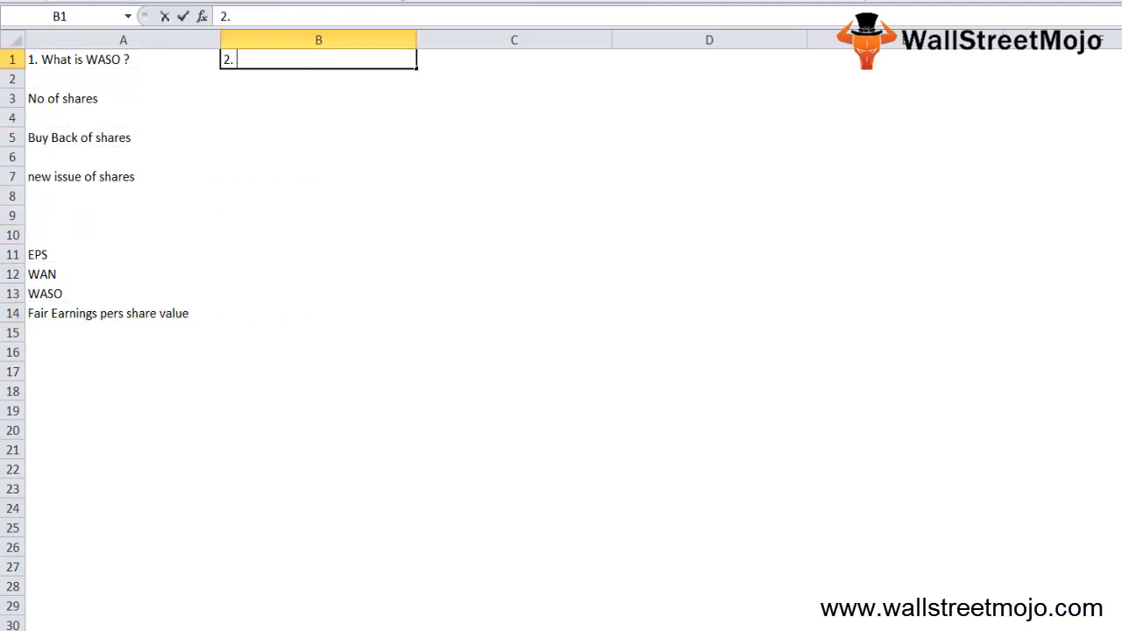
type("steps")
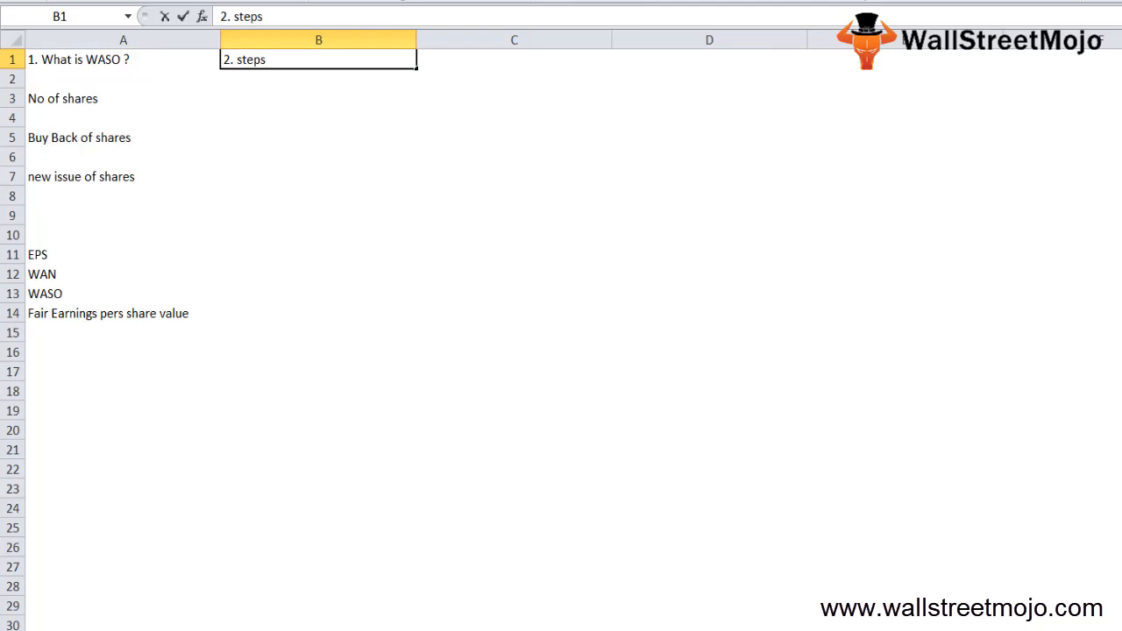
type("to calculate")
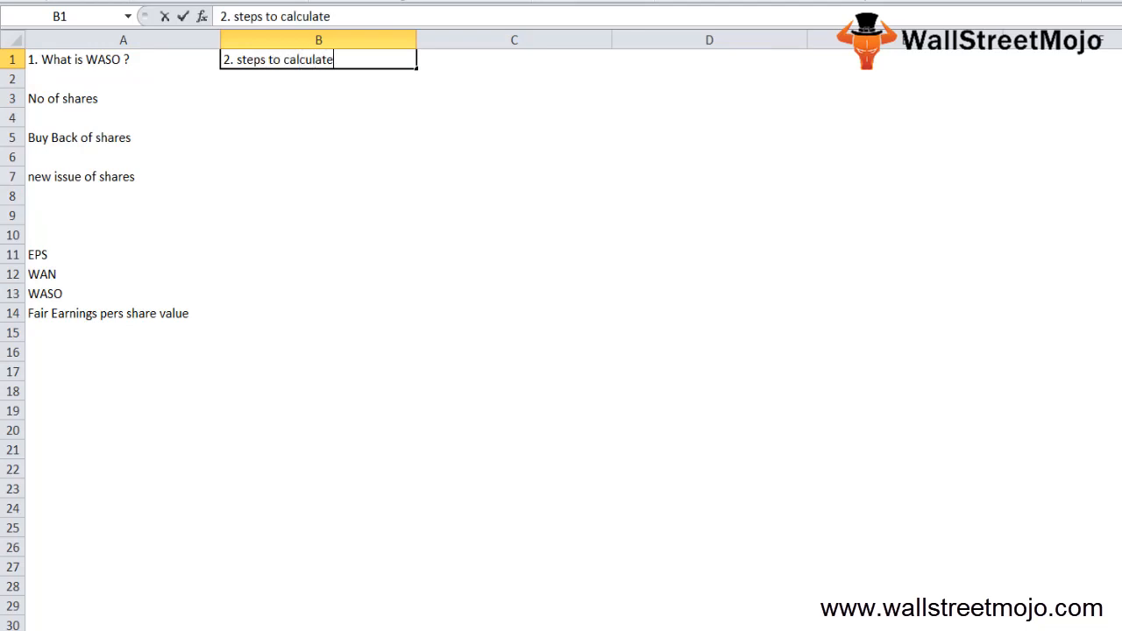
type("EASO")
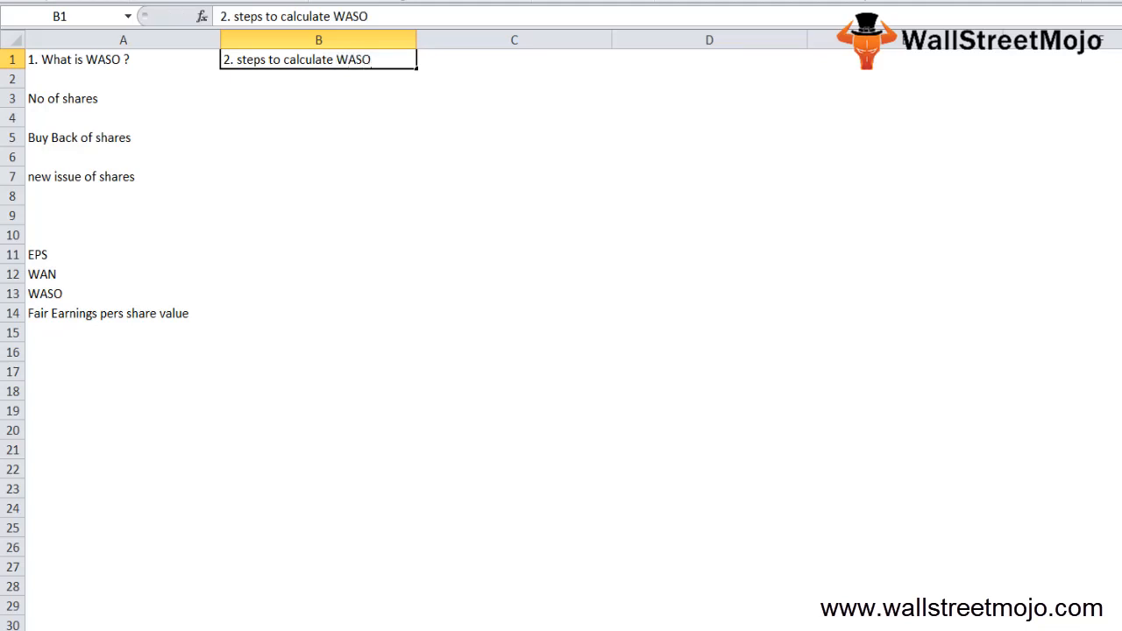
List 1. Common shares, Ten changes and Updated common shares in column B.
left_click(319, 98)
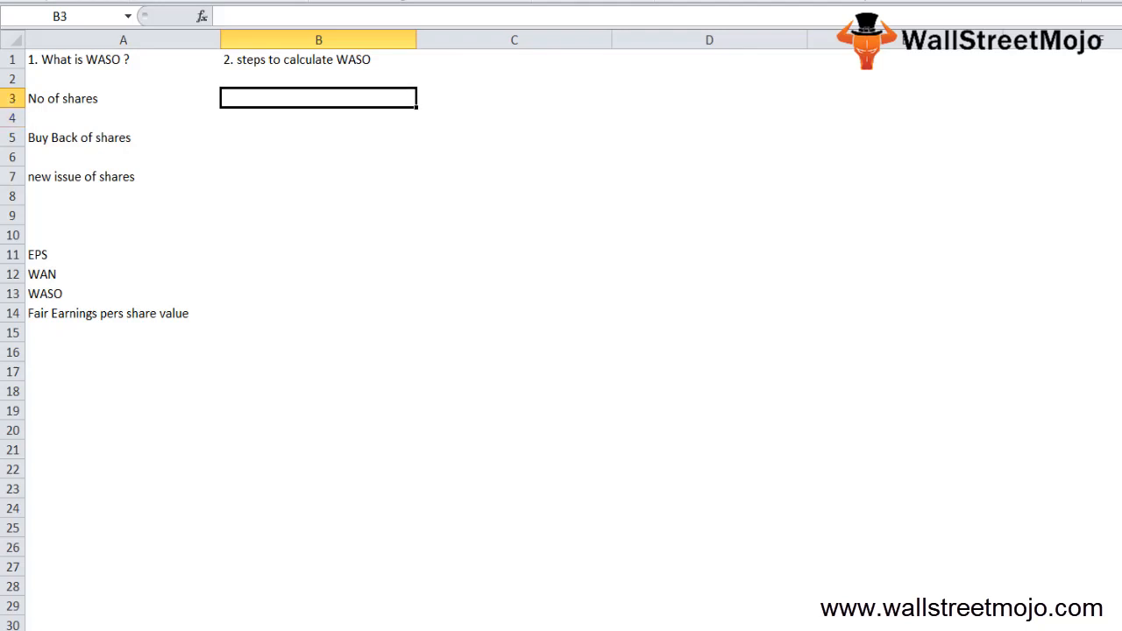
type("1.")
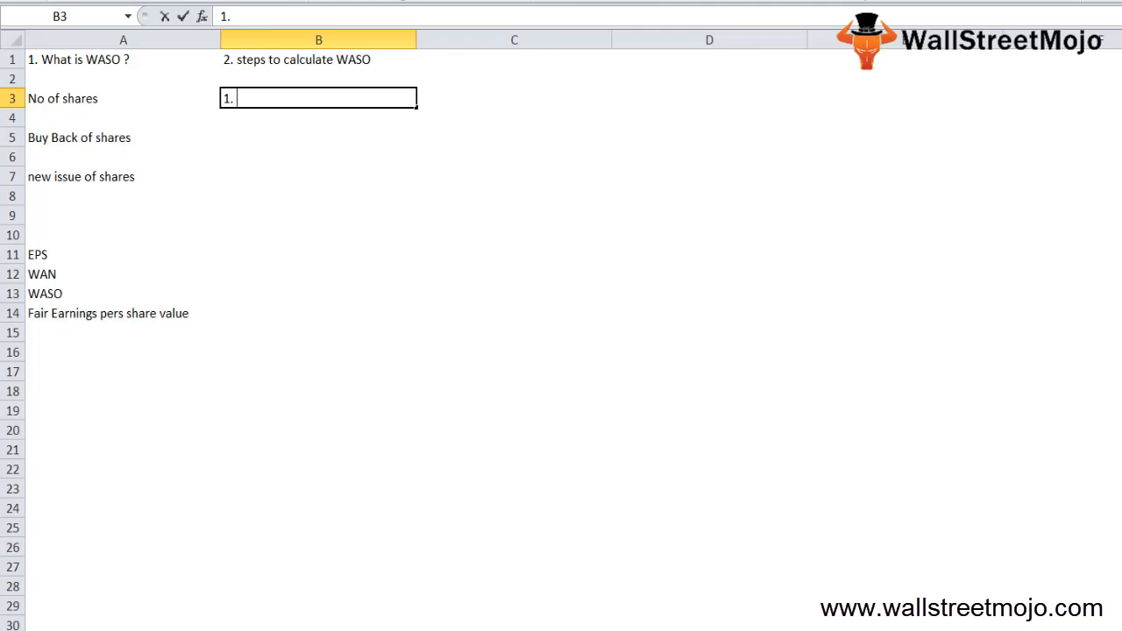
type("Com")
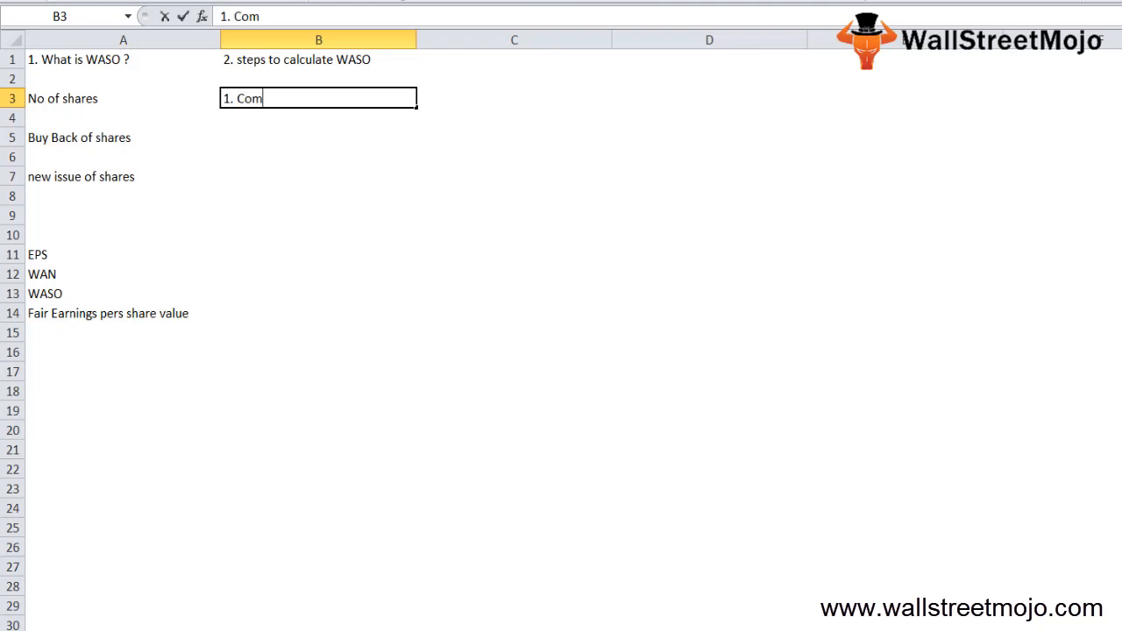
type("mon shares")
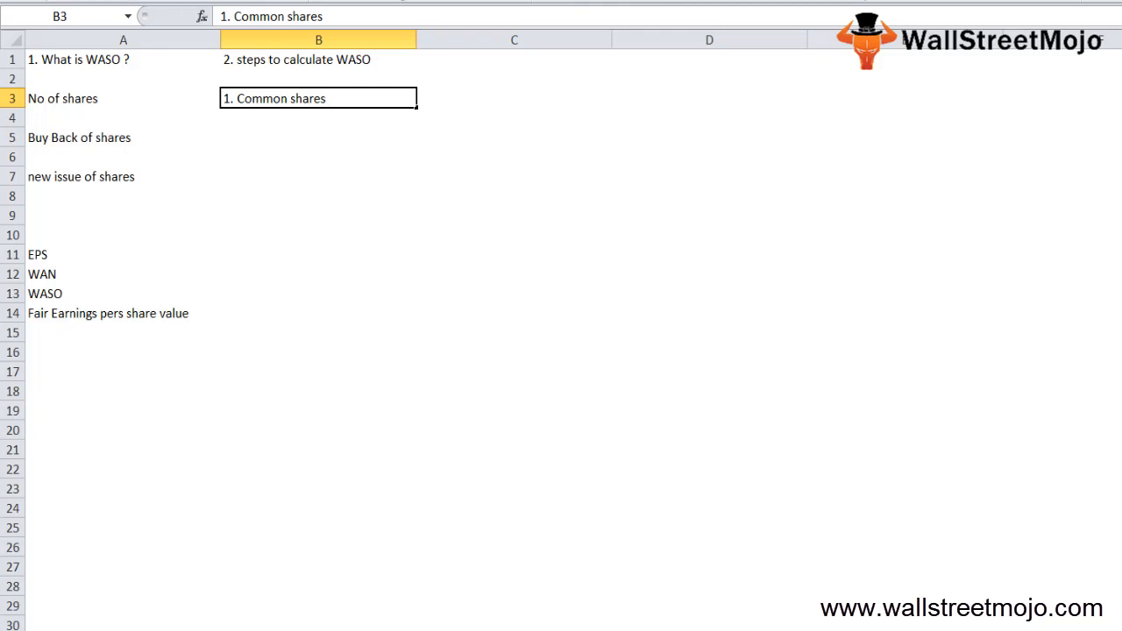
type("Ten c")
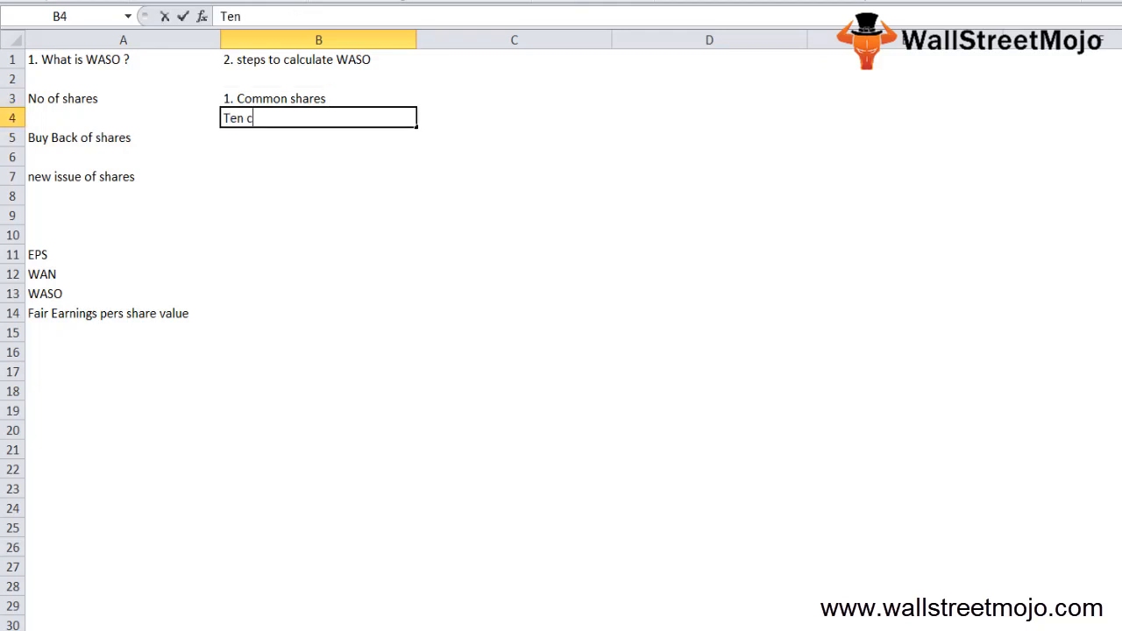
type("changes")
left_click(319, 137)
type("2.")
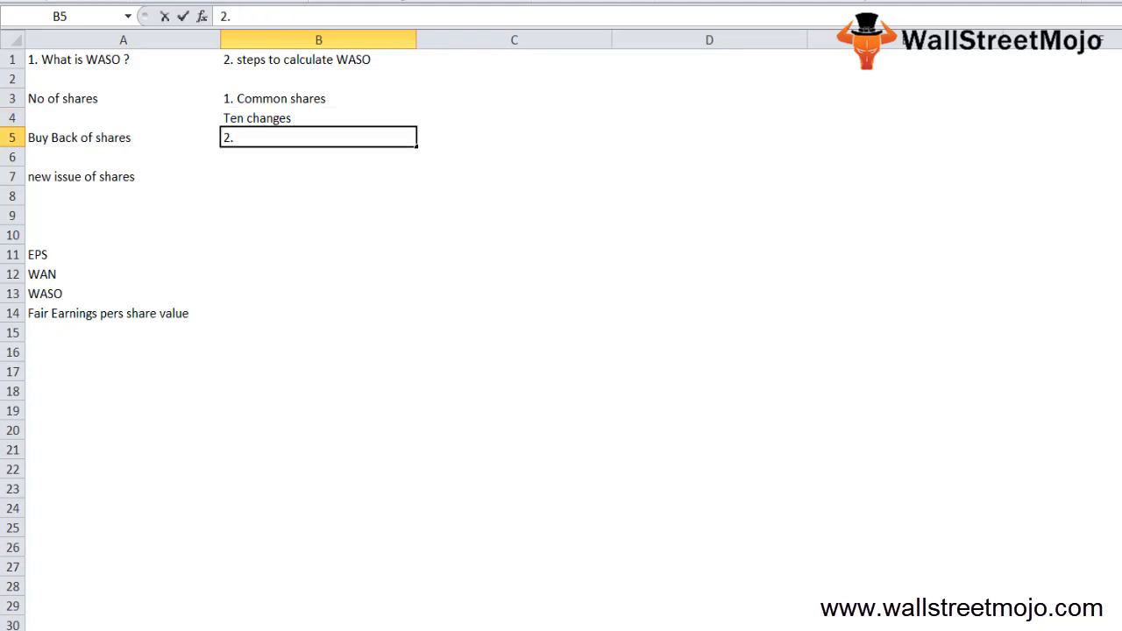
type("U")
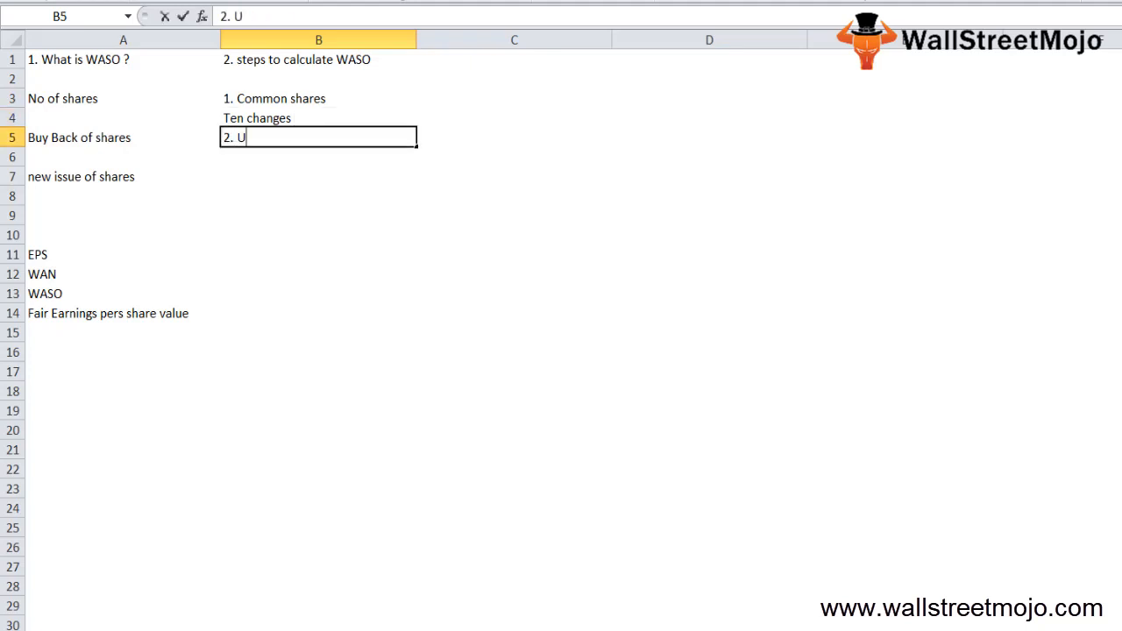
type("pdated common shares after each change")
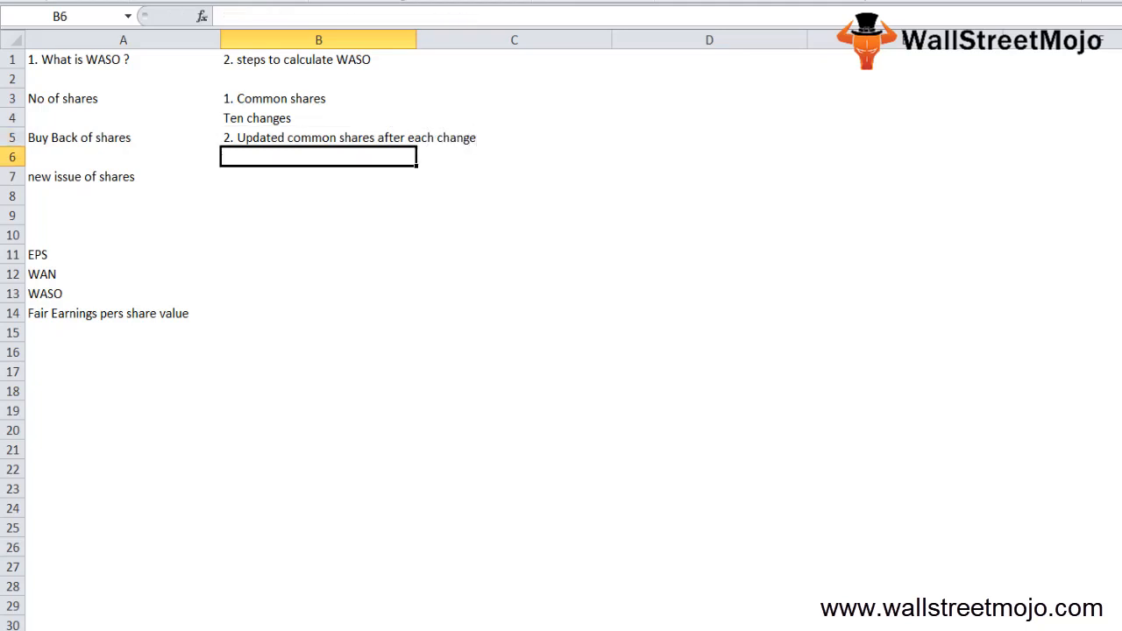
Add notes that issuance of new shares increases and repurchase reduces the share count.
type("*")
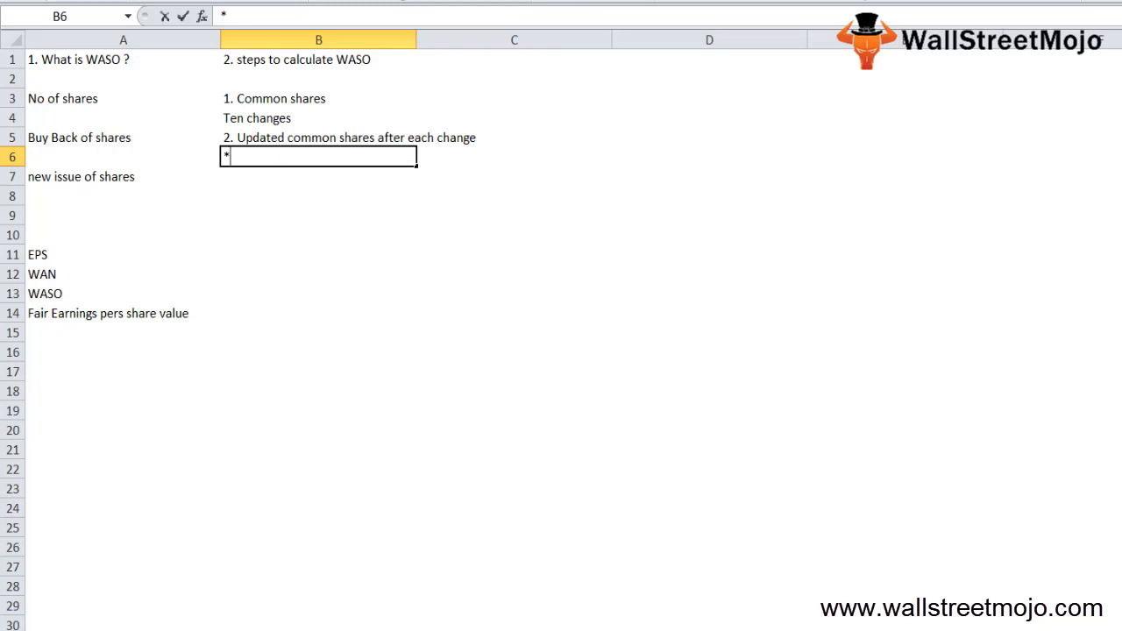
type("issuance")
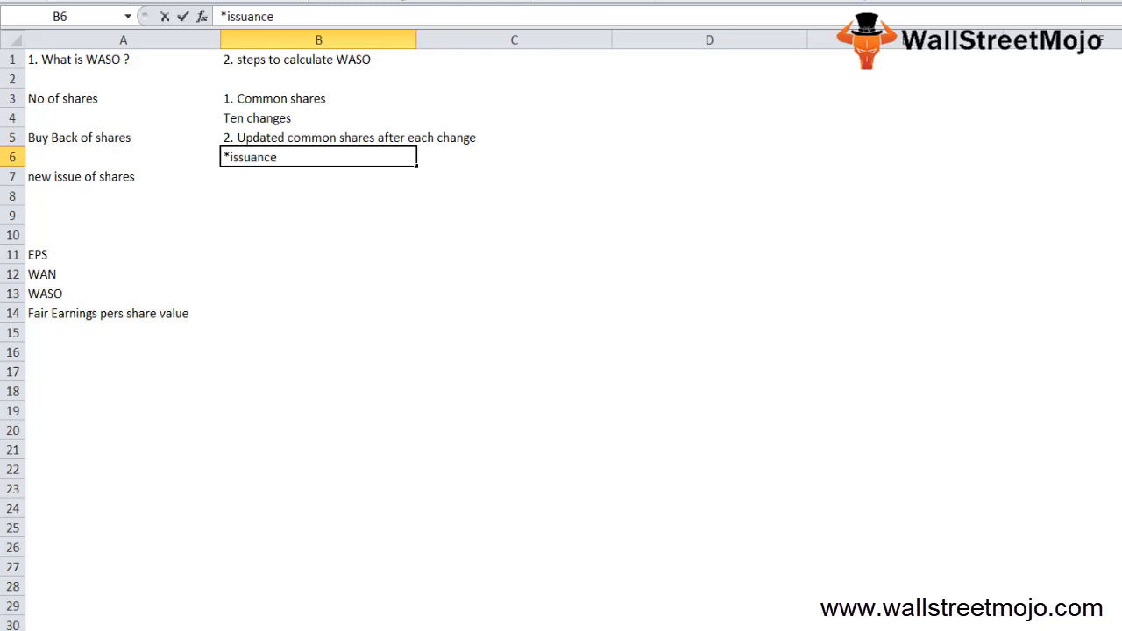
type("of new shares")
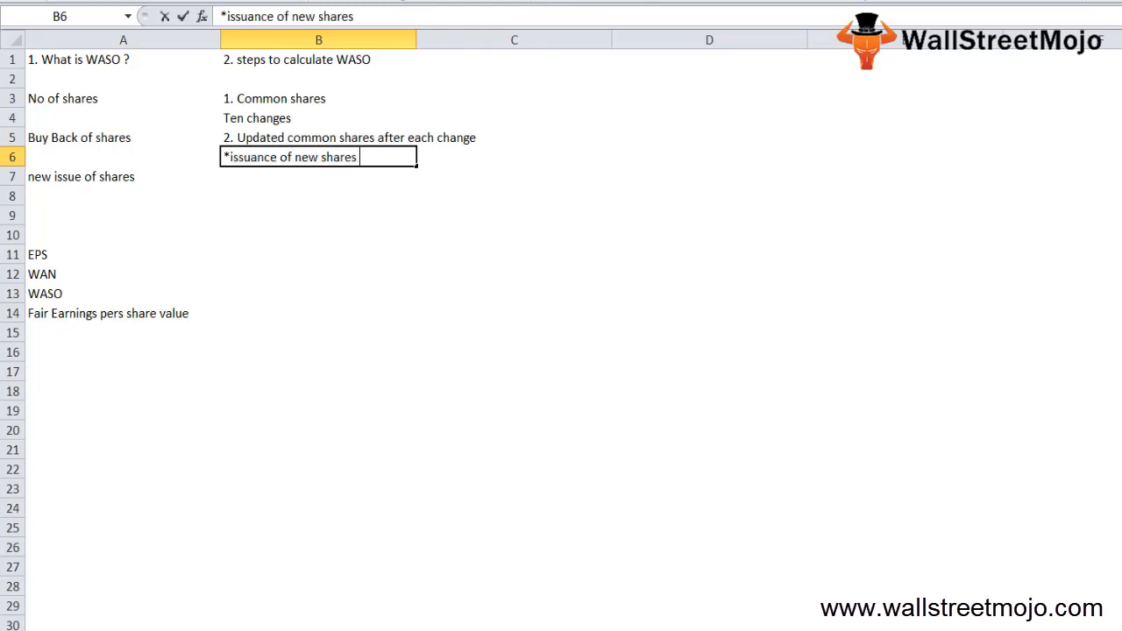
type("increase the")
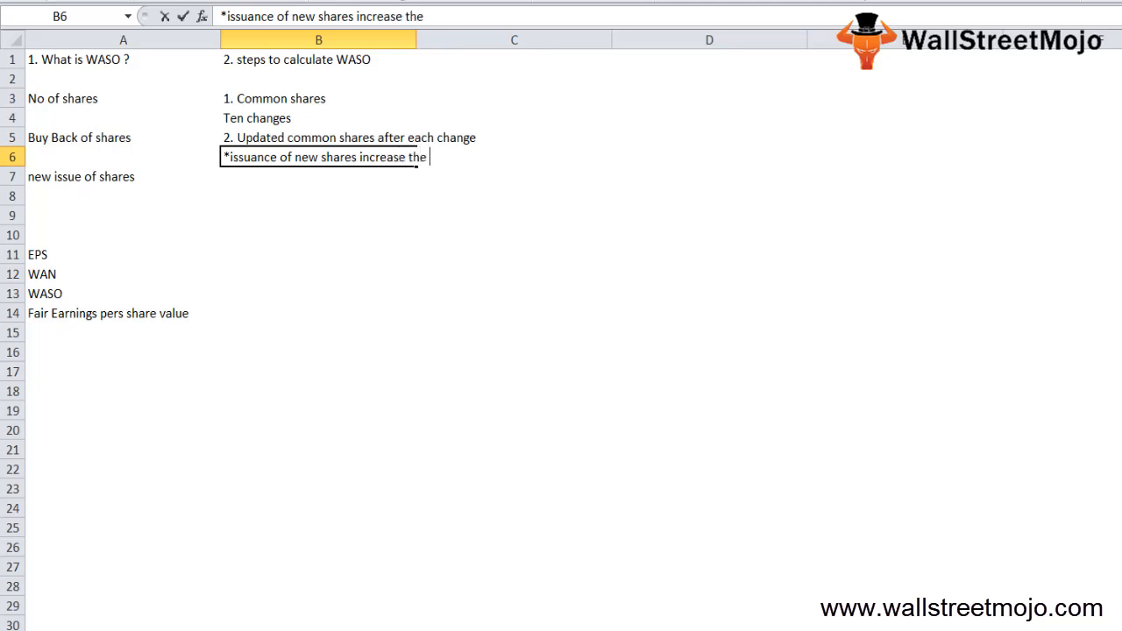
type("common share count")
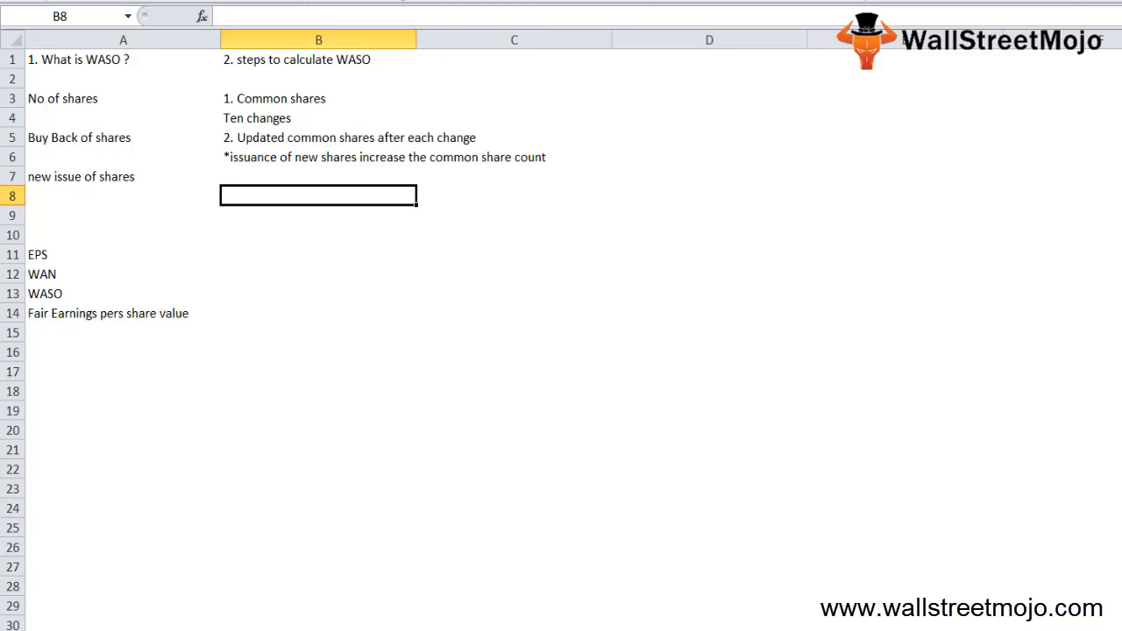
type("*R")
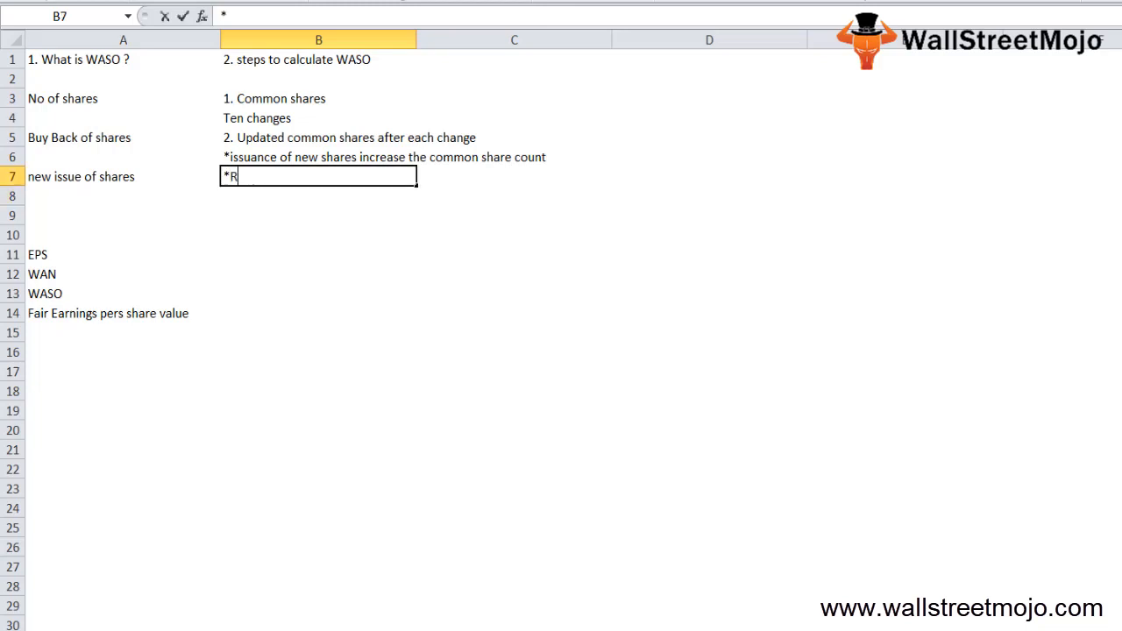
type("epurc")
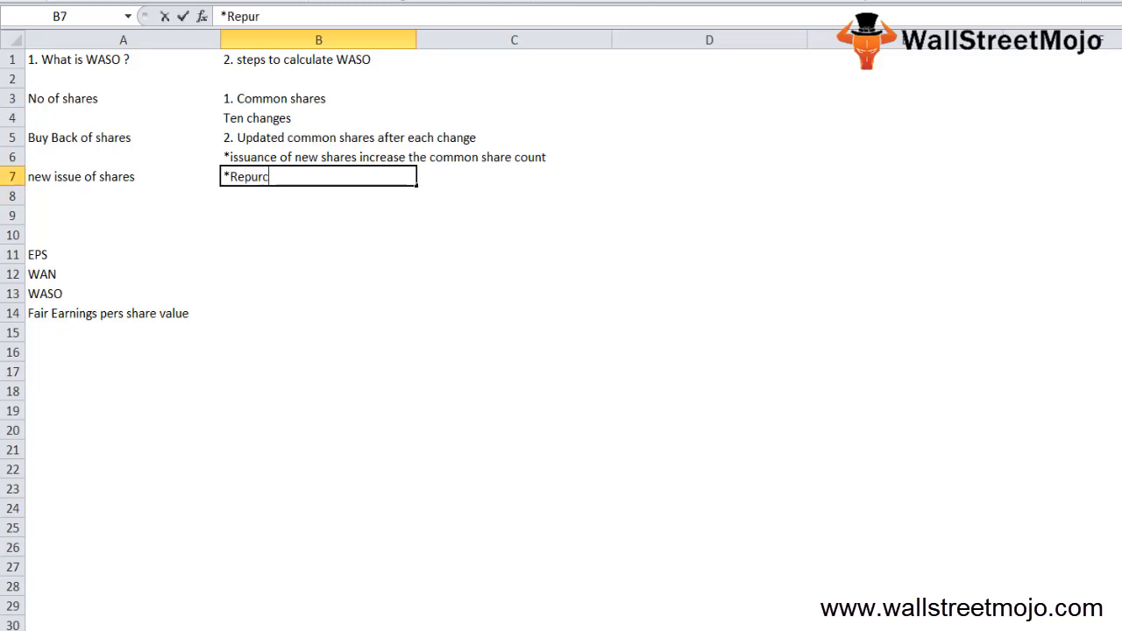
type("hase of")
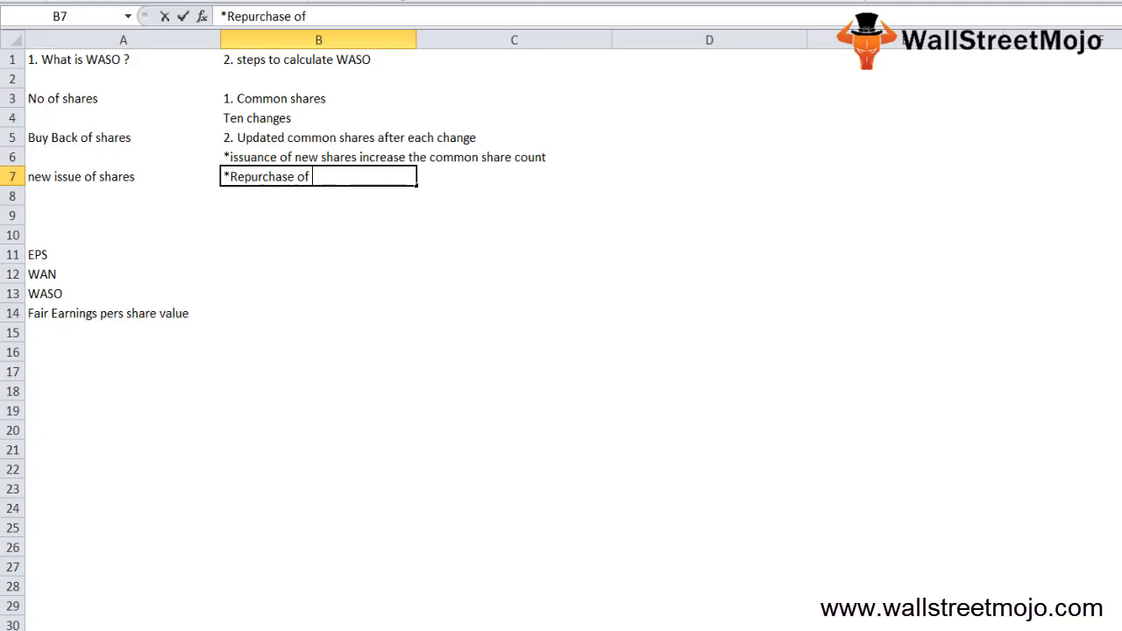
type("shares")
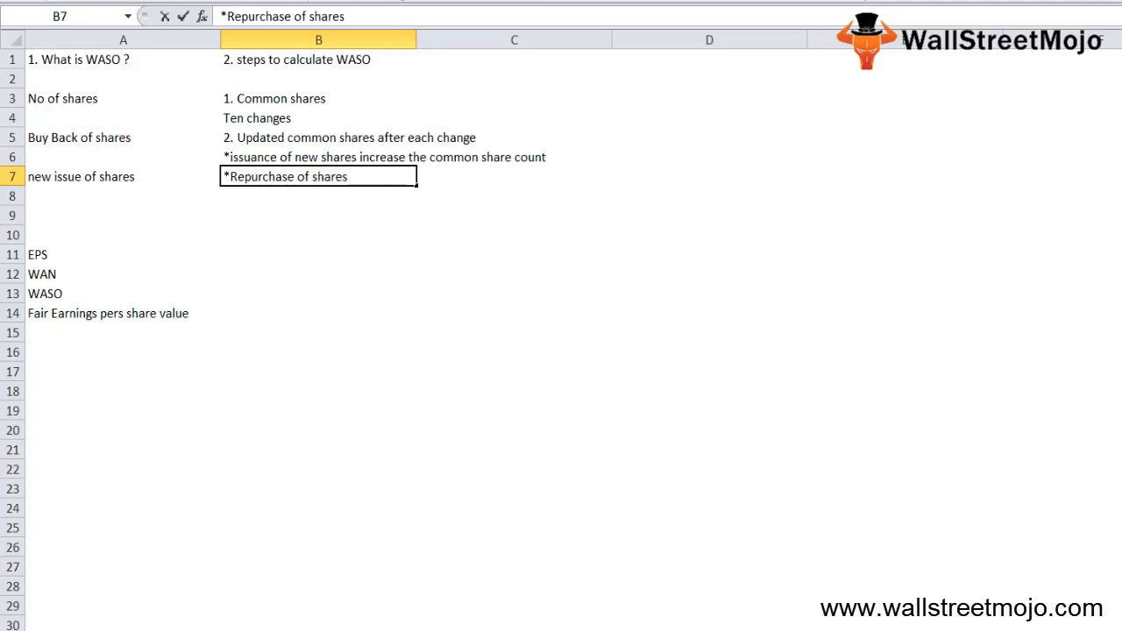
type("reduc")
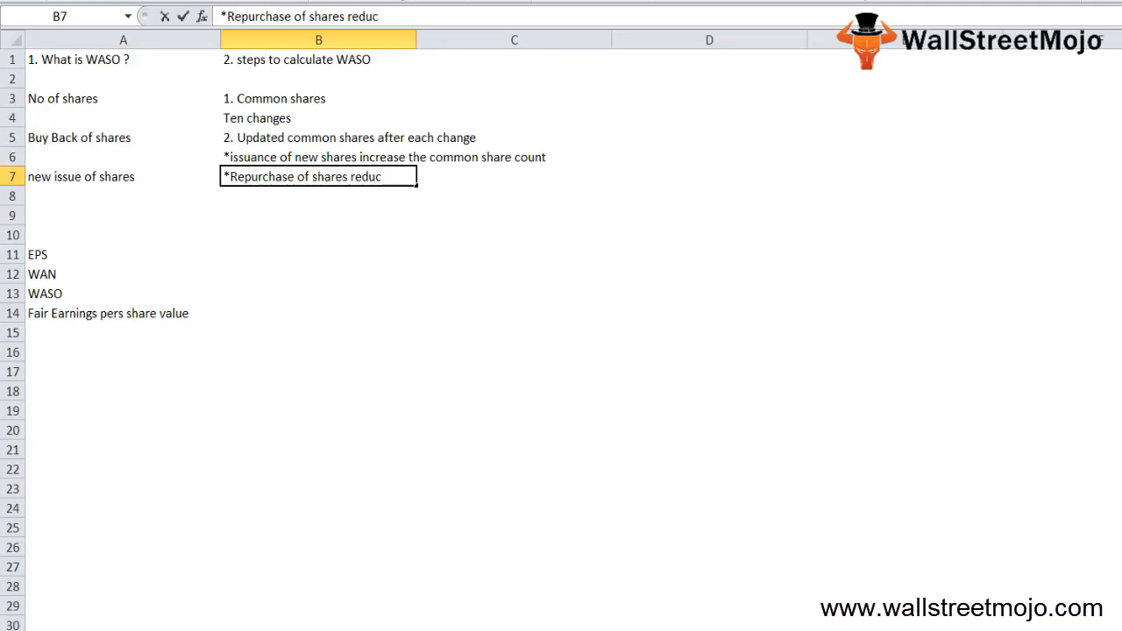
type("es the common")
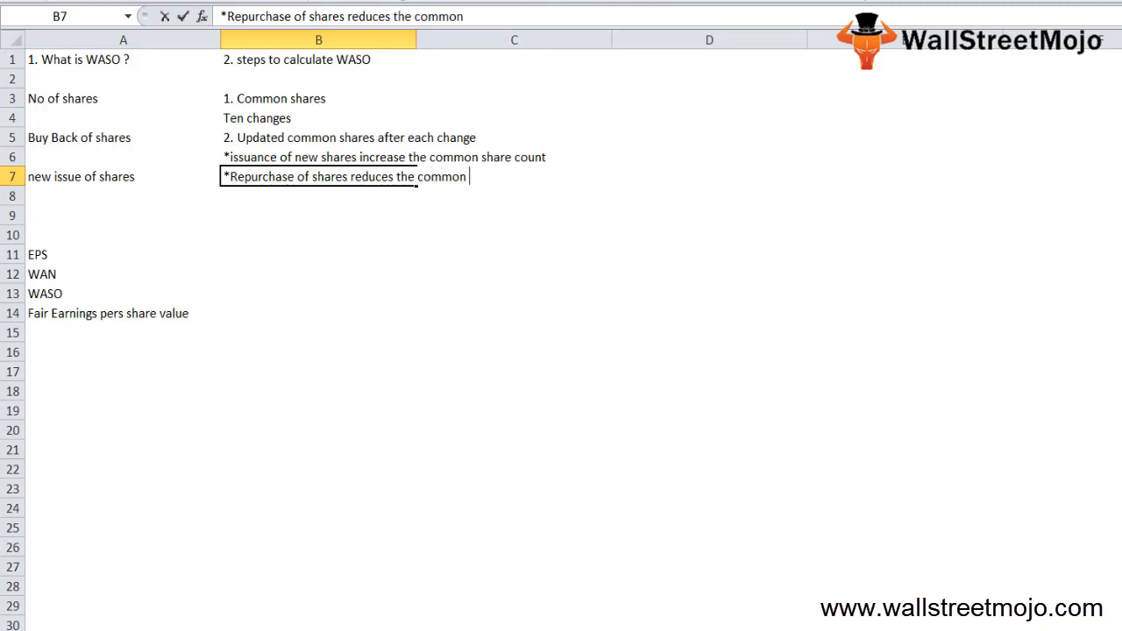
type("share count")
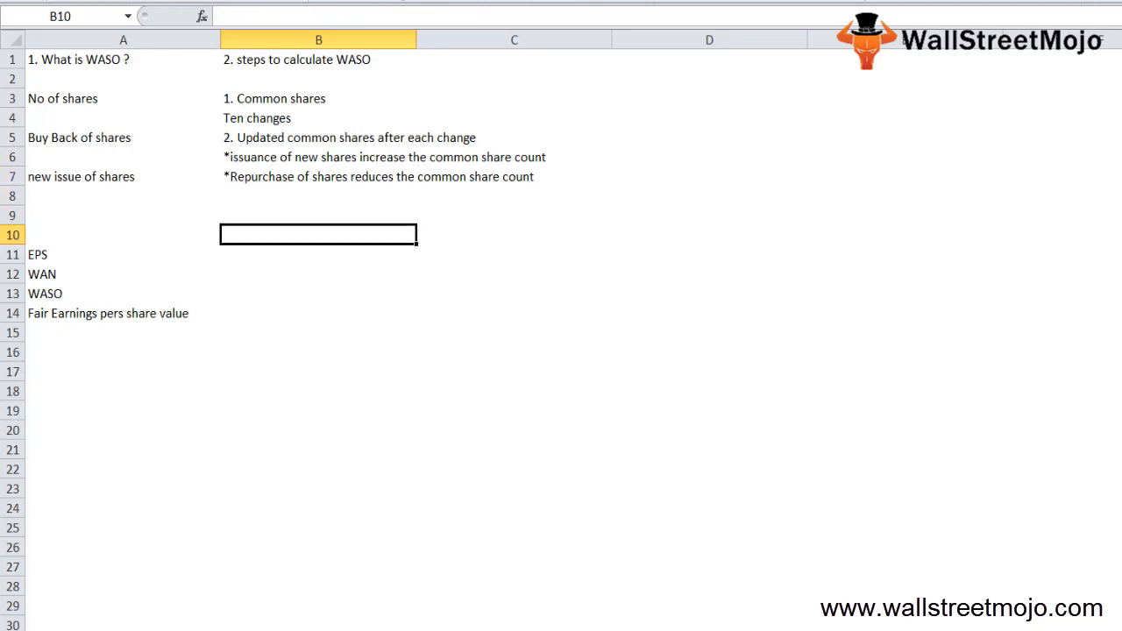
Enter step 3: weight the shares os by the portion of the year between changes.
type("3.")
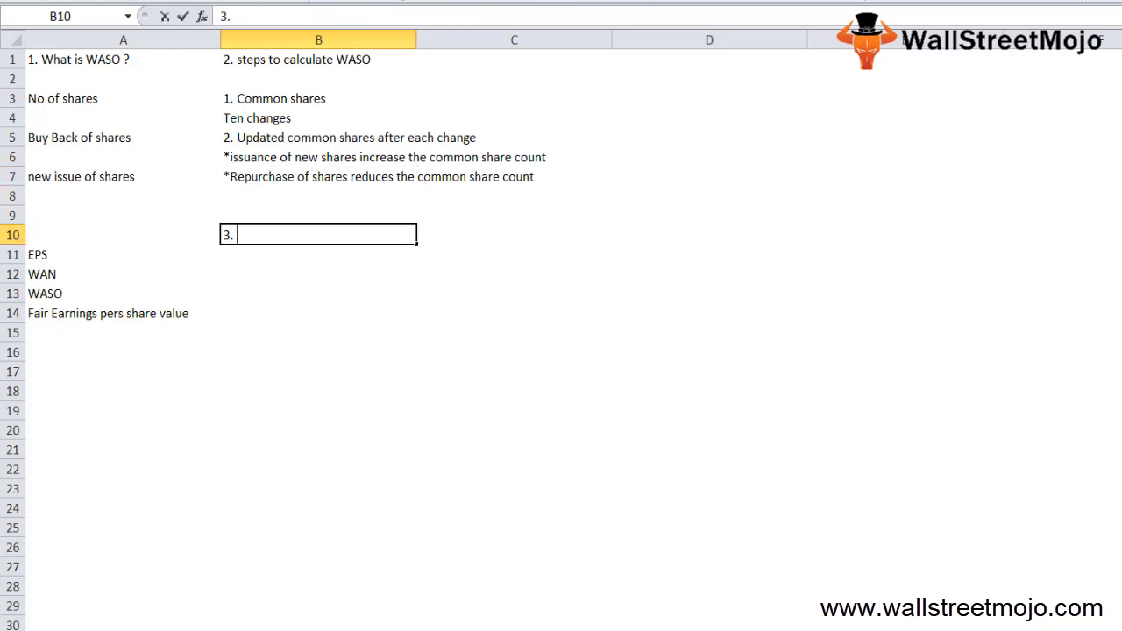
type("W")
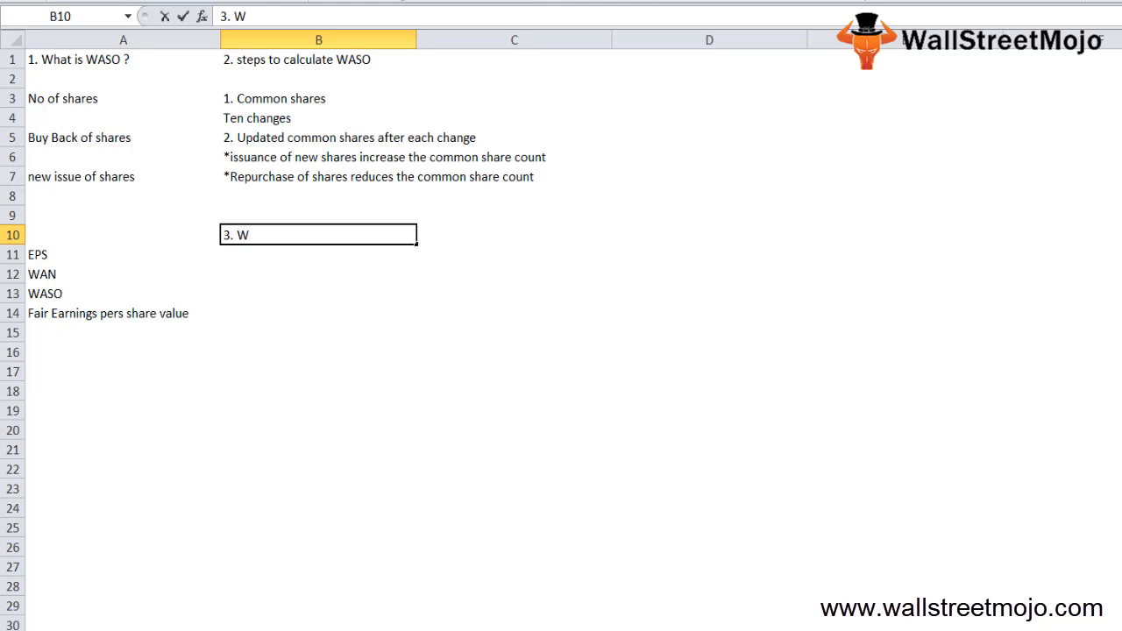
type("e")
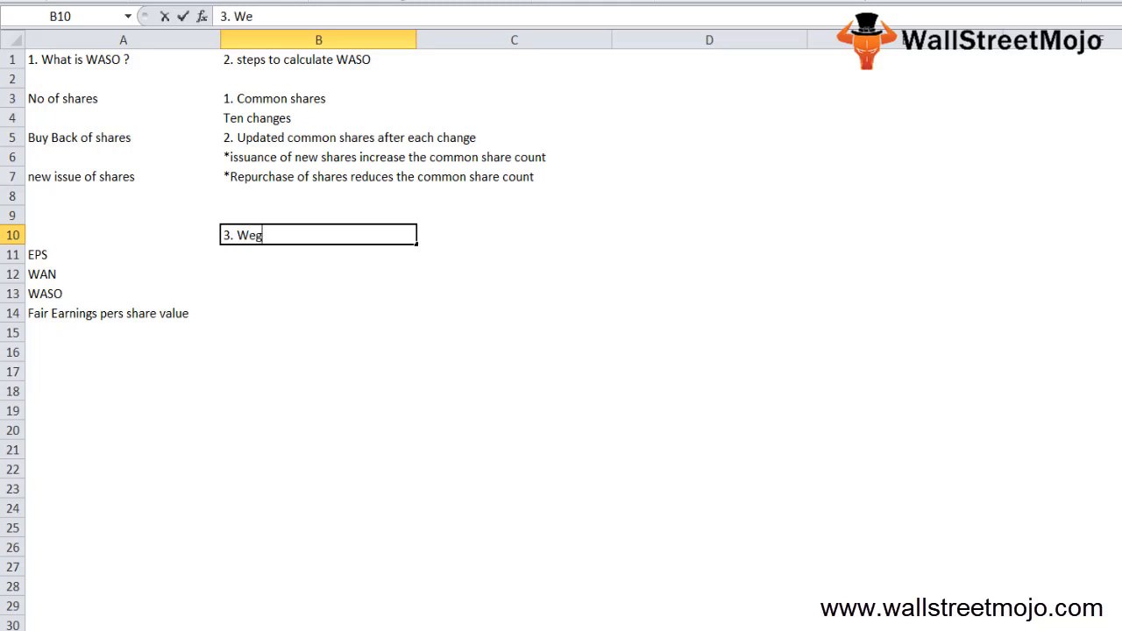
type("ght the shar")
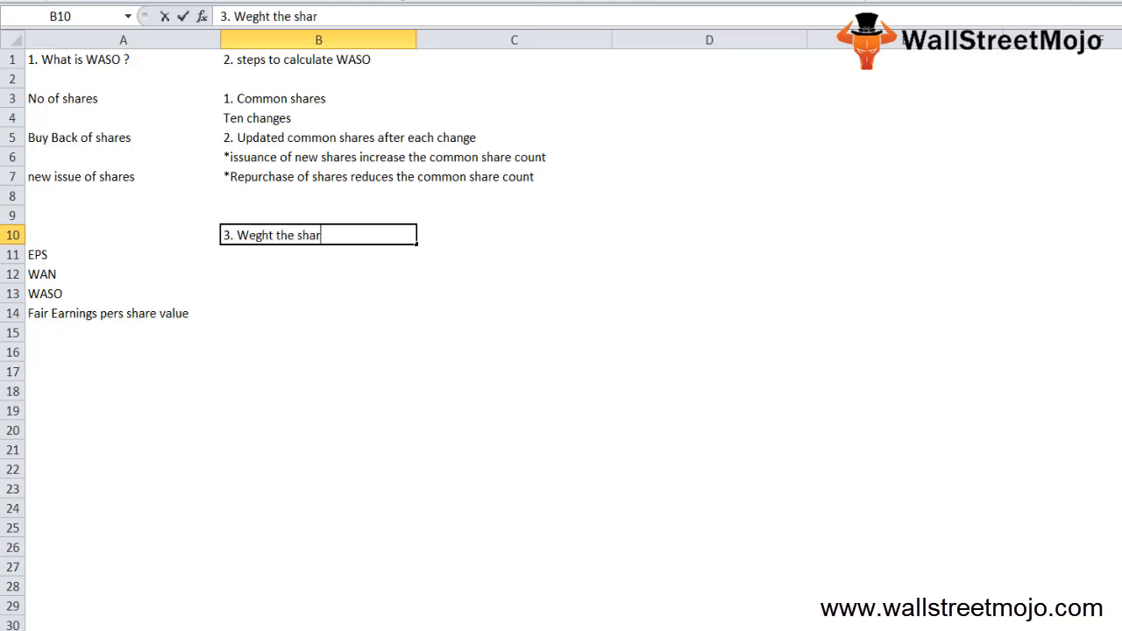
type("es os by")
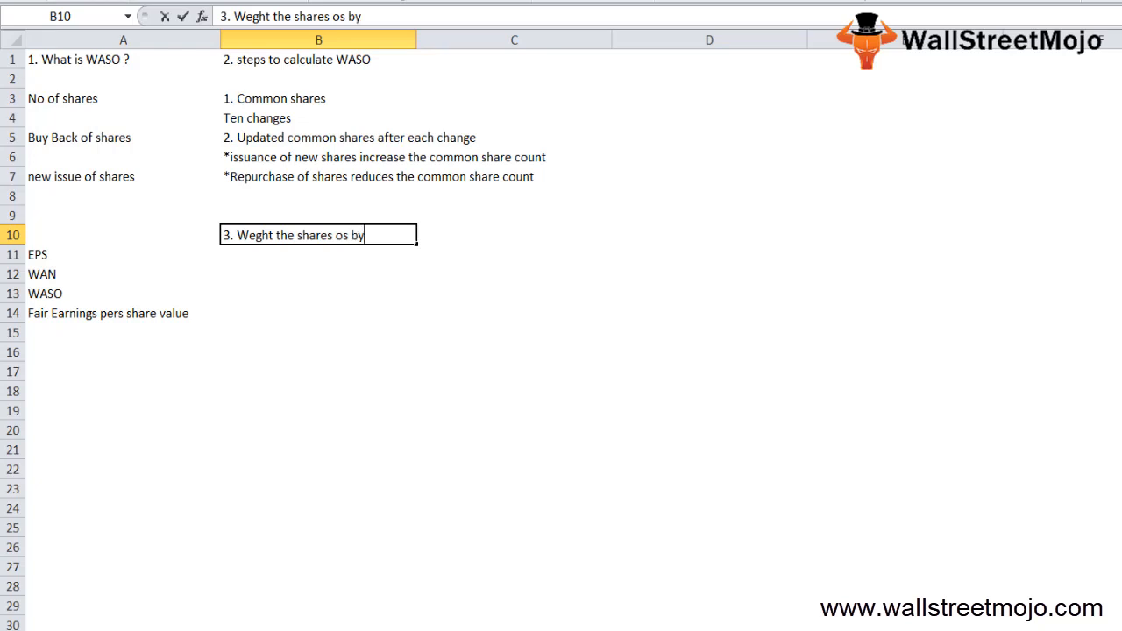
type("the portion of")
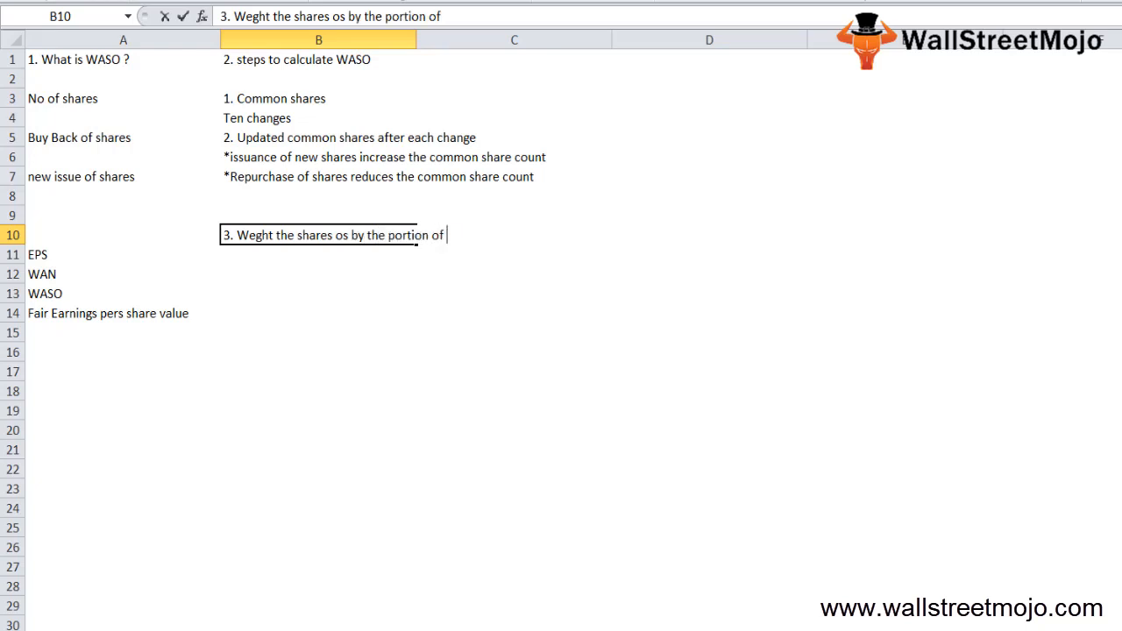
type("the year bet")
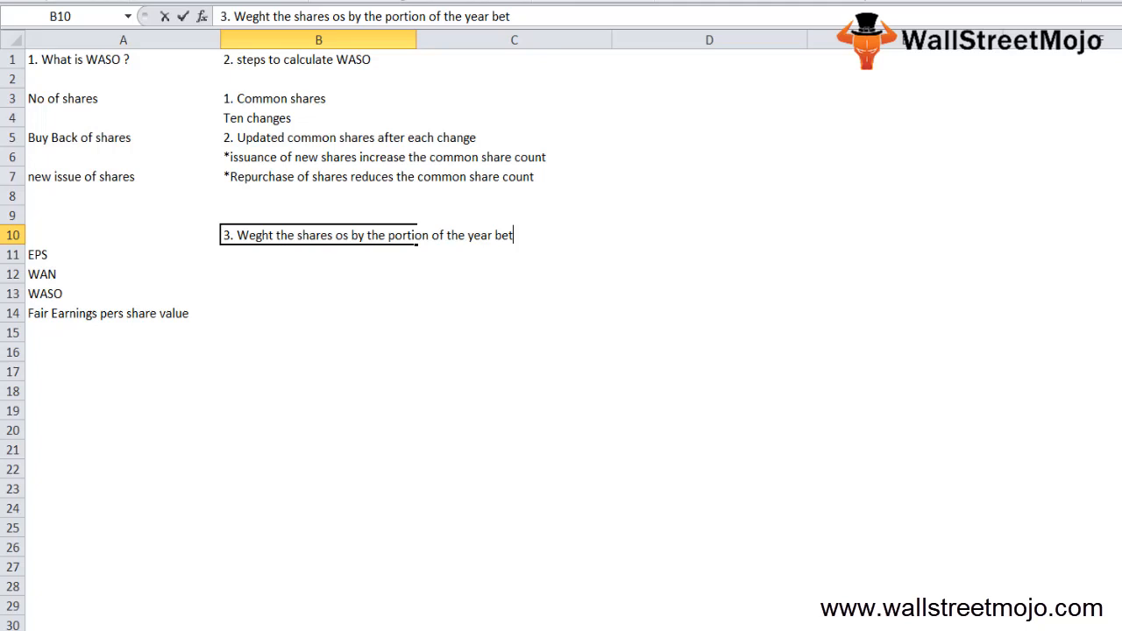
type("wee")
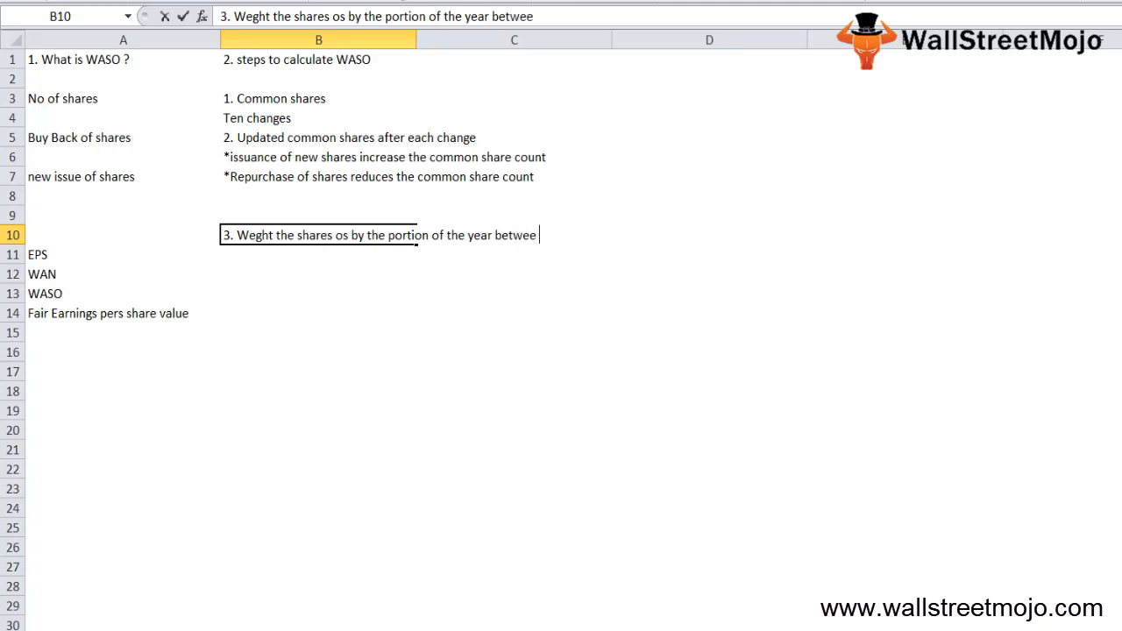
type("n the change and n")
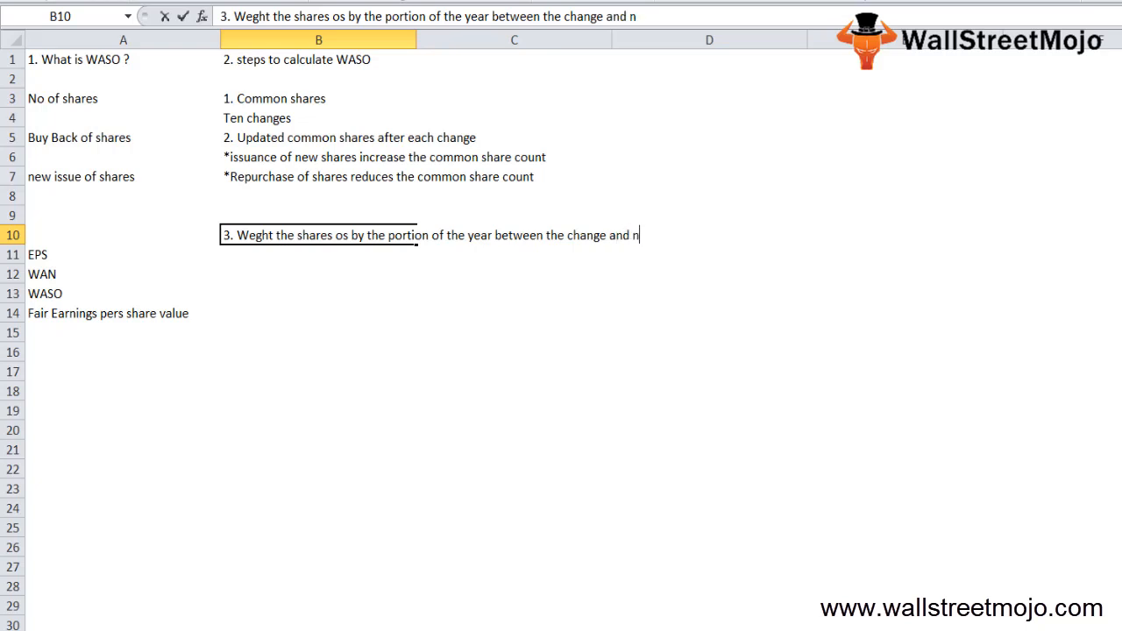
type("ext change")
left_click(319, 273)
type("Weight = d")
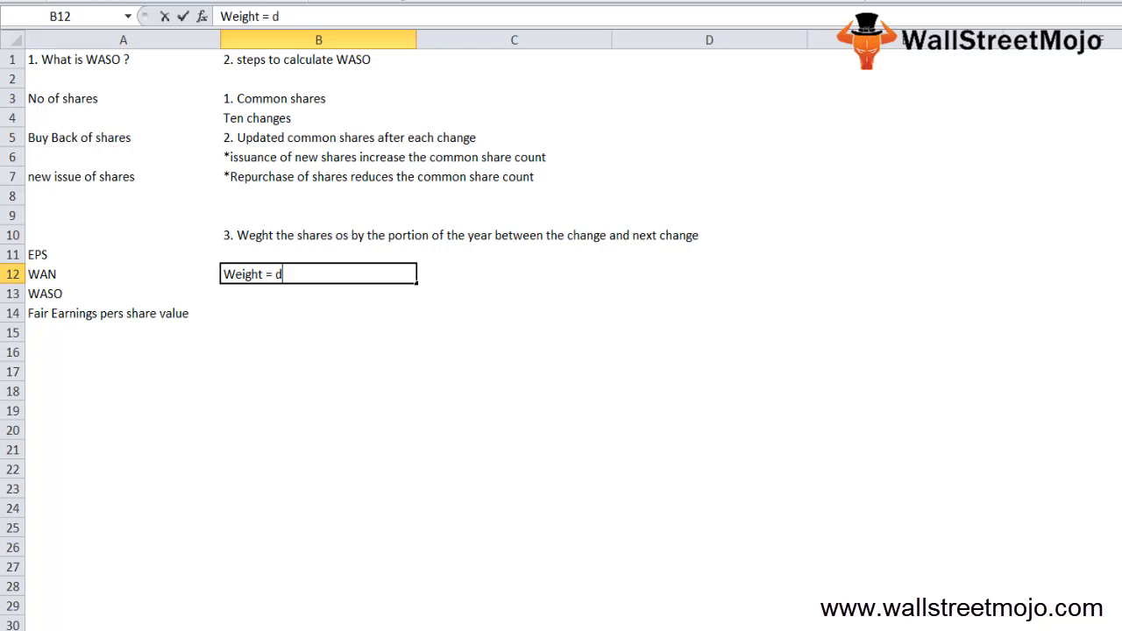
Enter 'Weight = days of os / 365 = Months os /12' in B12 and wrap the step 3 note in a wider column B.
type("ays od")
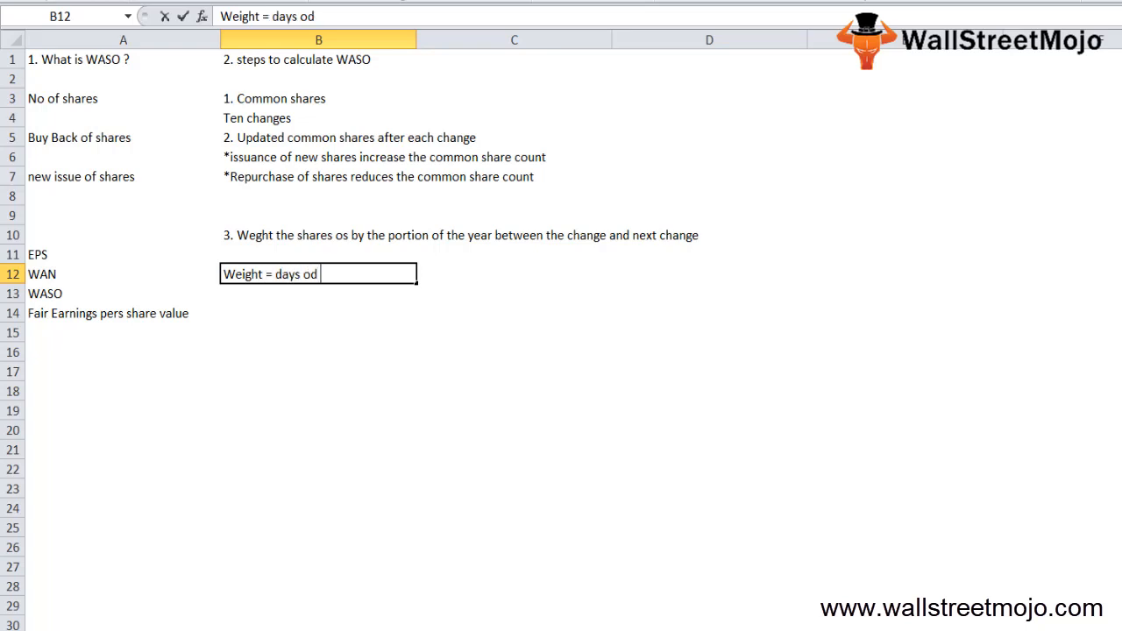
type("f")
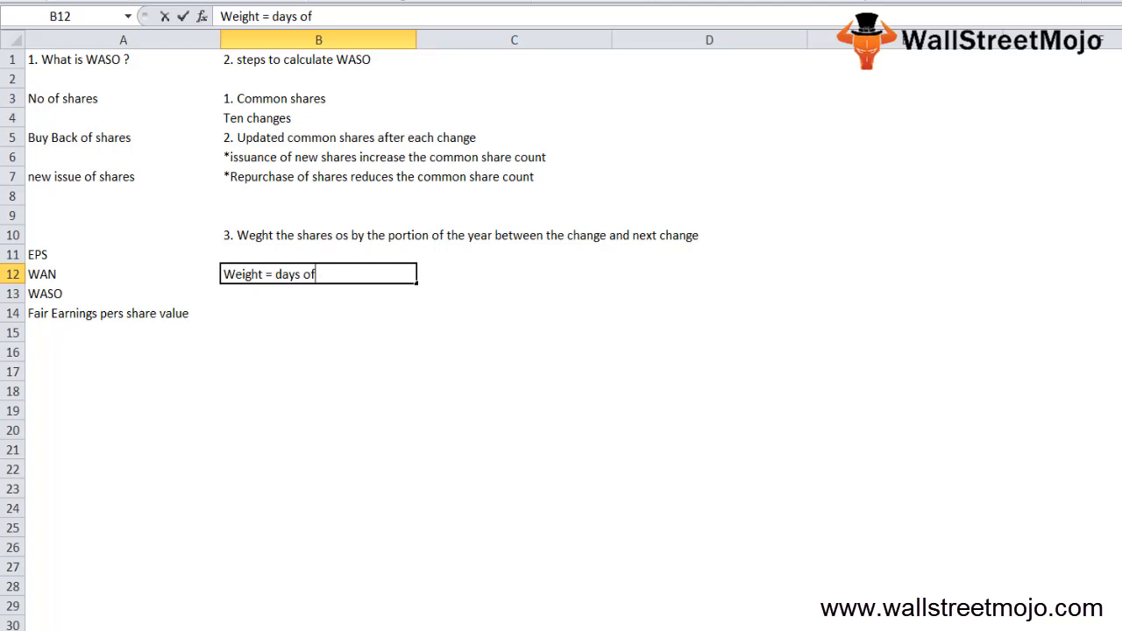
type("os")
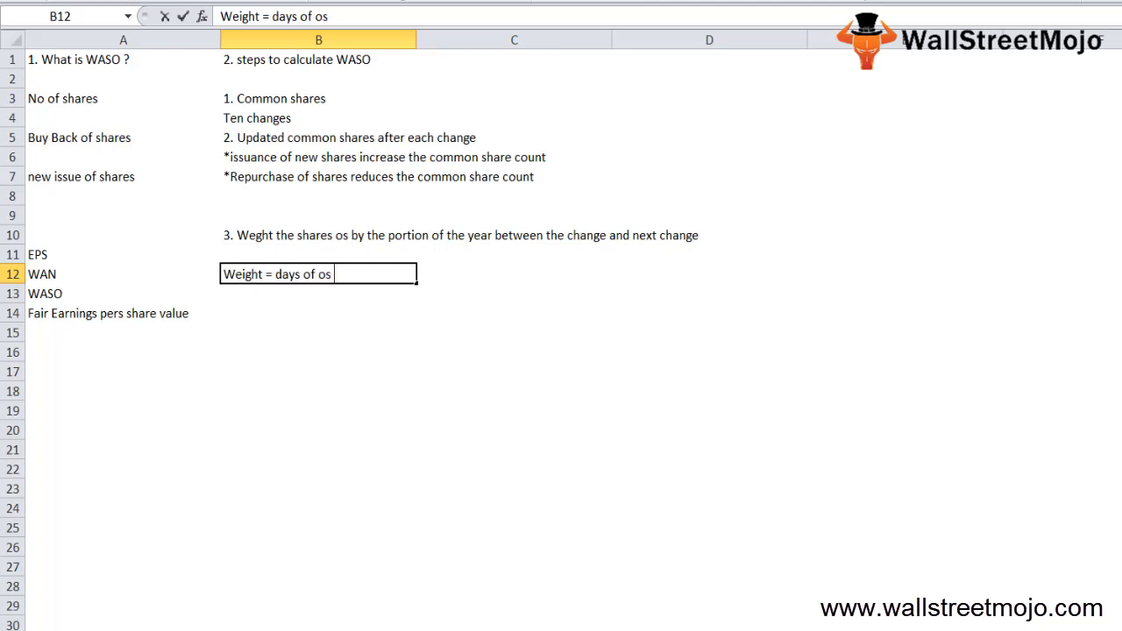
type("/ 365")
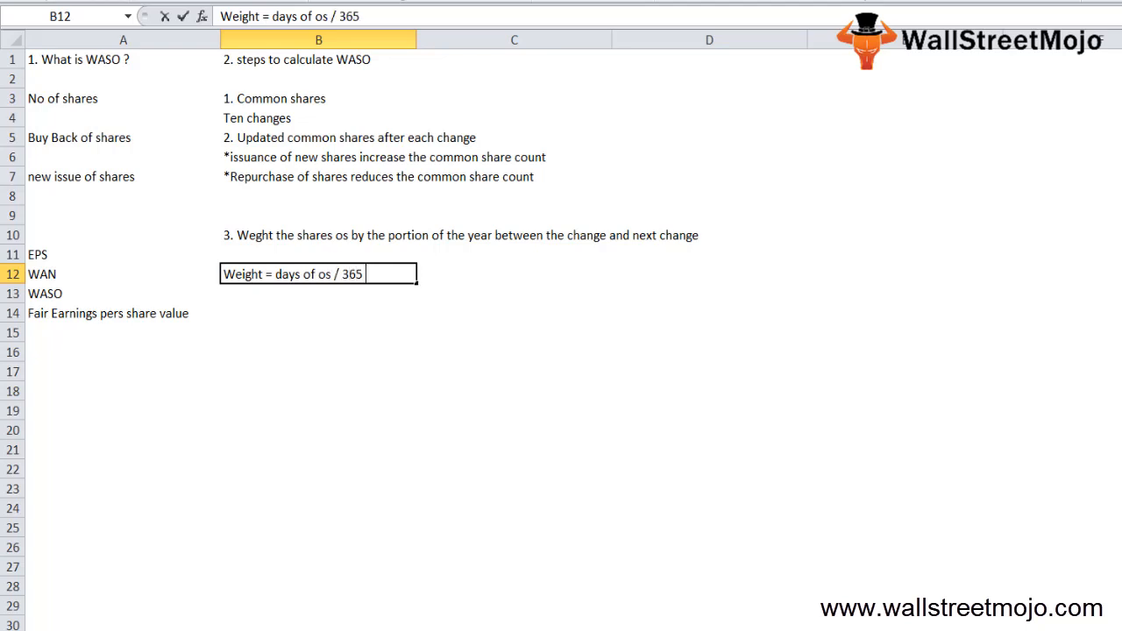
type("= Months os /12")
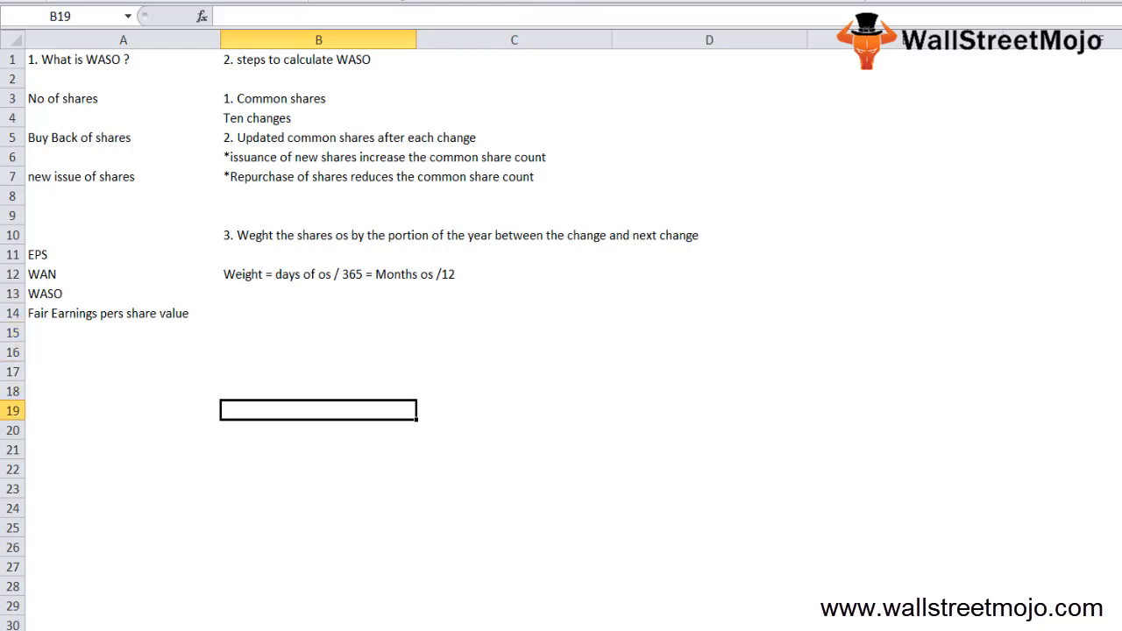
left_click(319, 214)
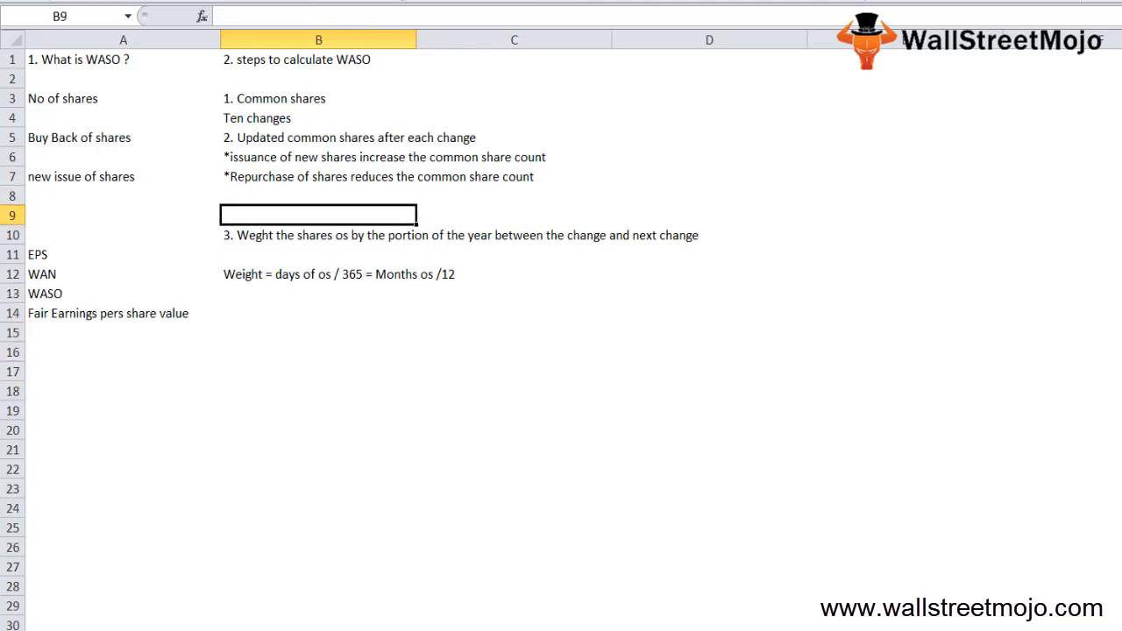
left_click(320, 196)
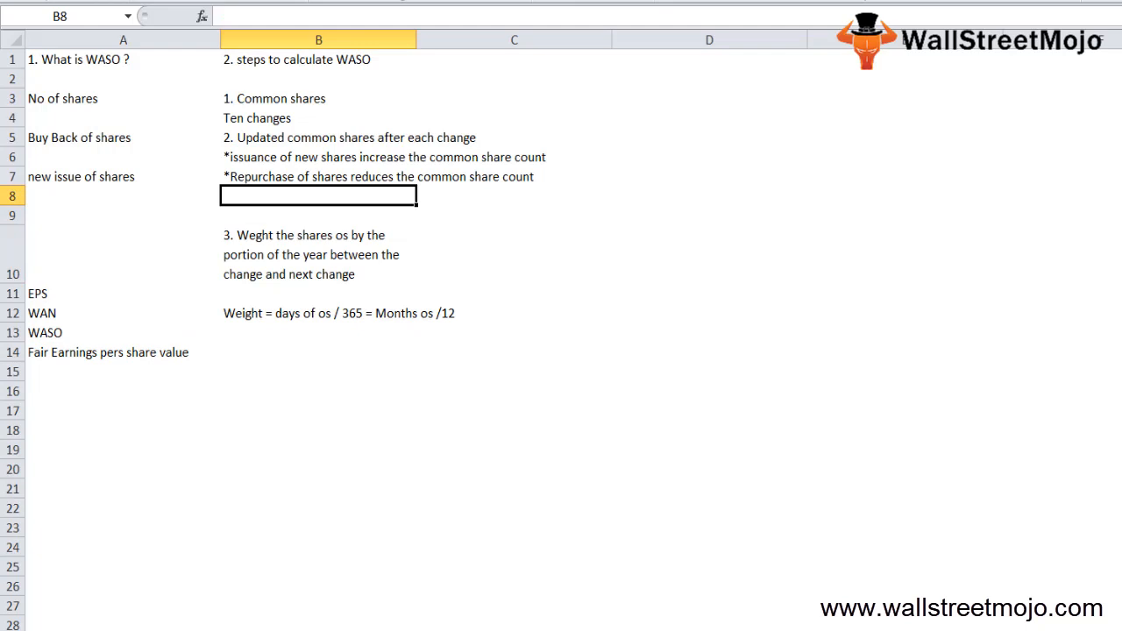
type("3.")
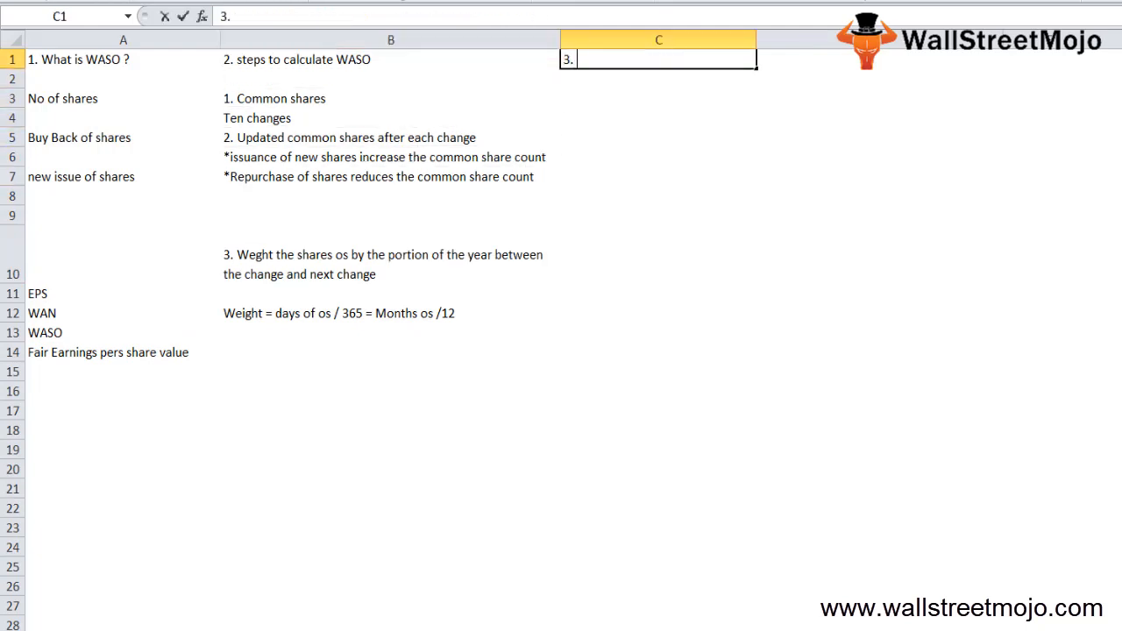
Head column C '3. WASO Calculation' with the note '1. No new shares issued'.
type("WAS")
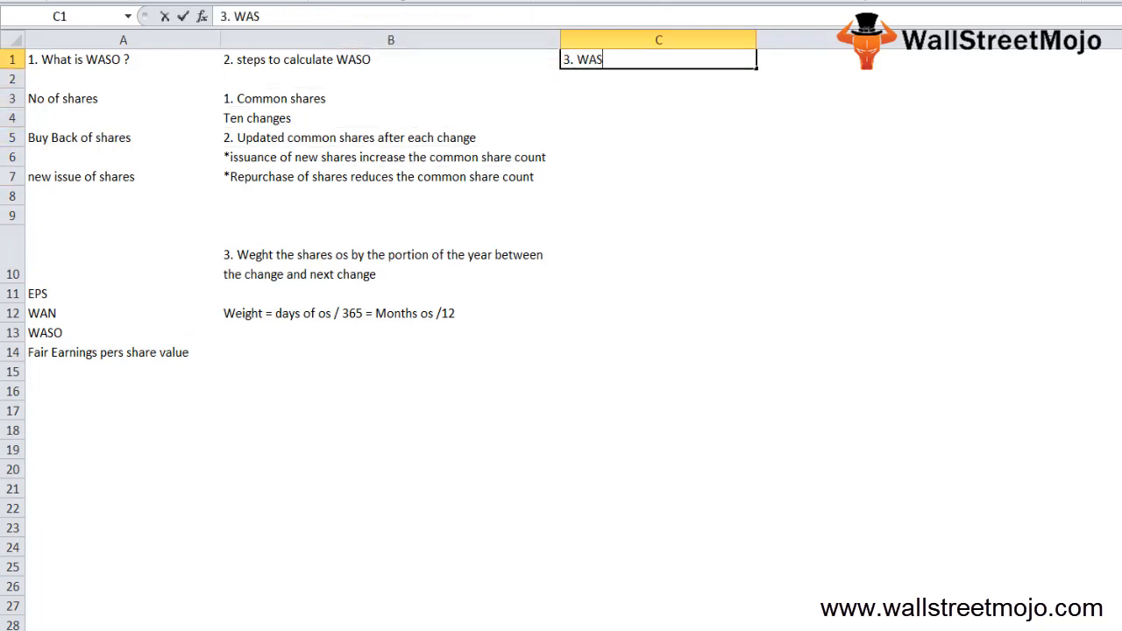
type("O")
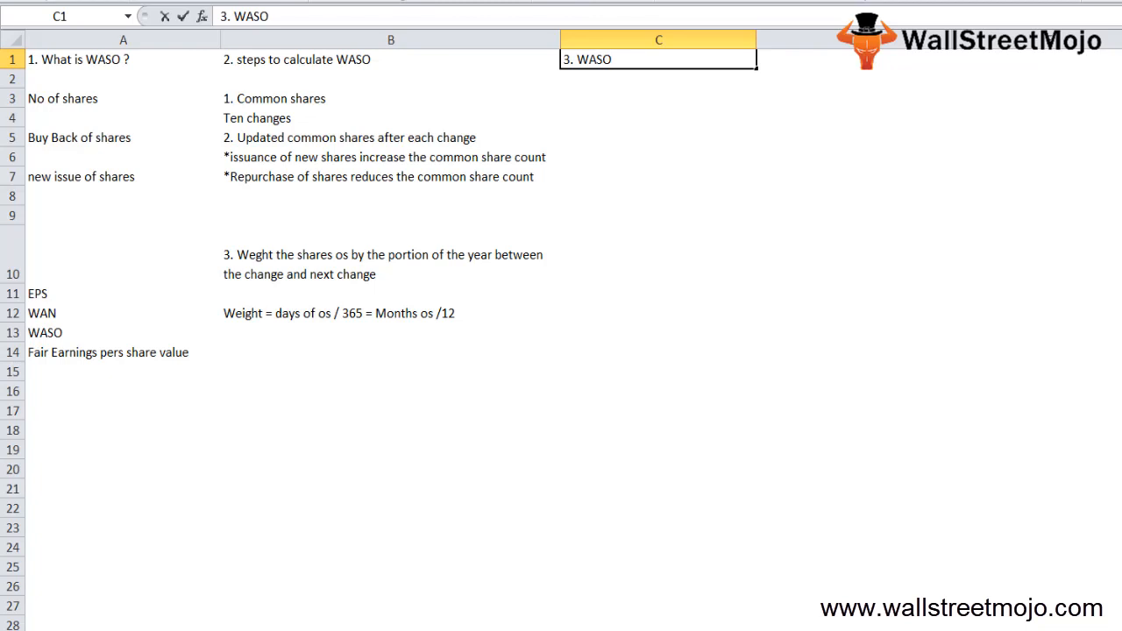
type("Calculation")
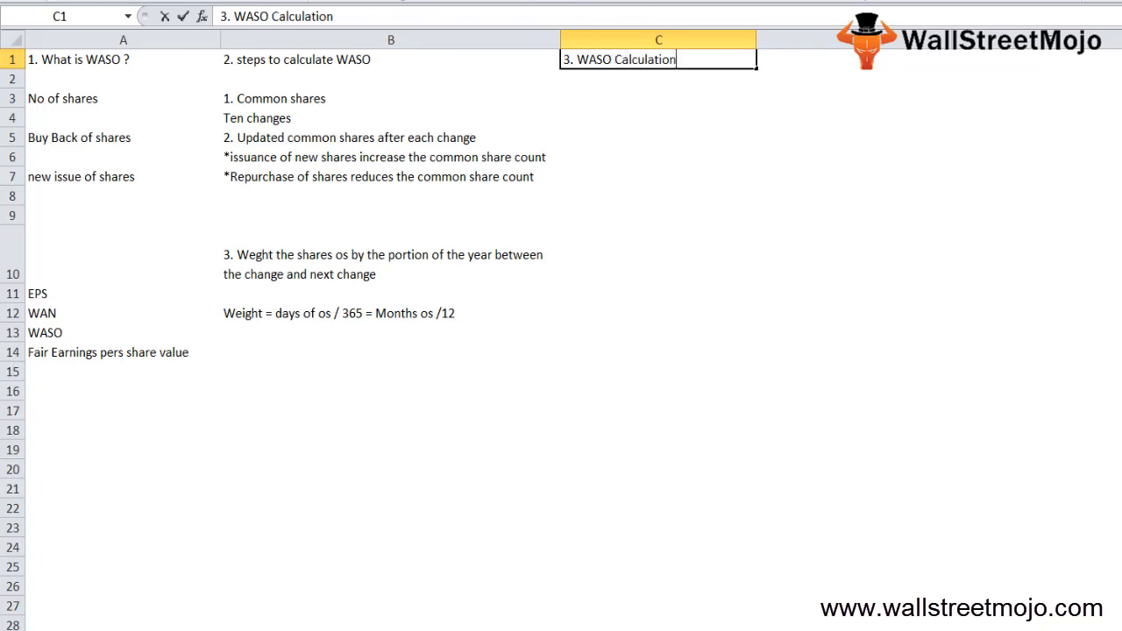
left_click(659, 98)
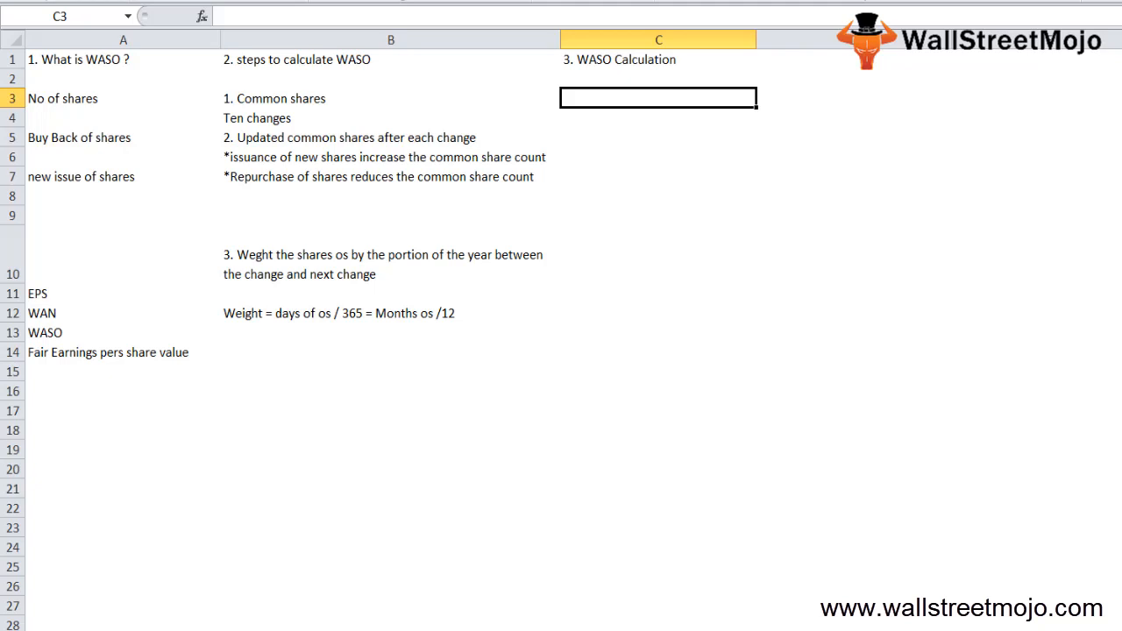
type("1. No")
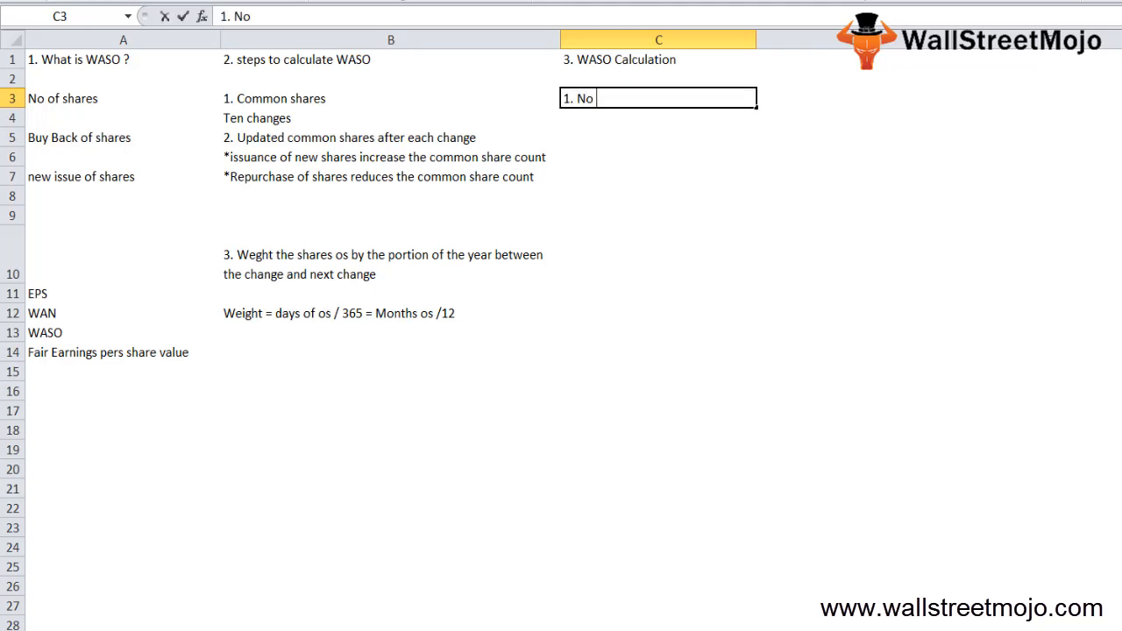
type("new shares issued")
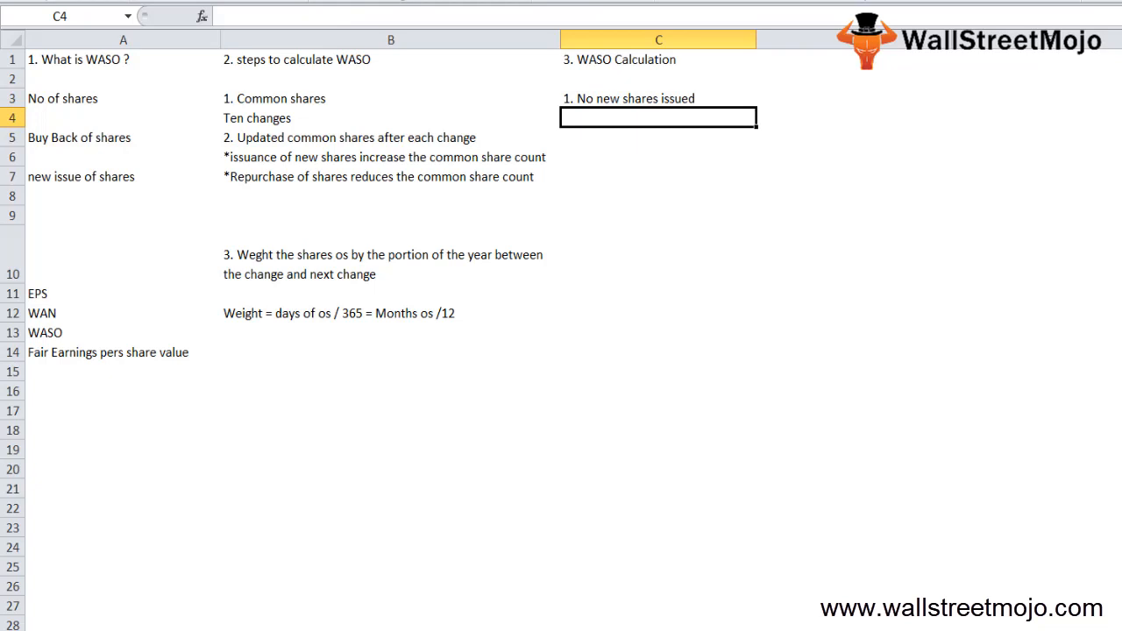
Add Co A, 100 thousand shares os, 1st January and New shares notes, starting the (100000 formula.
type("C")
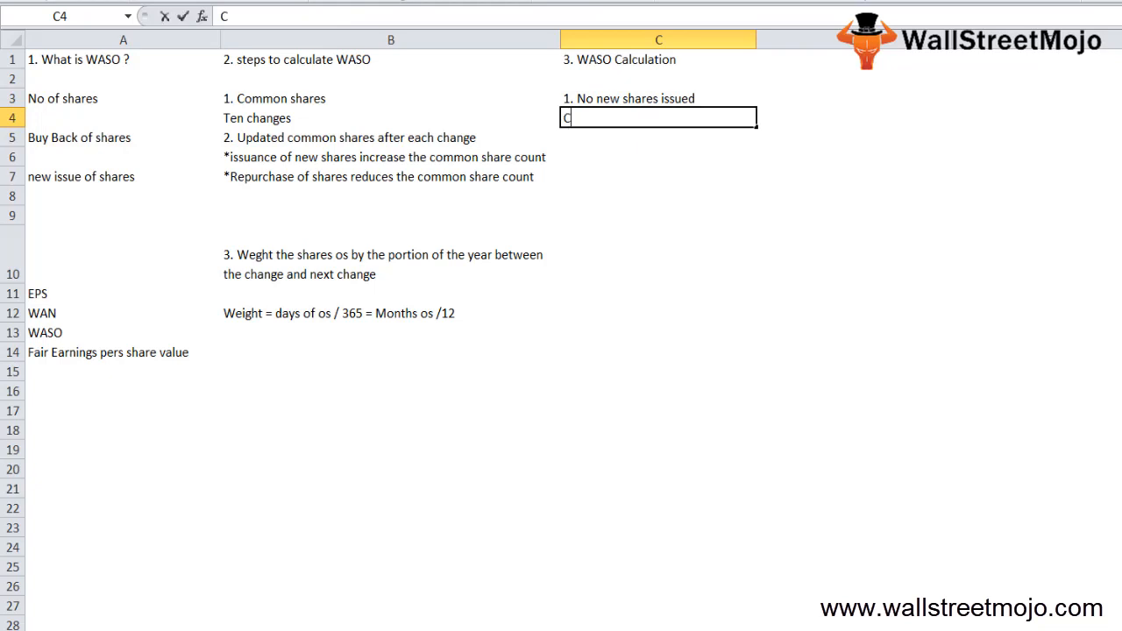
type("o A")
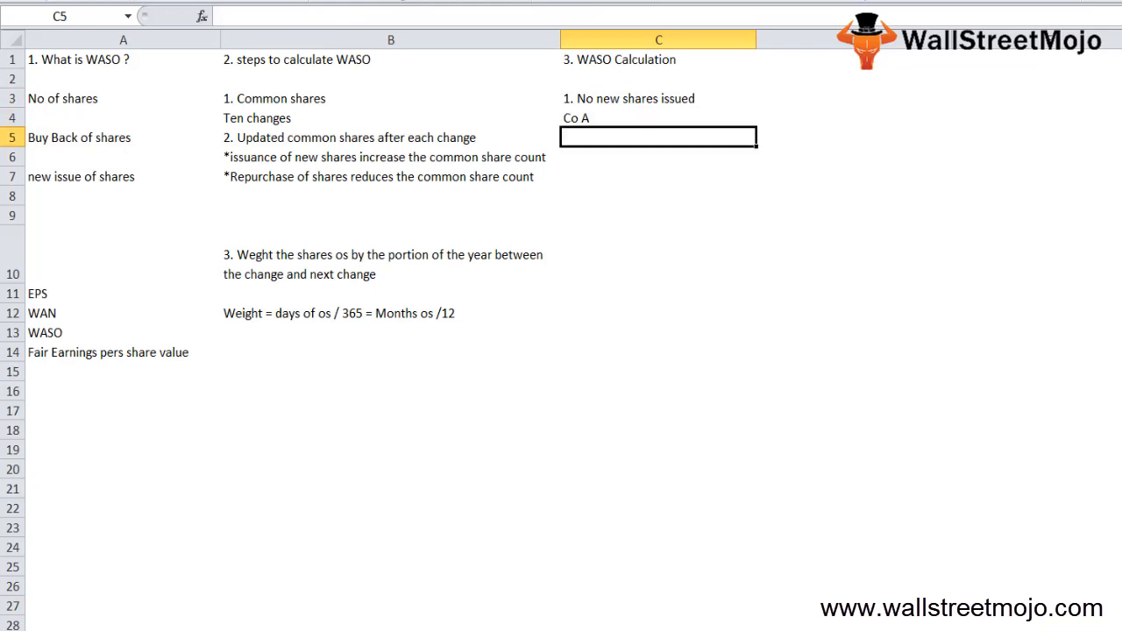
type("100 thousand")
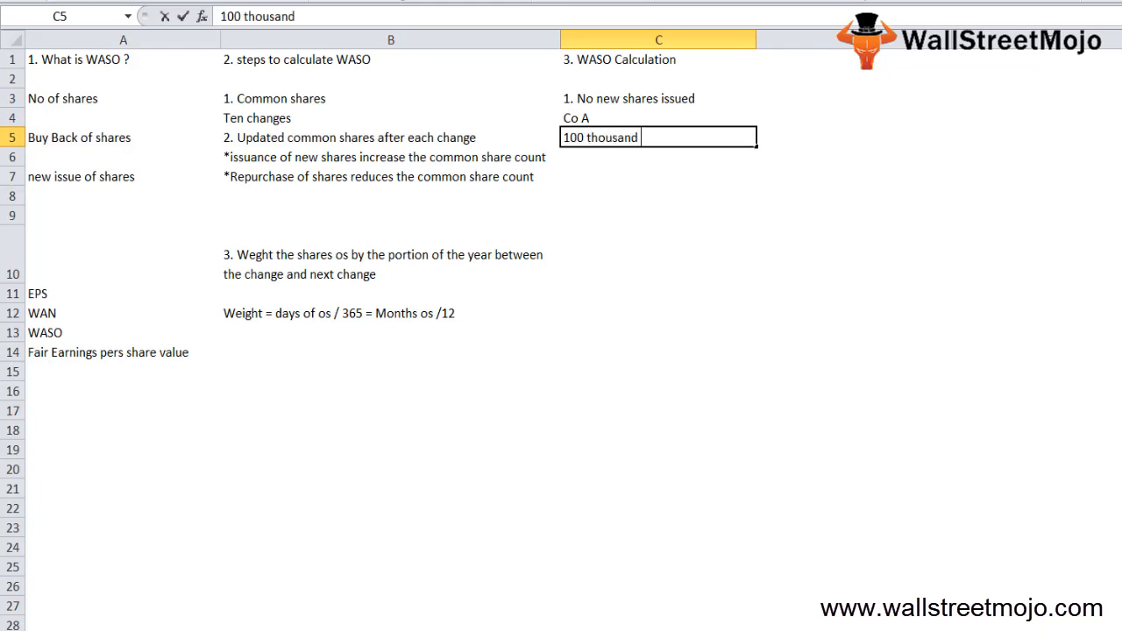
type("shares os")
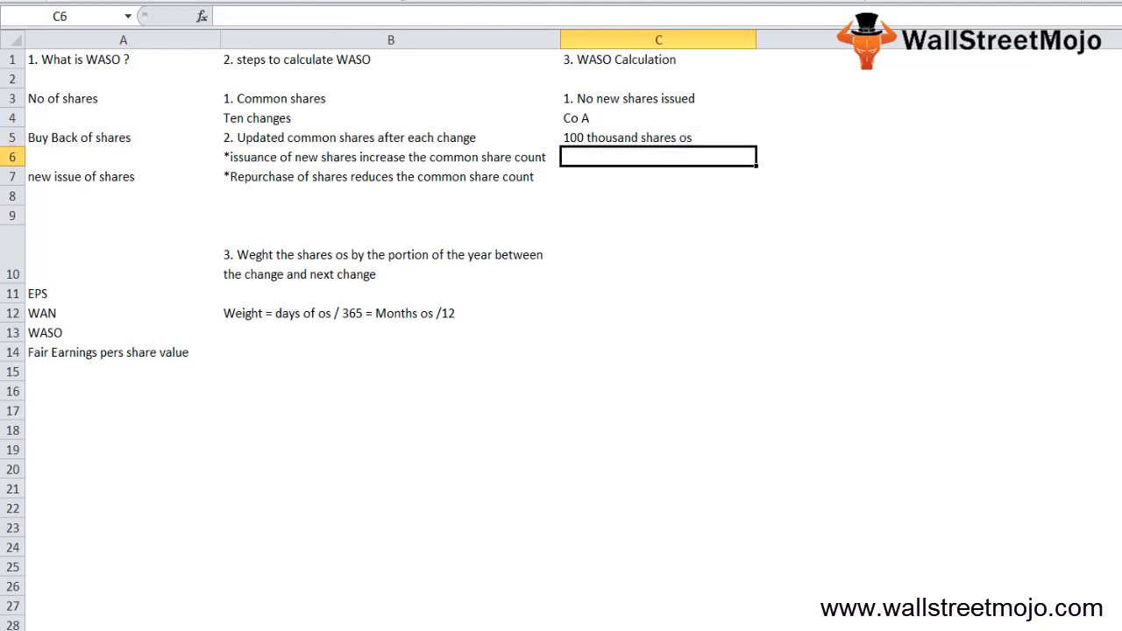
type("1st January")
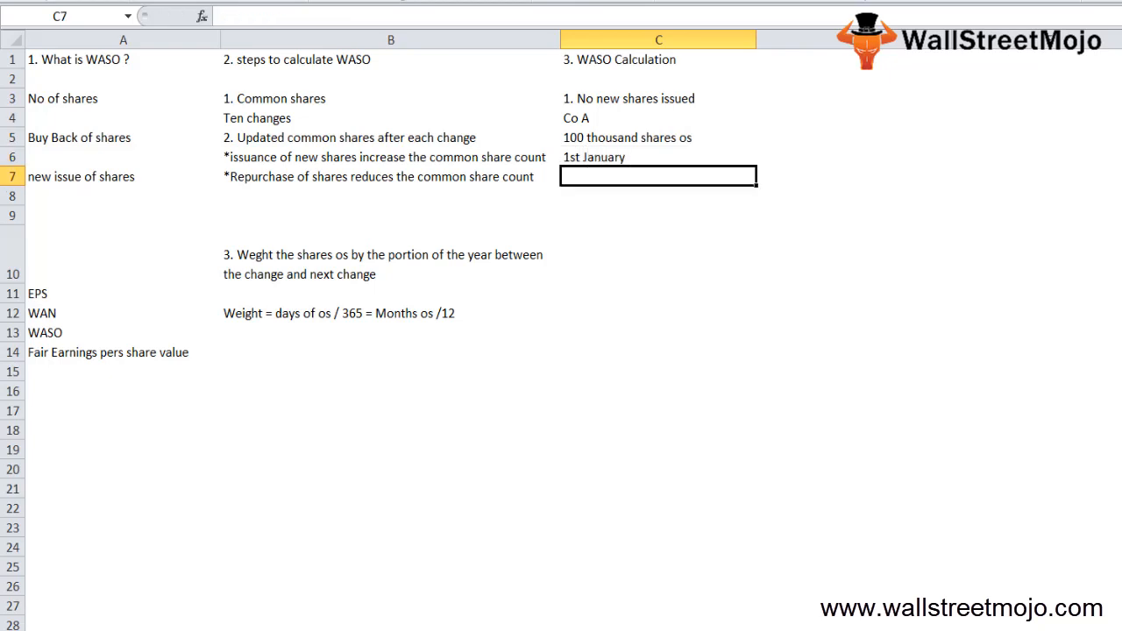
type("New shares")
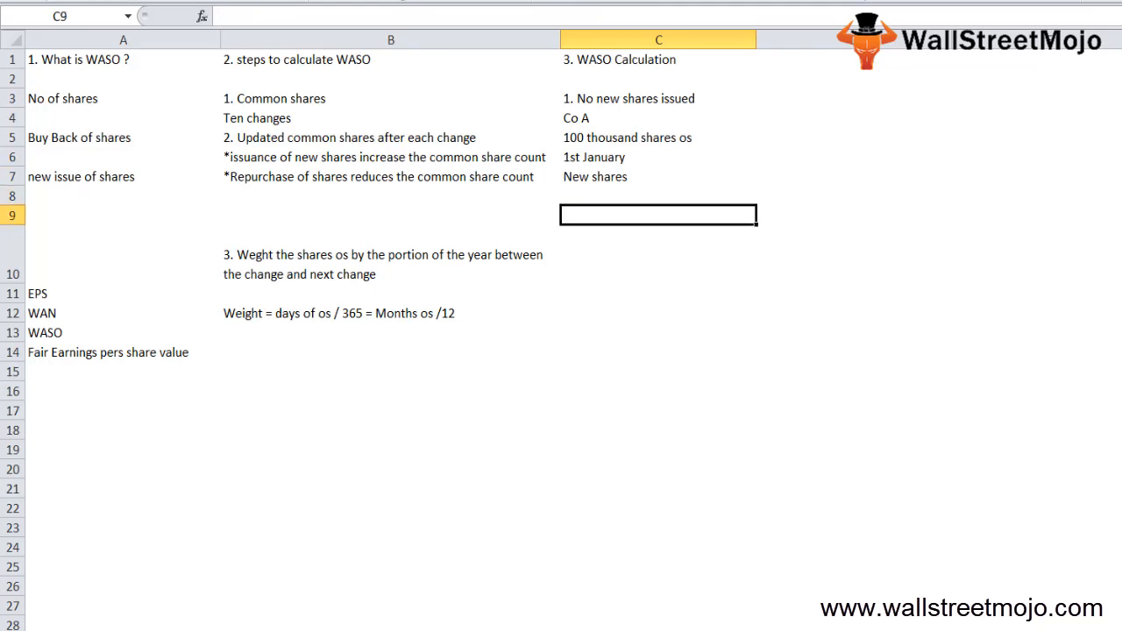
type("( 100000*12")
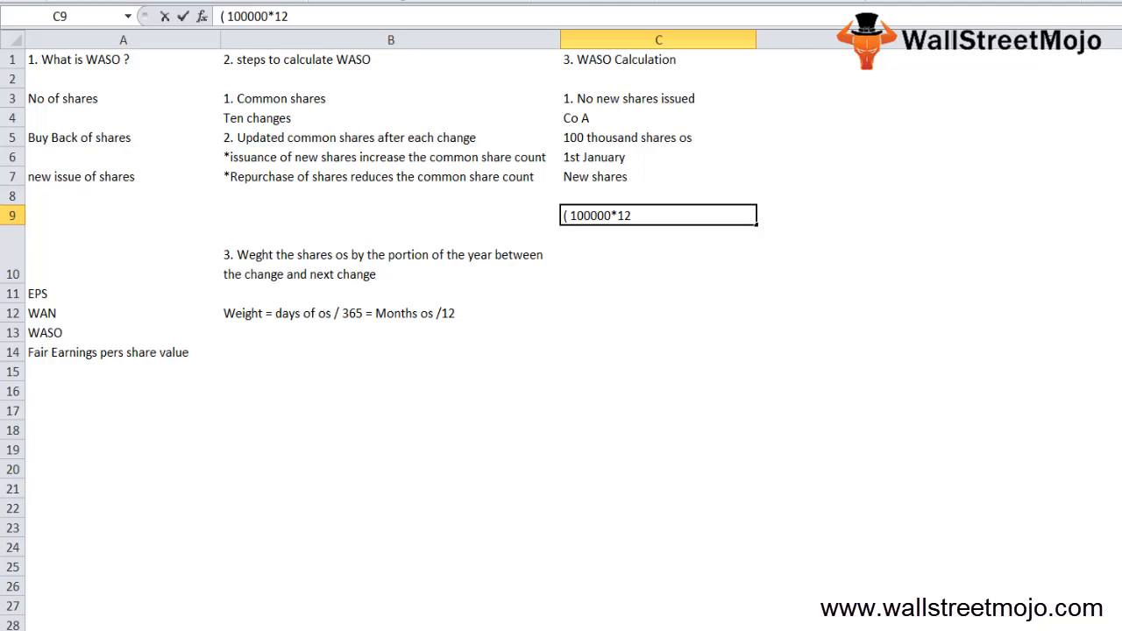
Complete =(100000*12)/12 in C9 giving 100000 and check the formula.
type(")/12")
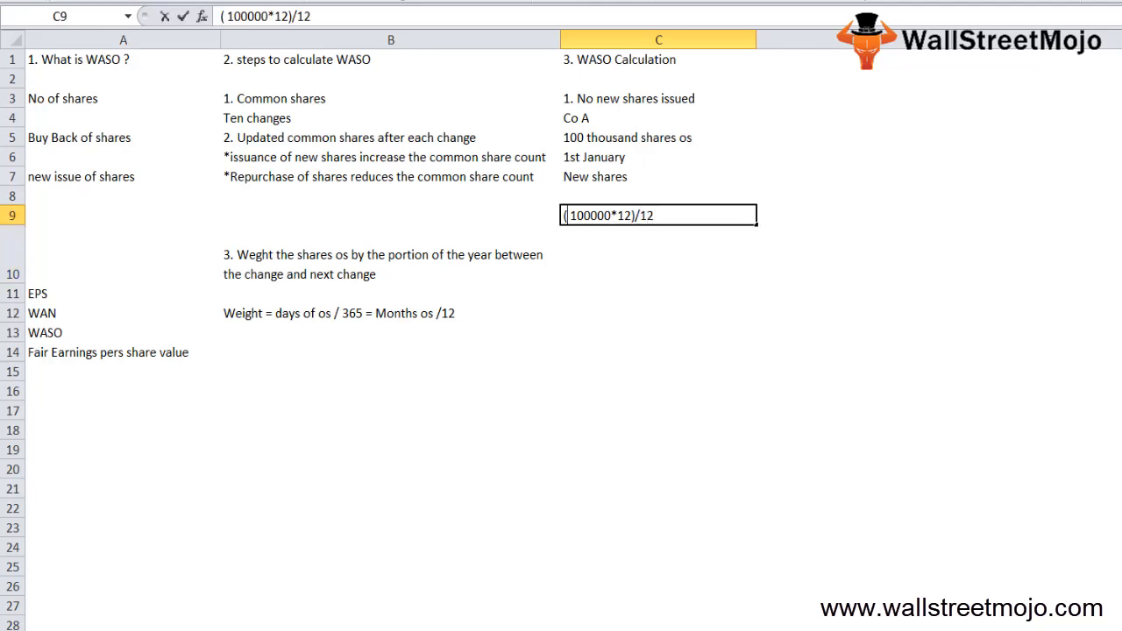
key("enter")
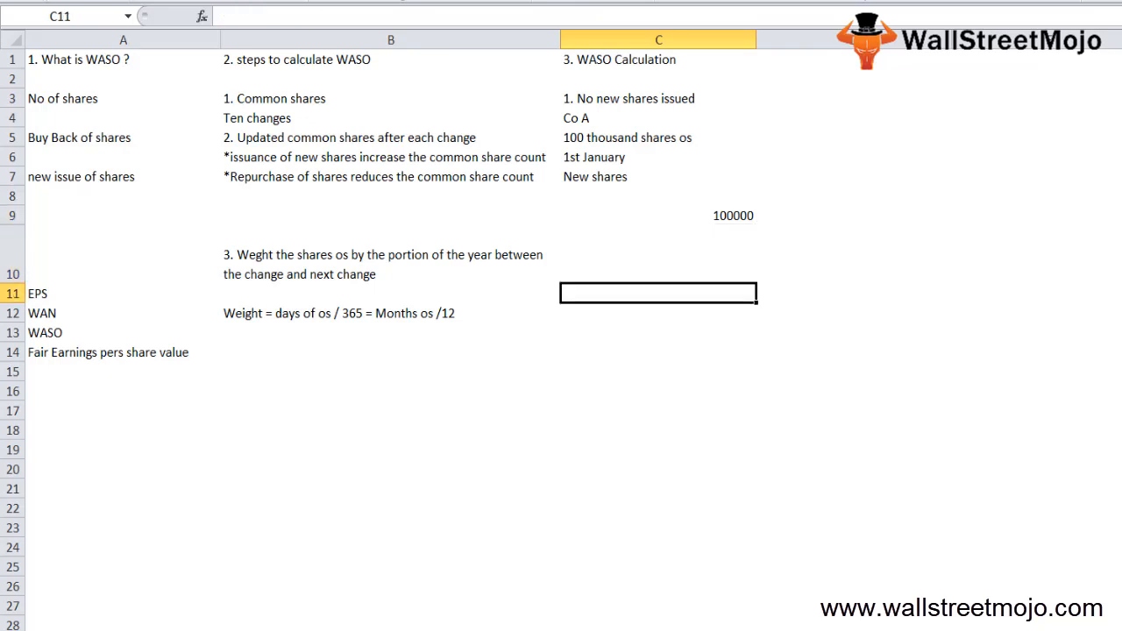
left_click(659, 214)
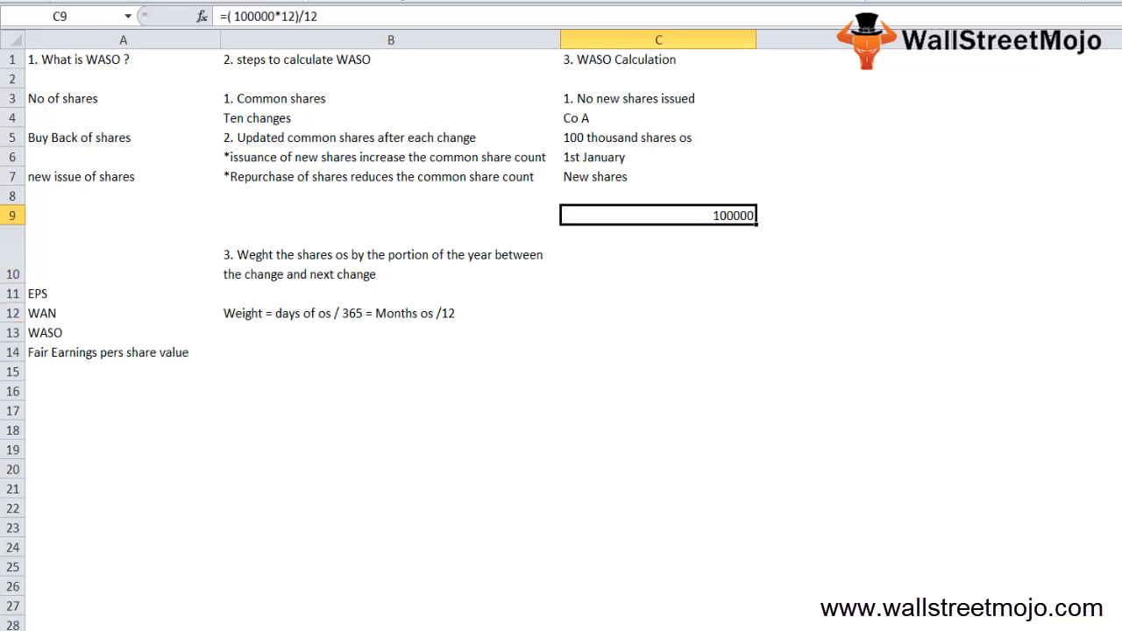
double_click(659, 214)
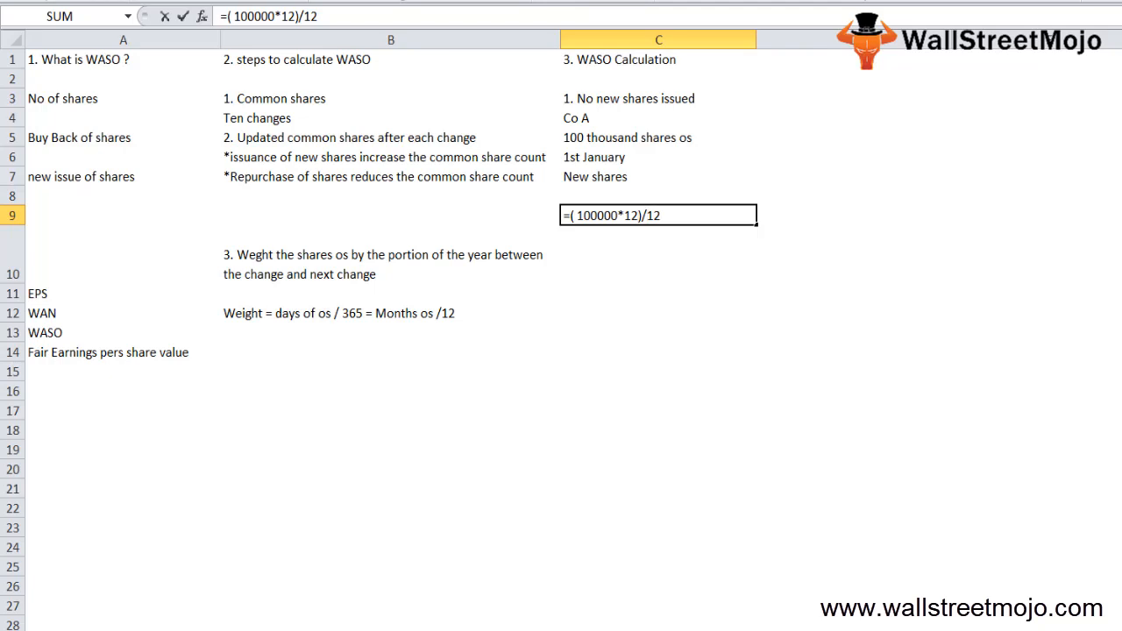
left_click(645, 214)
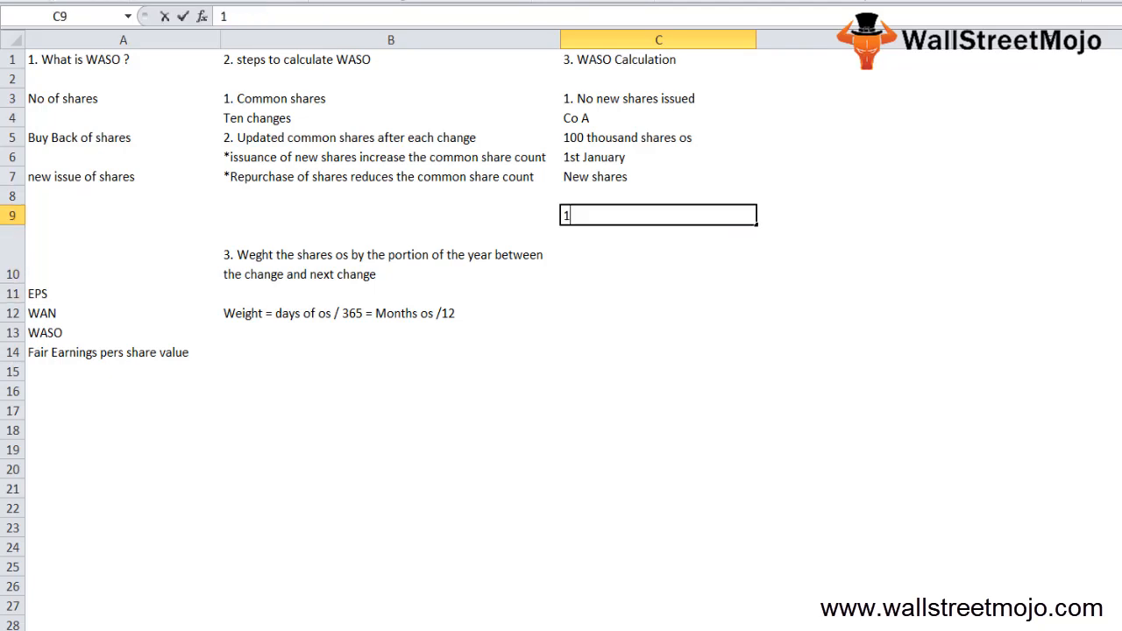
Add notes 100 thousand shares os, Over the year and 1 thousand shares outstanding in C10 to C12.
type("100 thousand shares os")
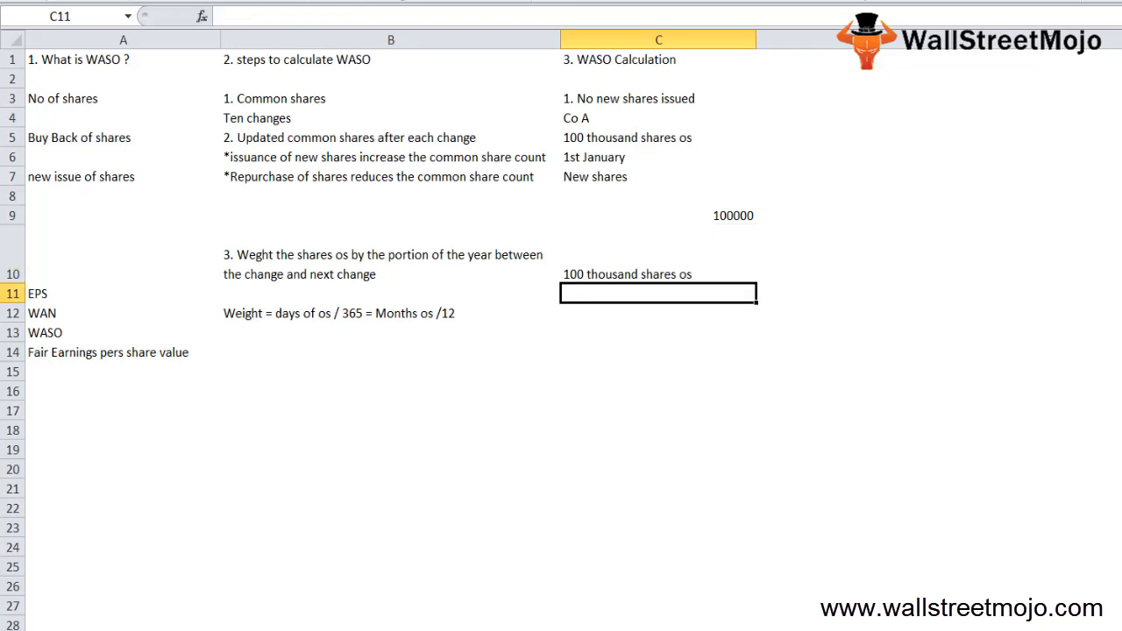
type("Over the year")
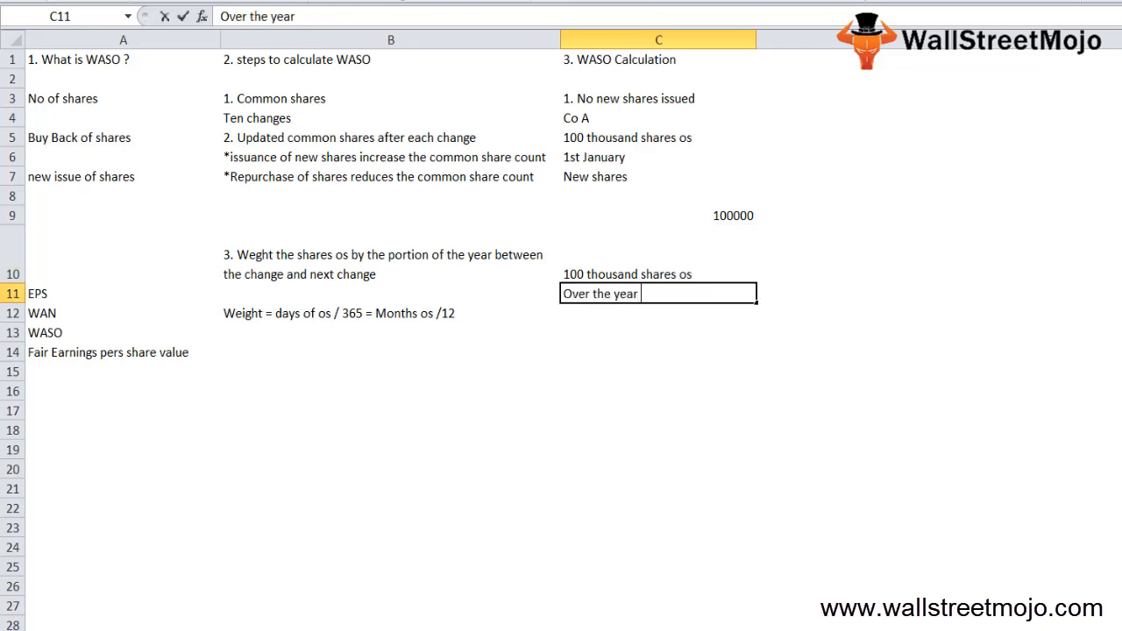
type("1 thoudand shares out")
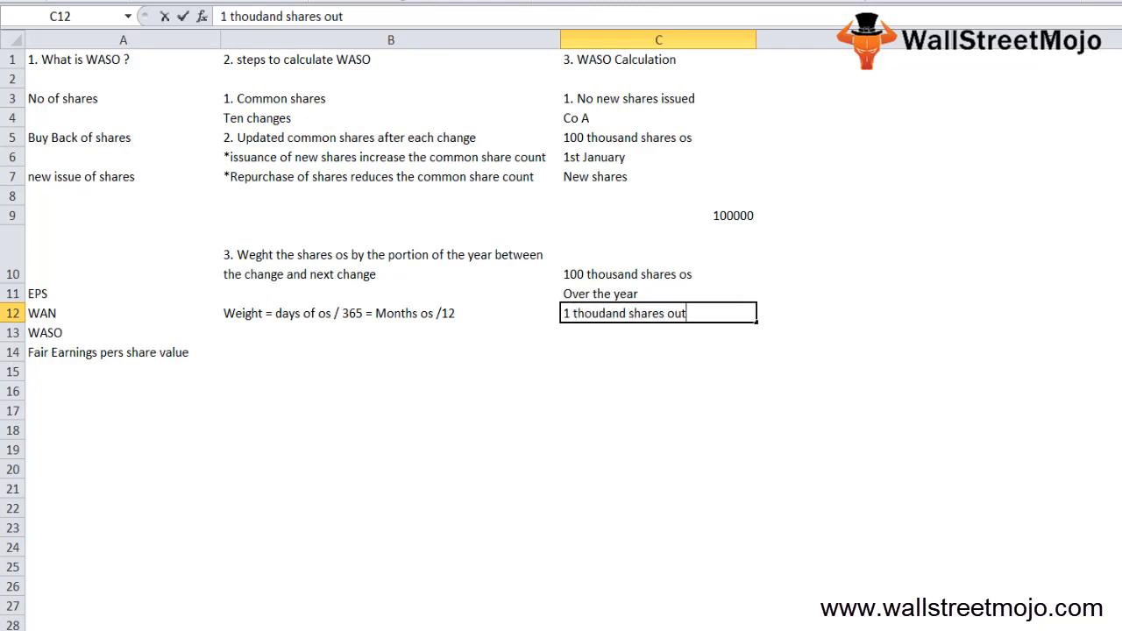
type("standing")
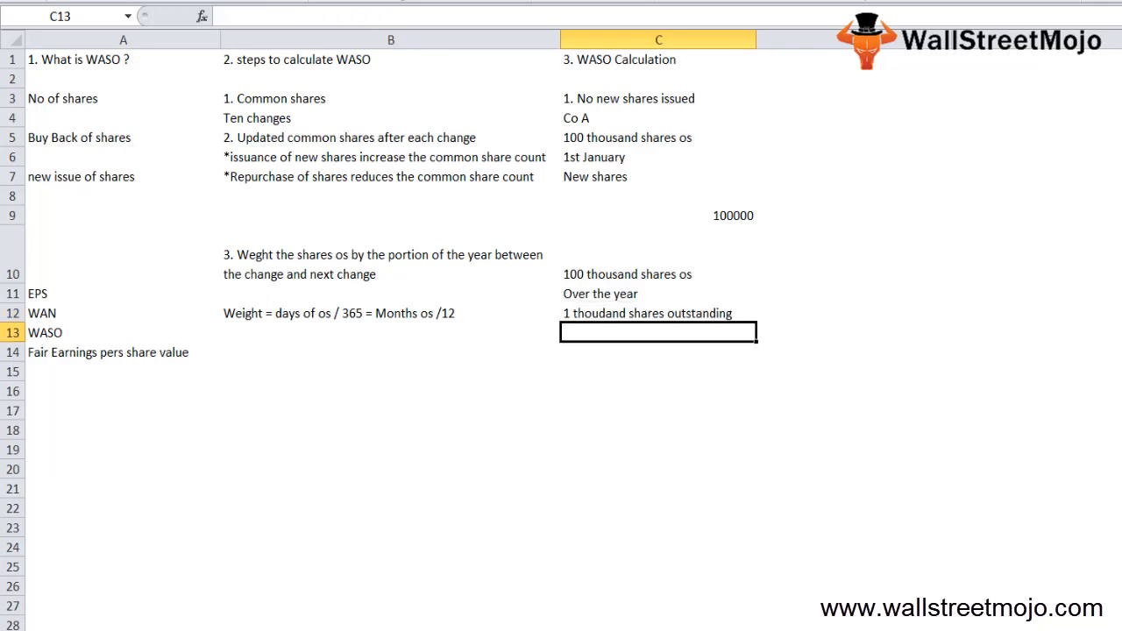
Enter scenario 2: the co issues new shares once, 12 thousand new shares on 1 april.
type("2.")
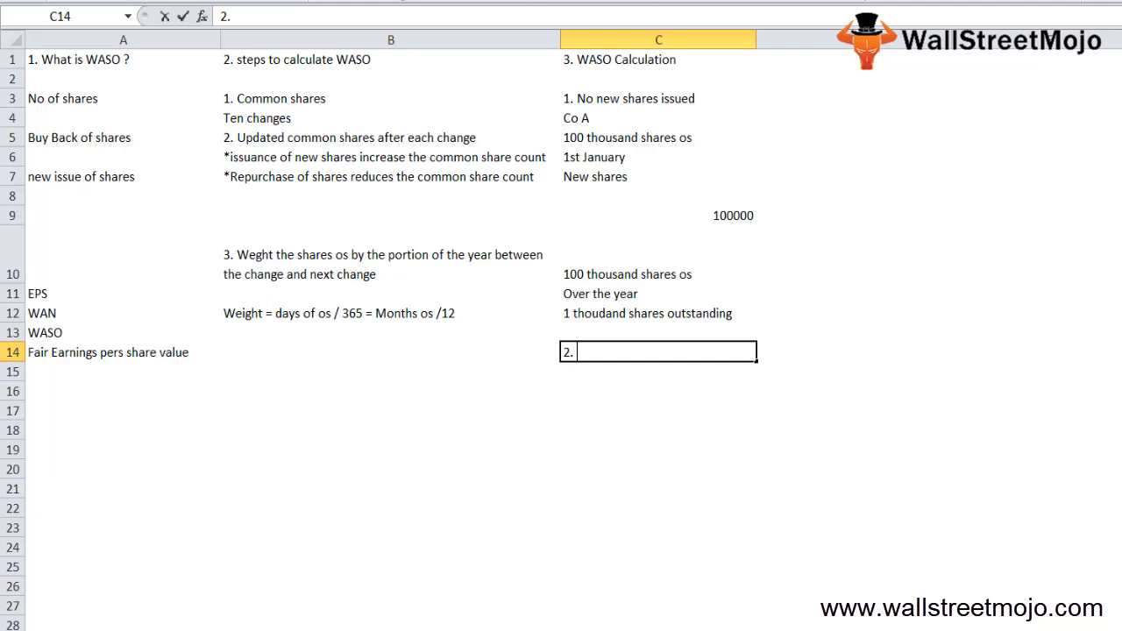
type("The co issues t")
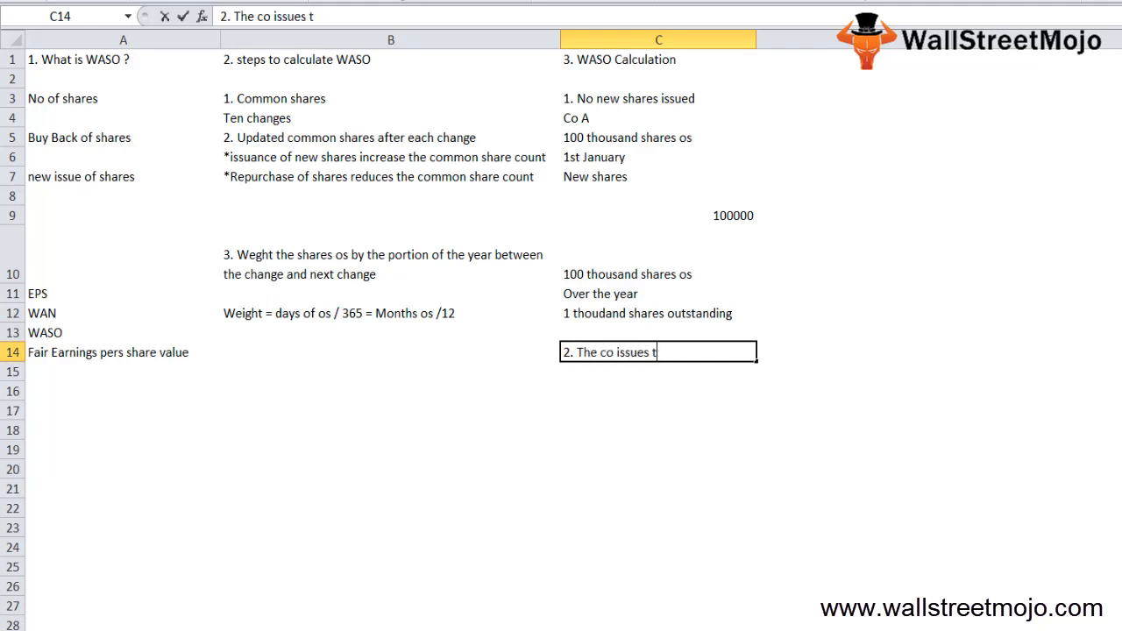
type("new shares o")
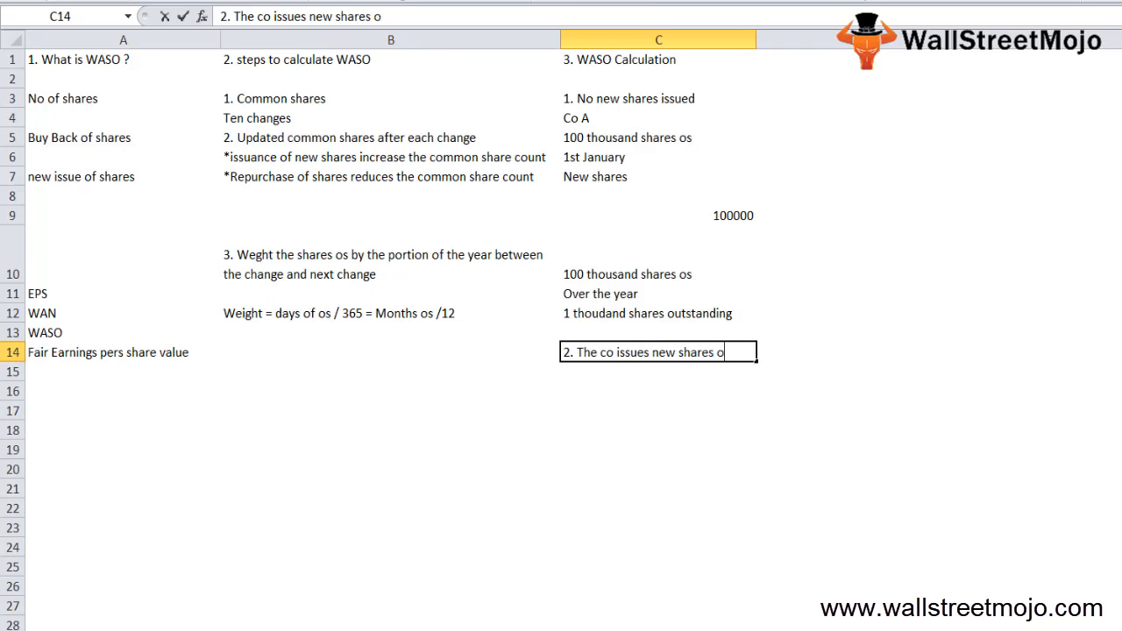
type("nce th")
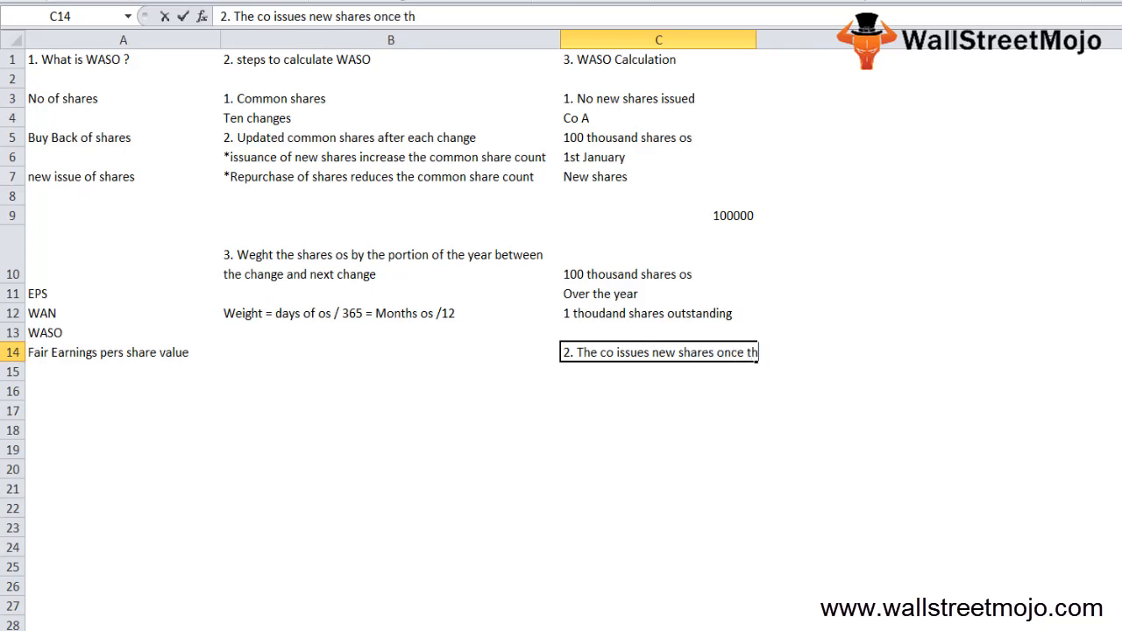
type("during the period")
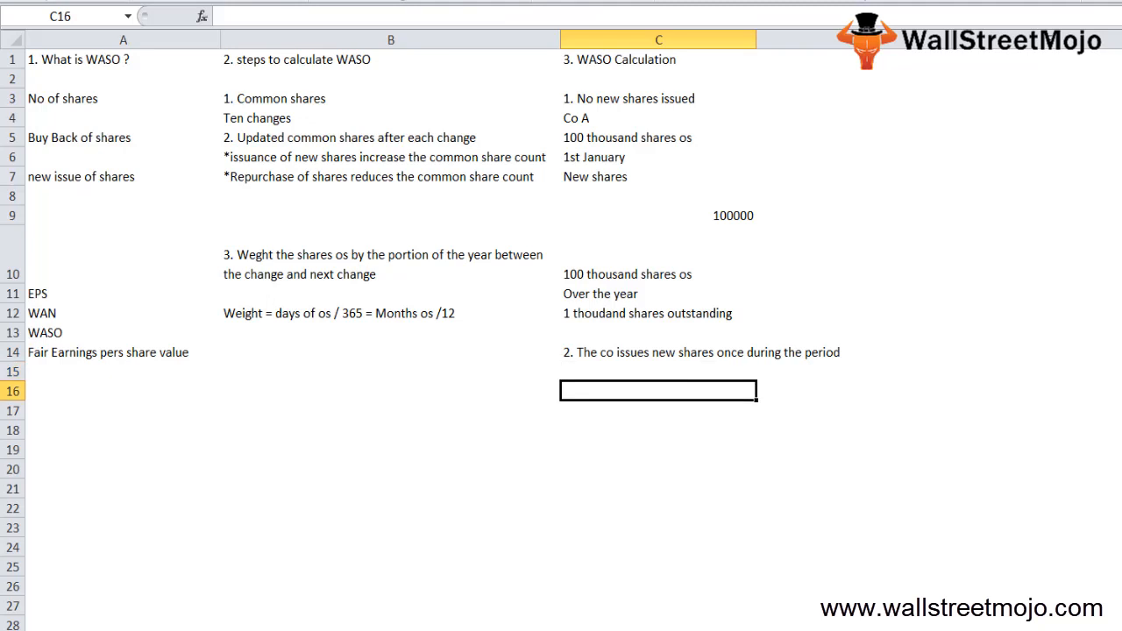
type("12 thouds")
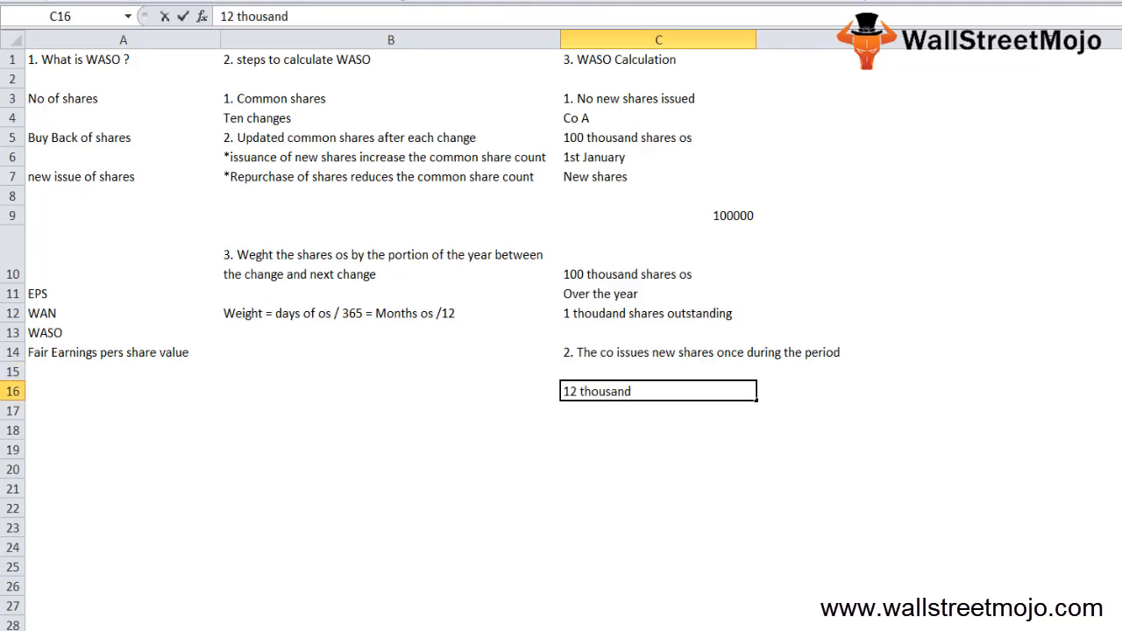
type("new shares on 1")
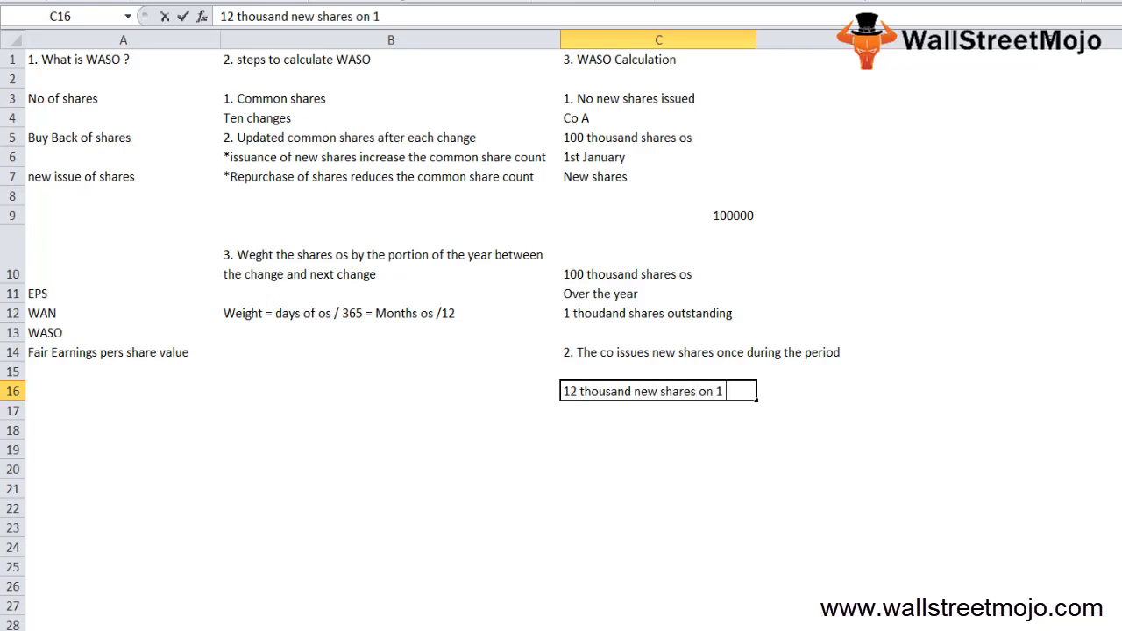
type("april")
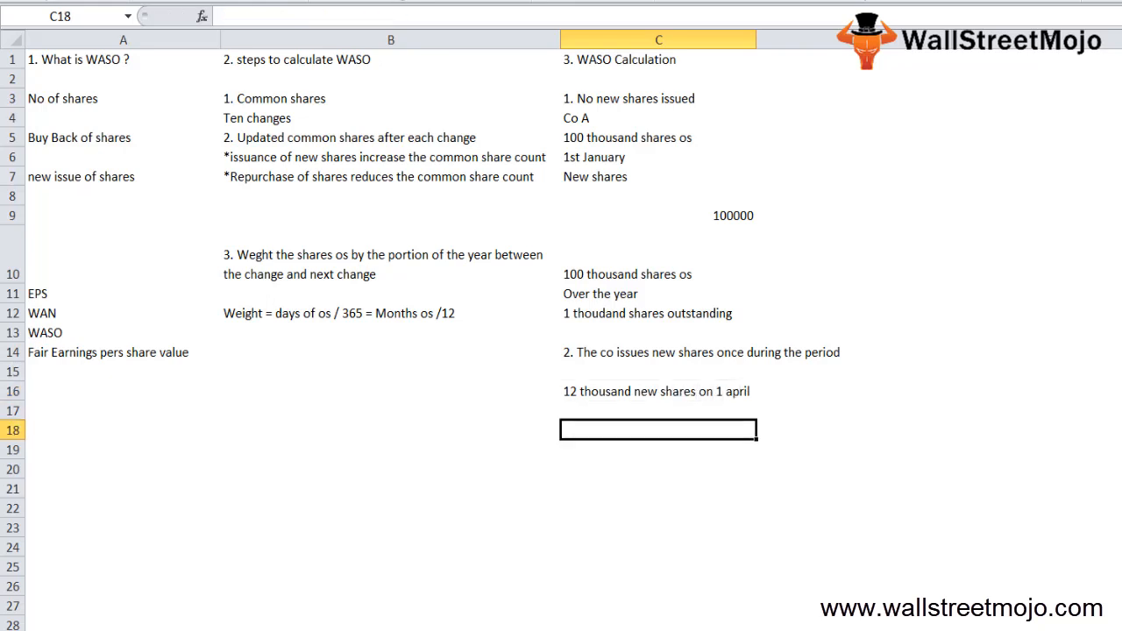
Note 100 thousand shares for the first 3 months and 112000 shares afterwards.
type("100 thousand s")
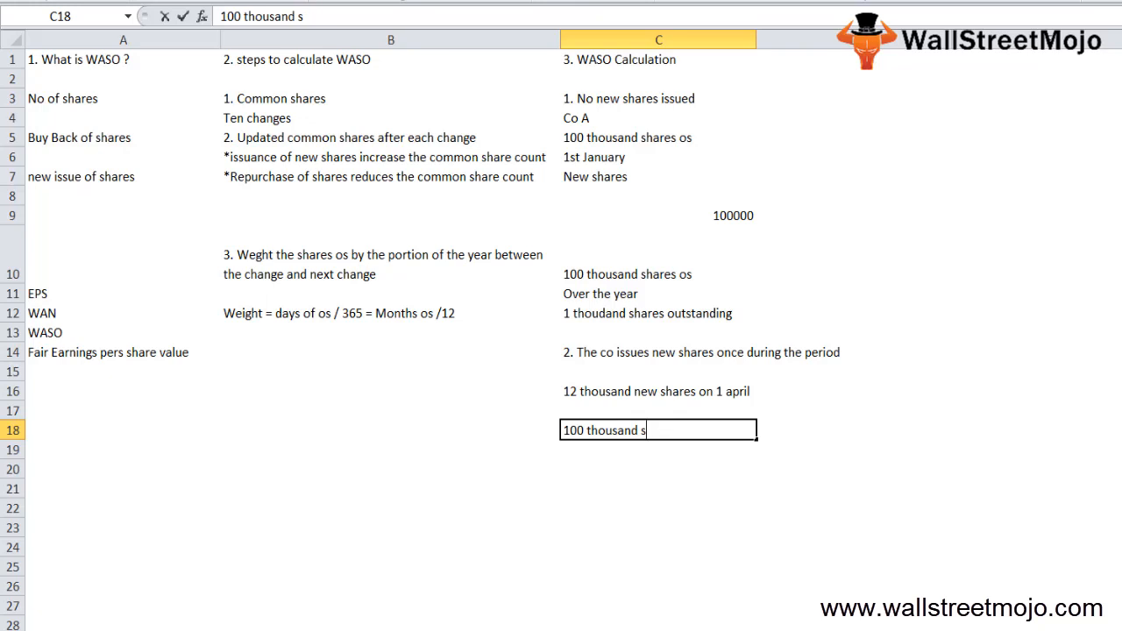
type("har")
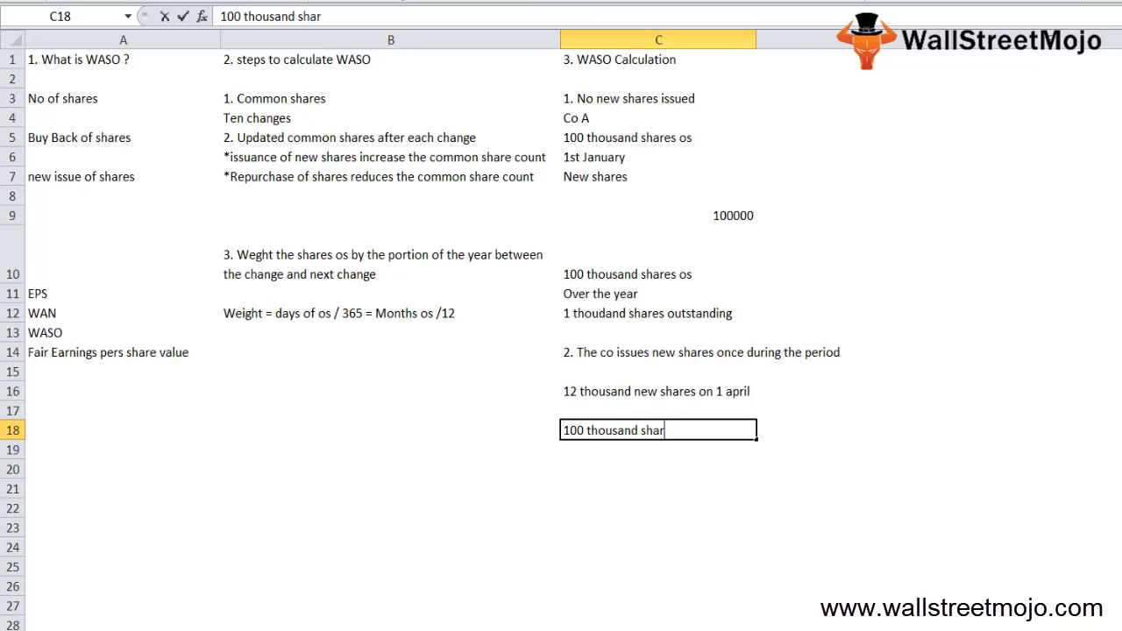
type("es for th")
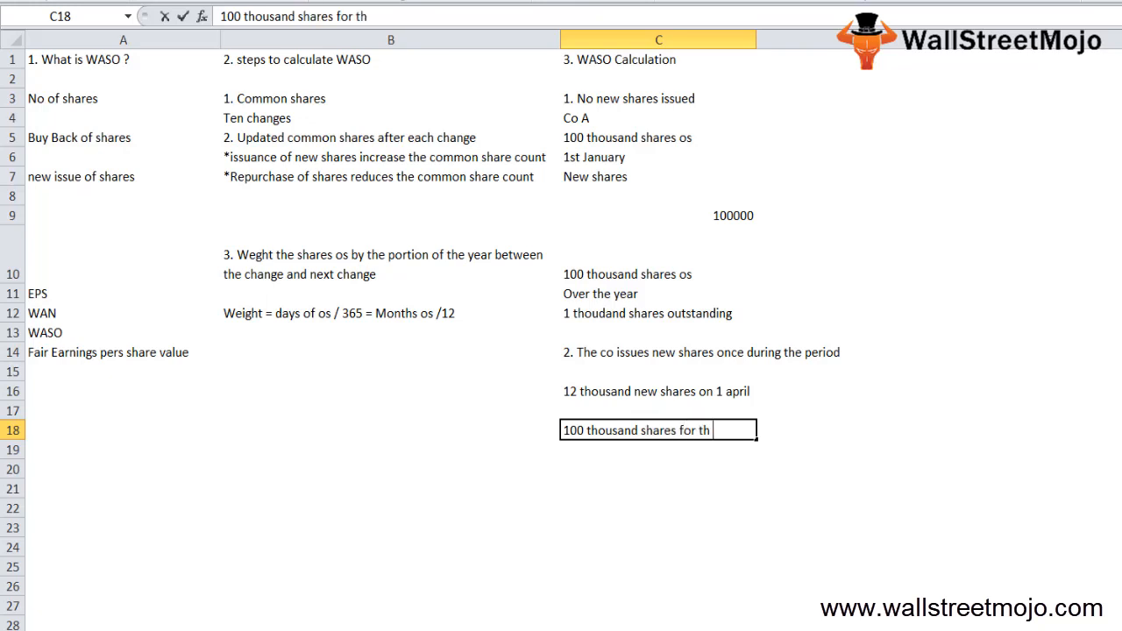
type("first 3 months")
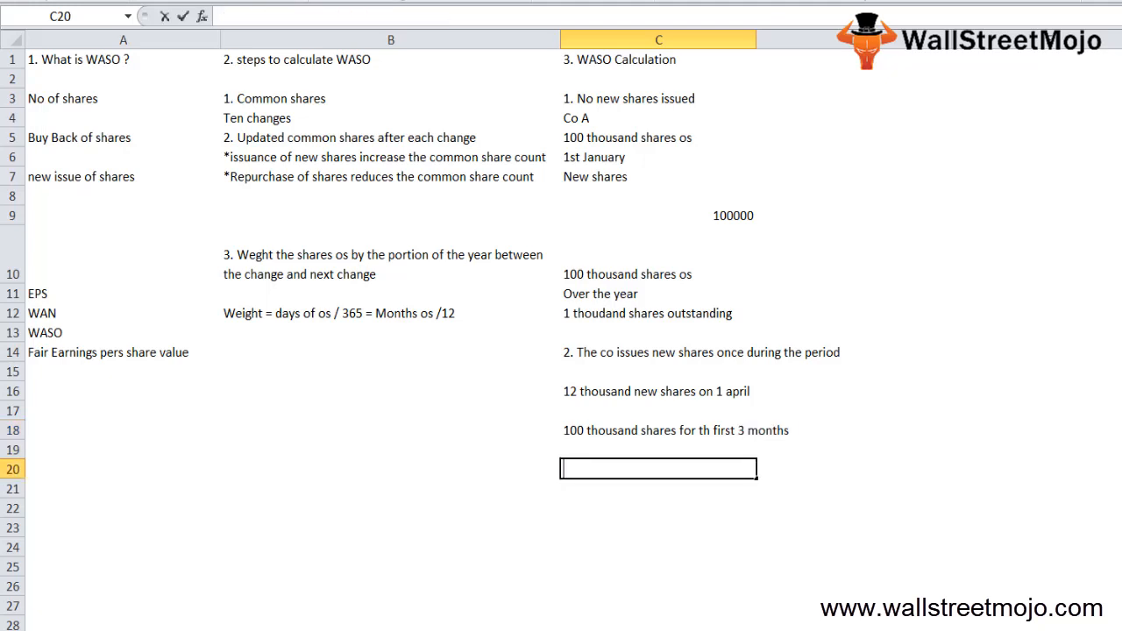
type("112000")
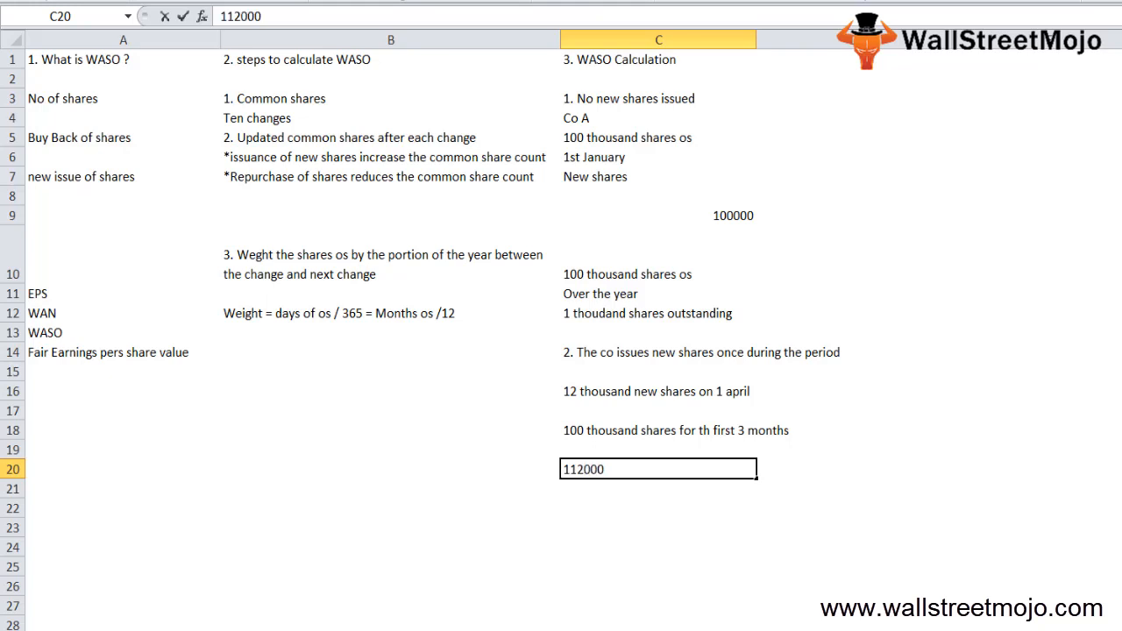
type("shares for the rest of the 9 months")
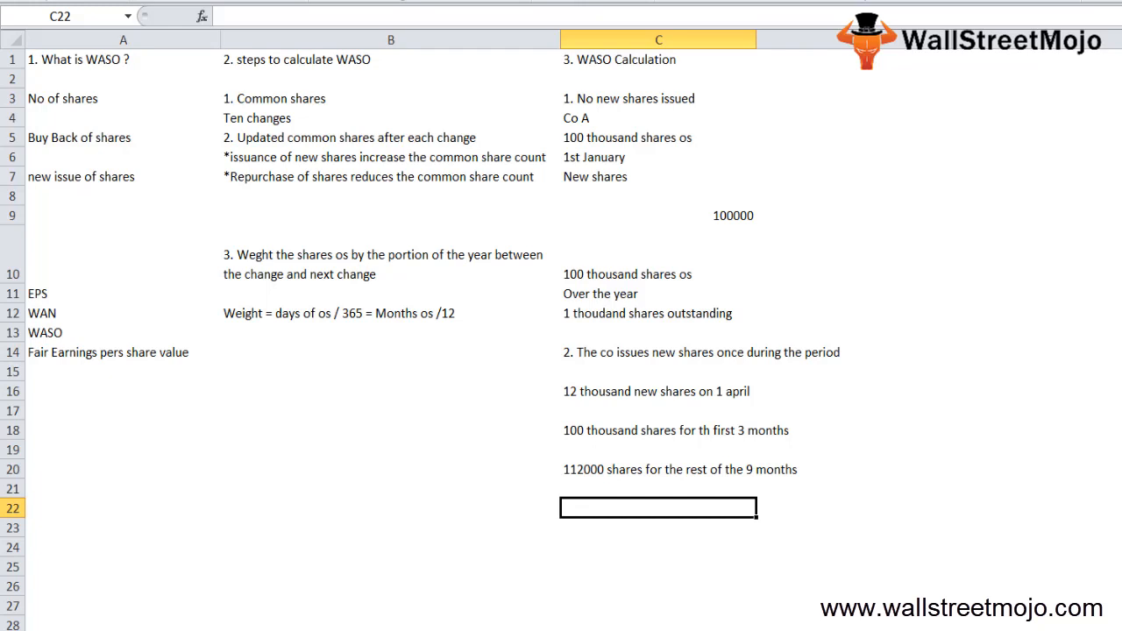
Enter the share-months total =(100000*3)+(112000*9) in C22.
type("=")
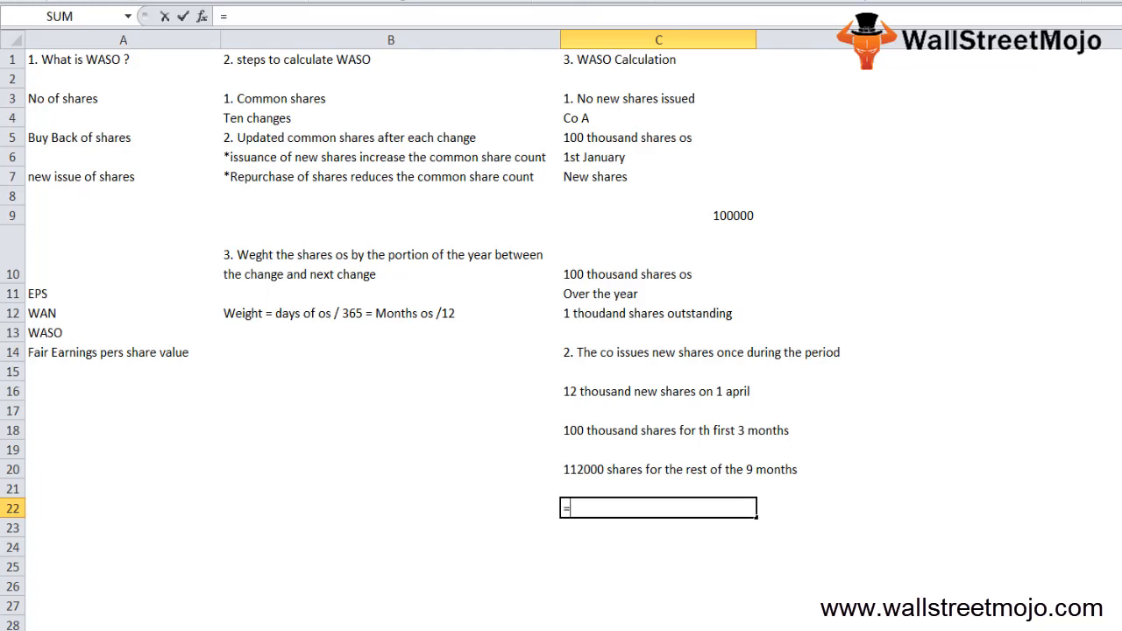
type("(100000")
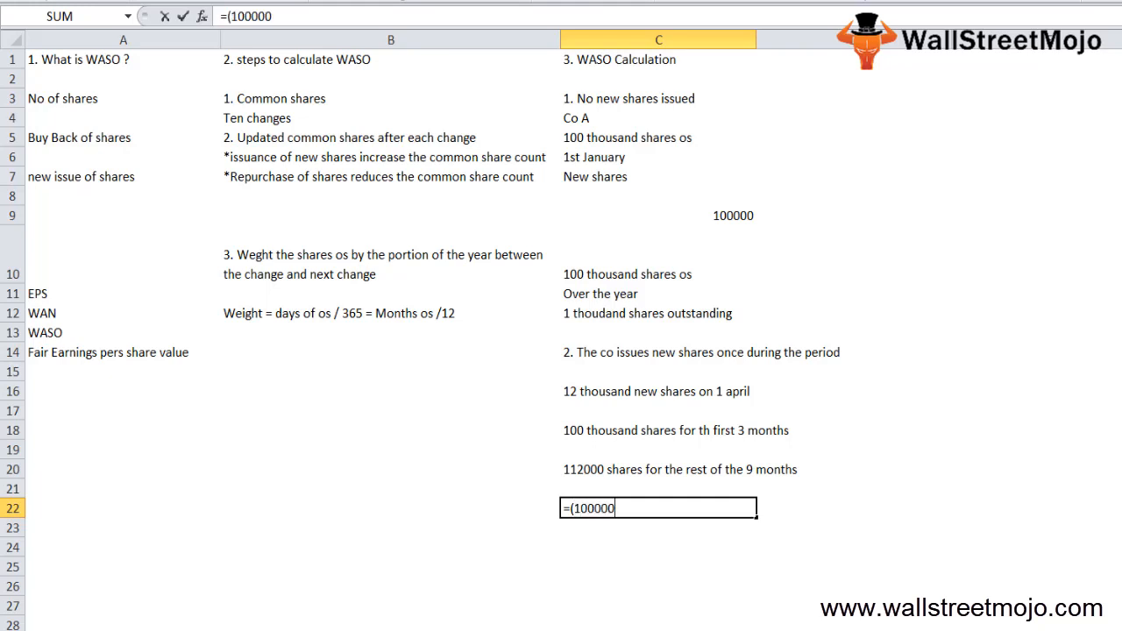
type("*3)")
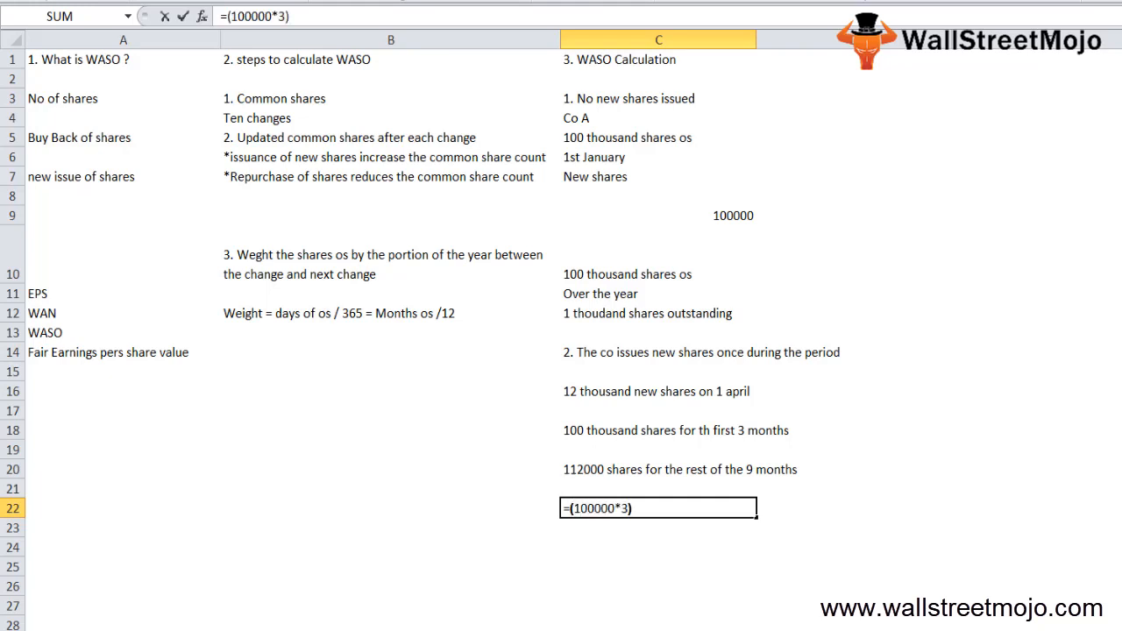
type("+")
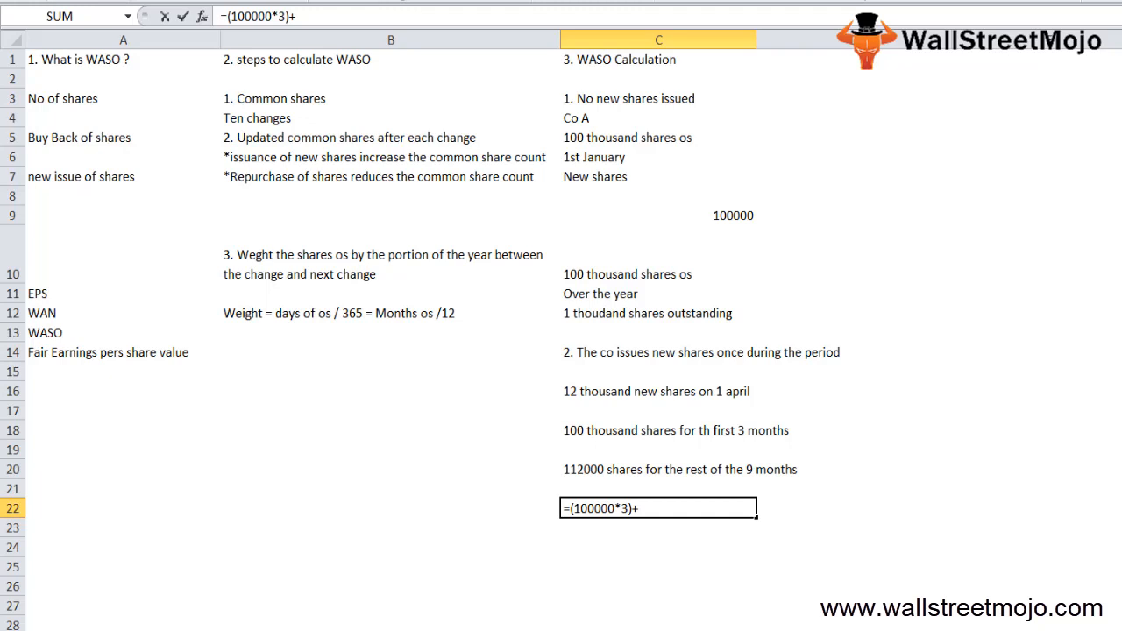
type("(11")
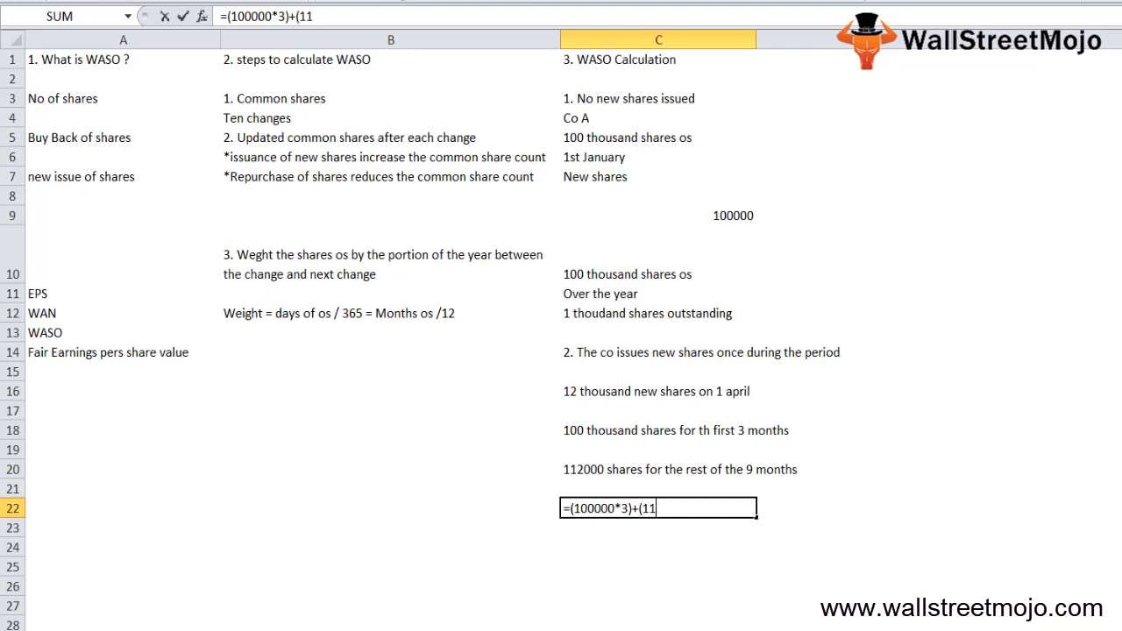
type("200")
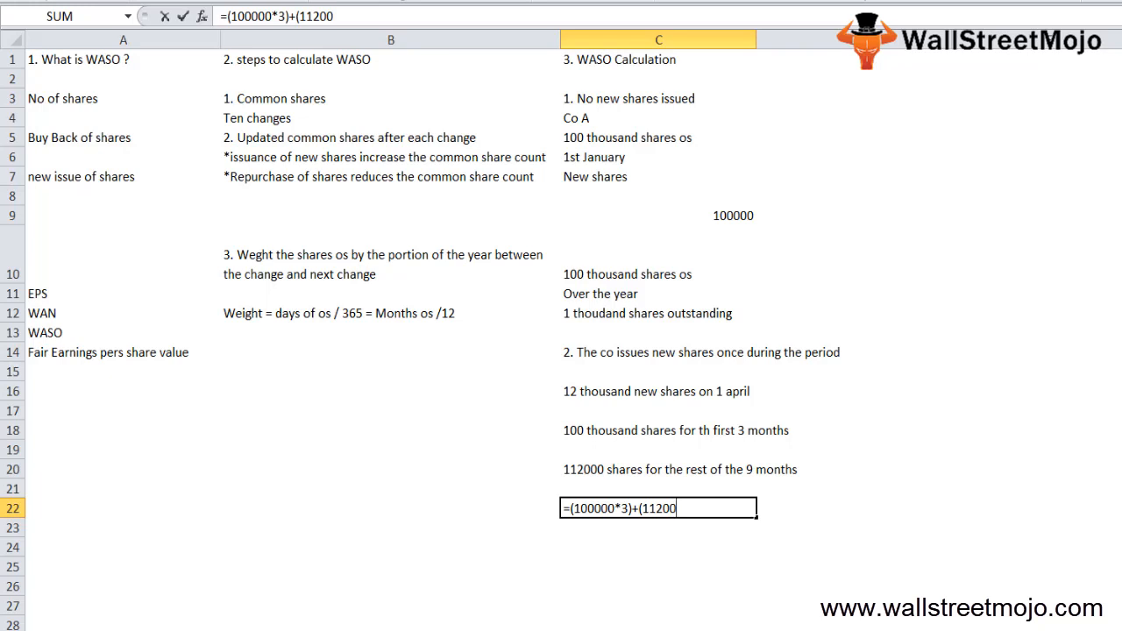
type("9")
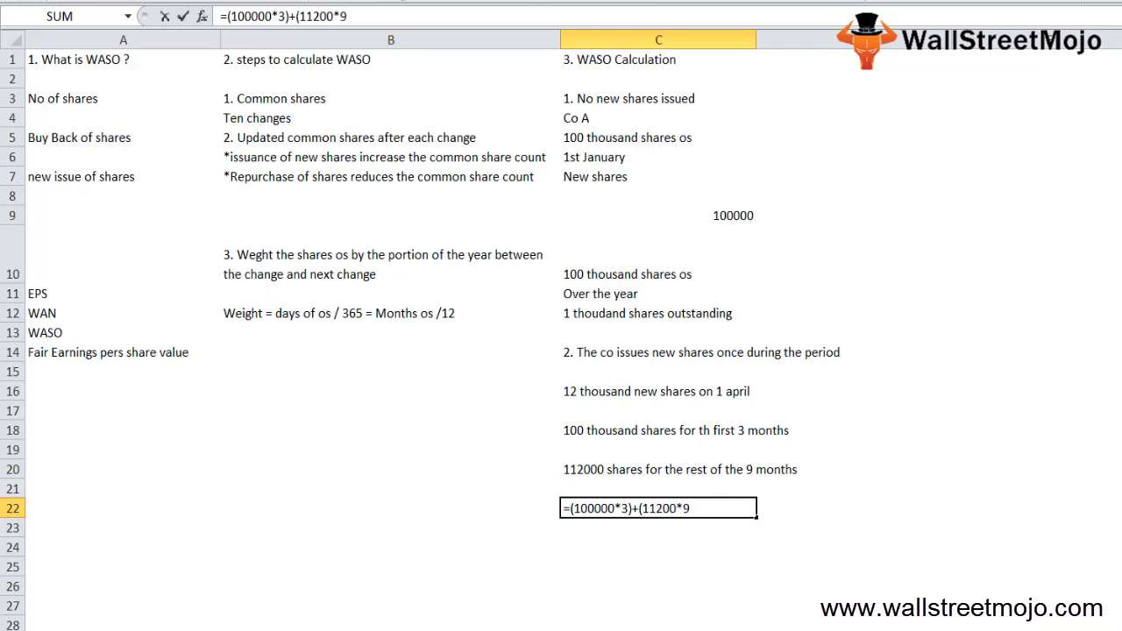
type(")")
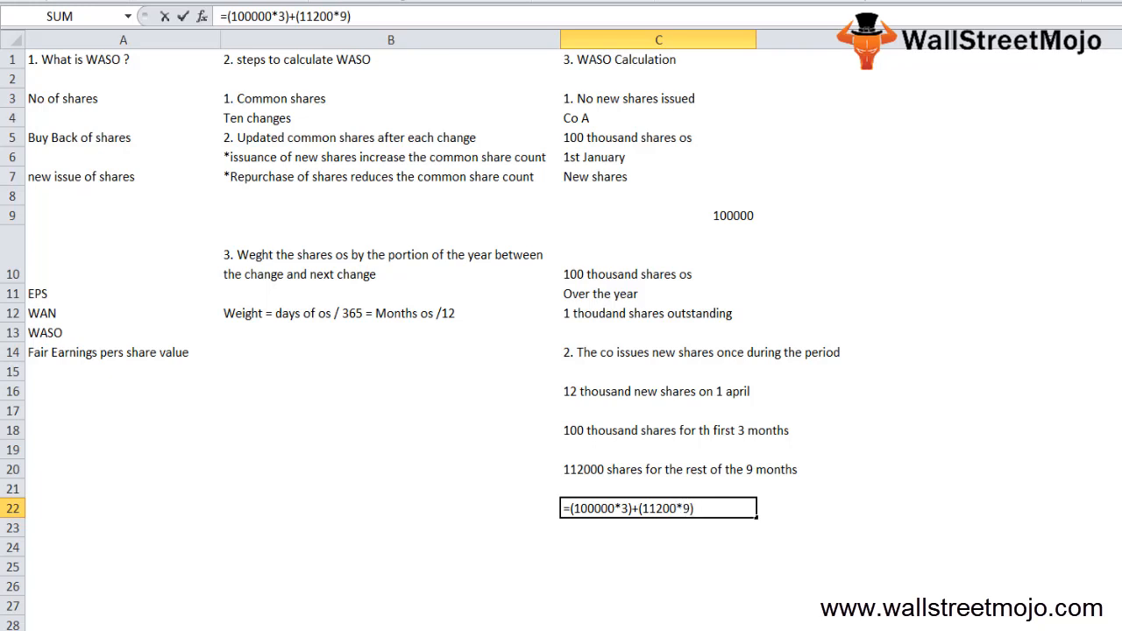
type("/12")
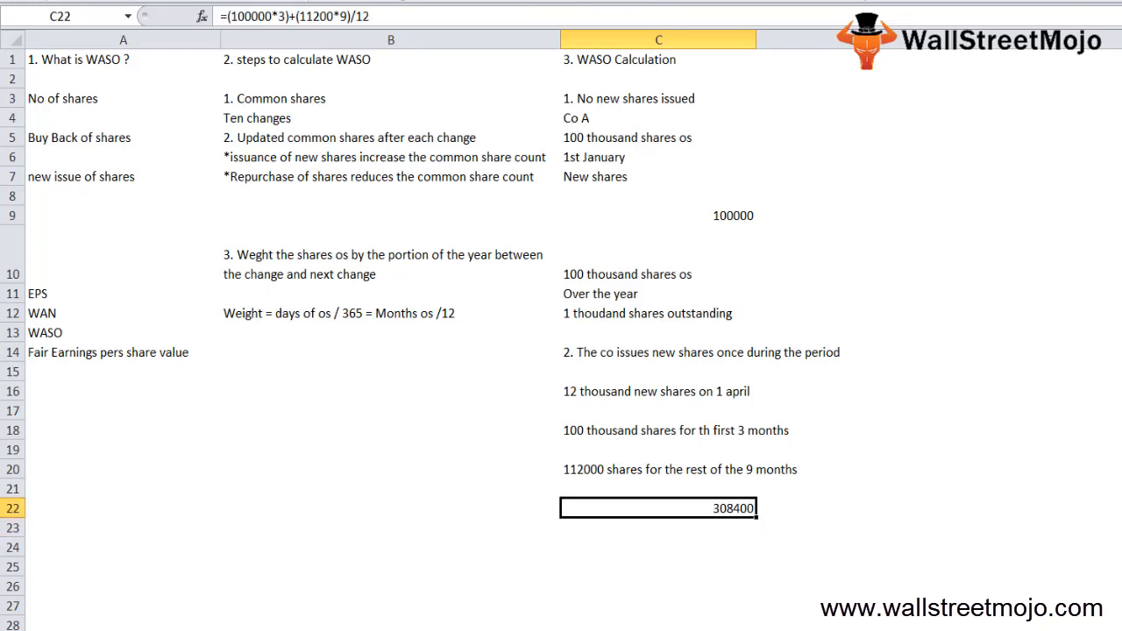
Enter =C22/12 in C23 and fix the 11200 typo so the results read 1308000 and 109000.
double_click(660, 509)
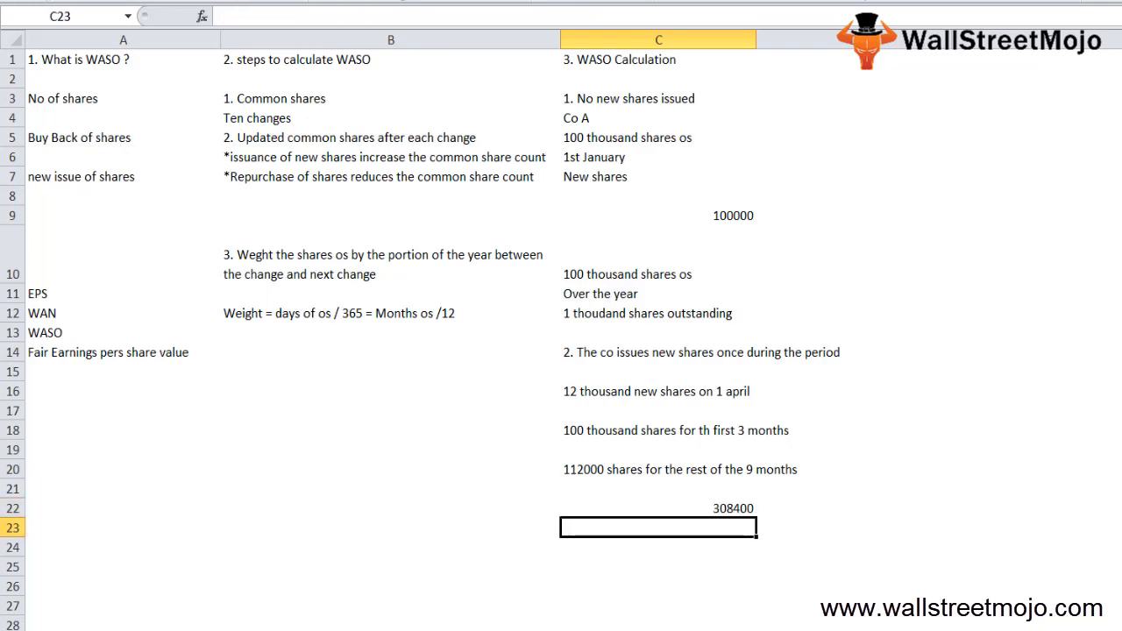
type("=C22")
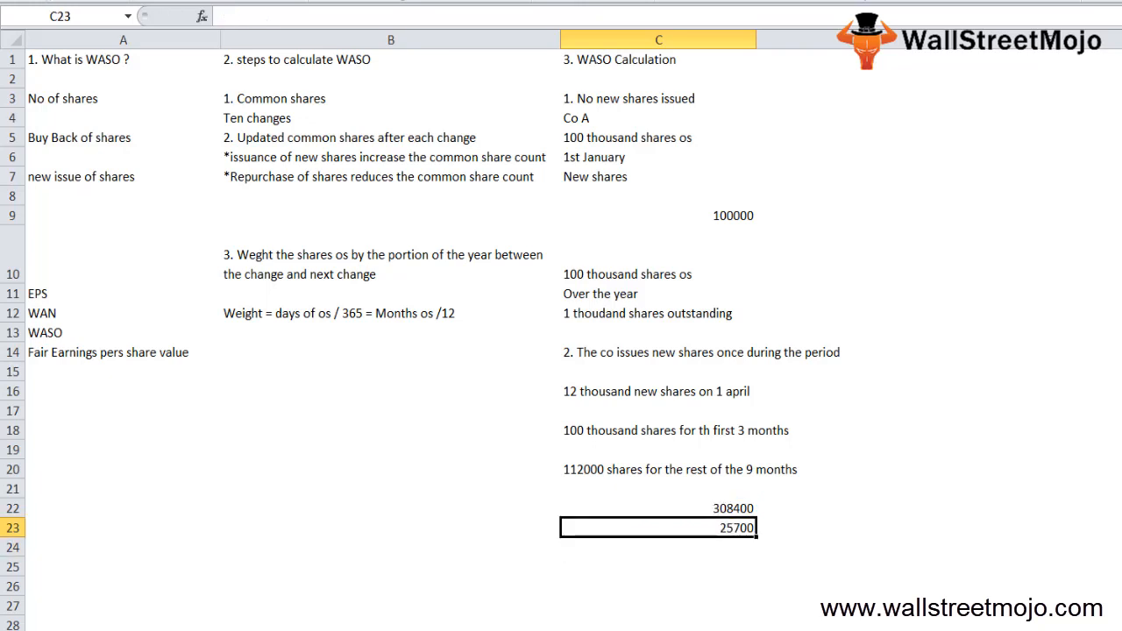
left_click(658, 526)
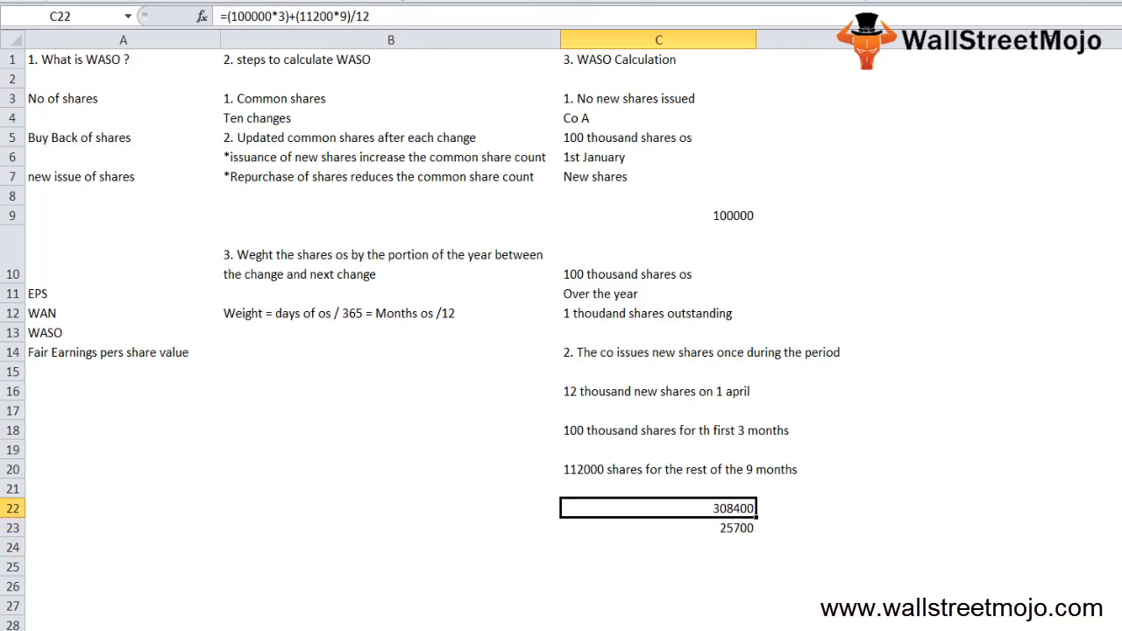
key("BackSpace")
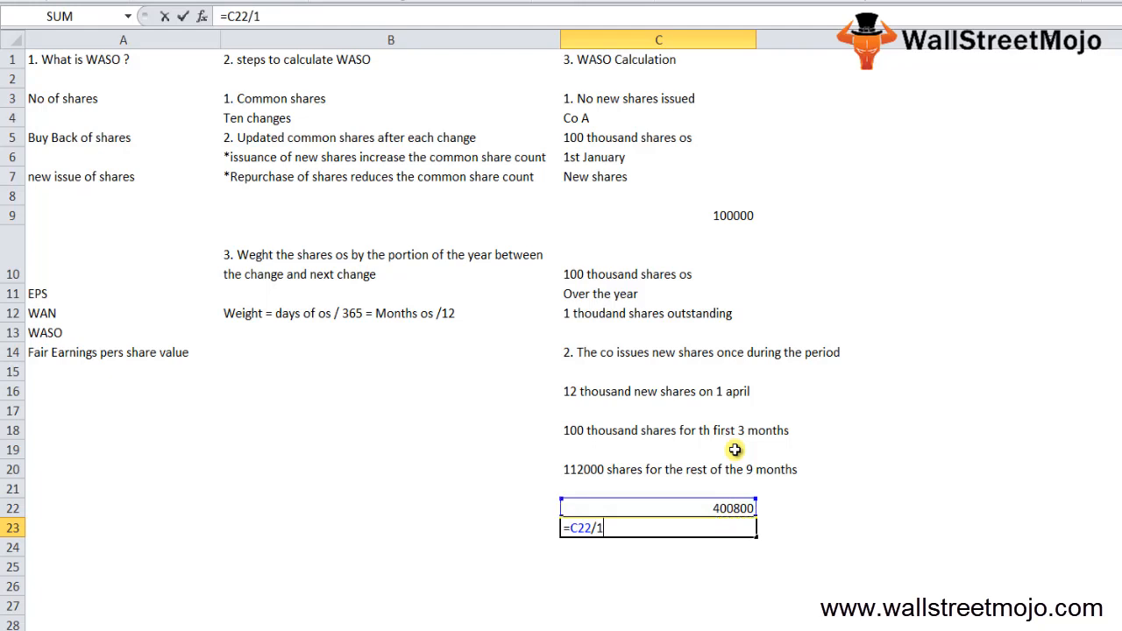
type("2")
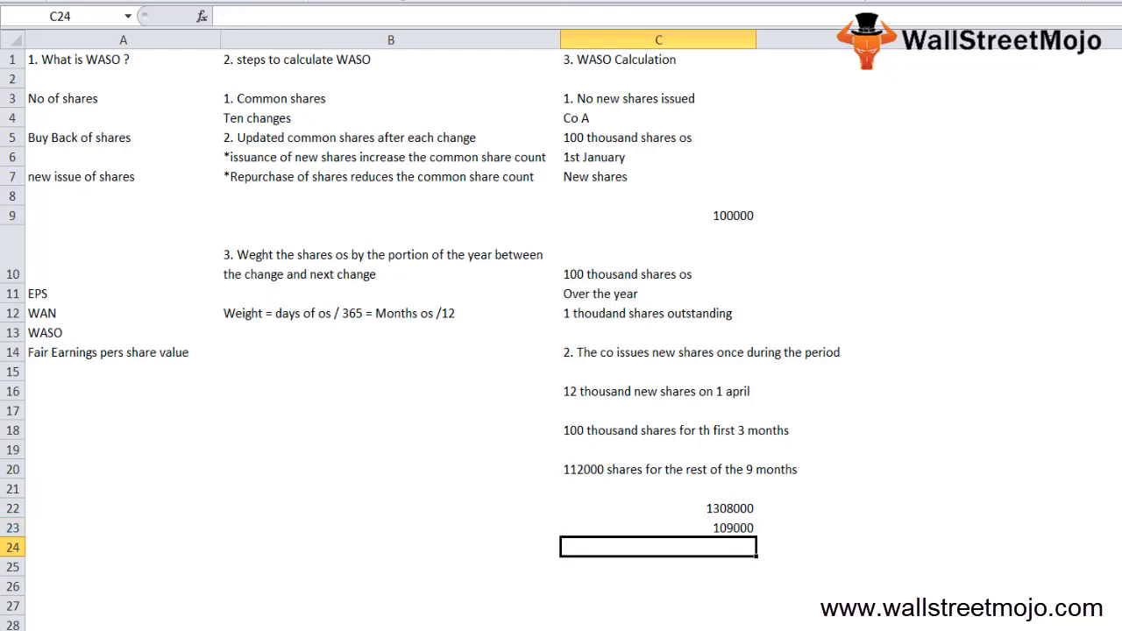
left_click(660, 526)
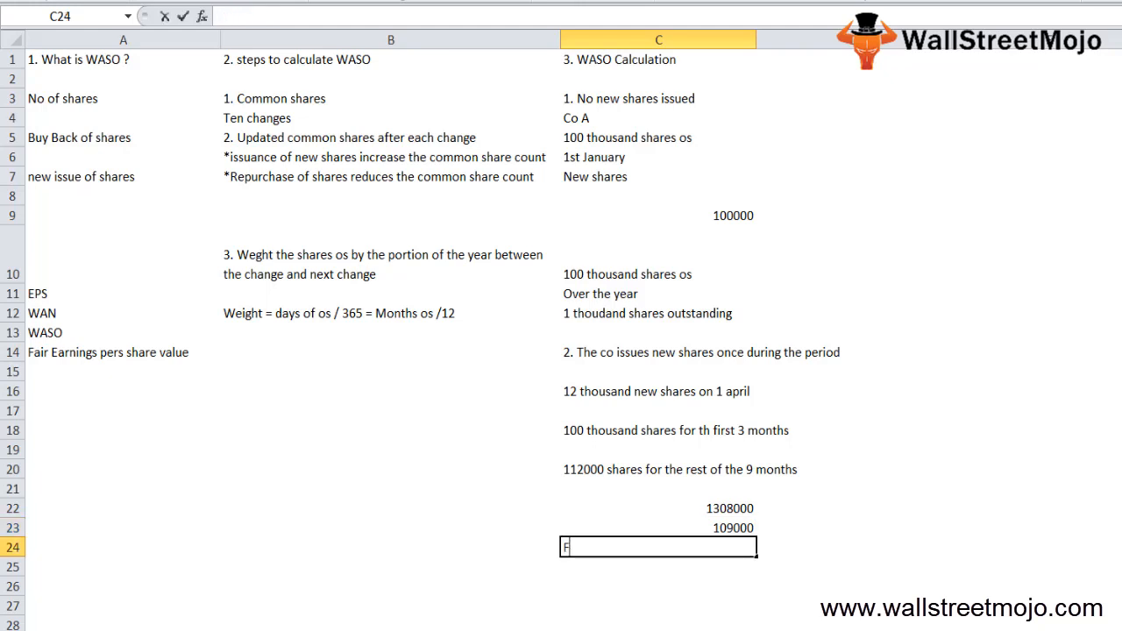
Add notes Funds genrated, 9 Months and Pro rated below the 109000 average.
type("Funds genrated")
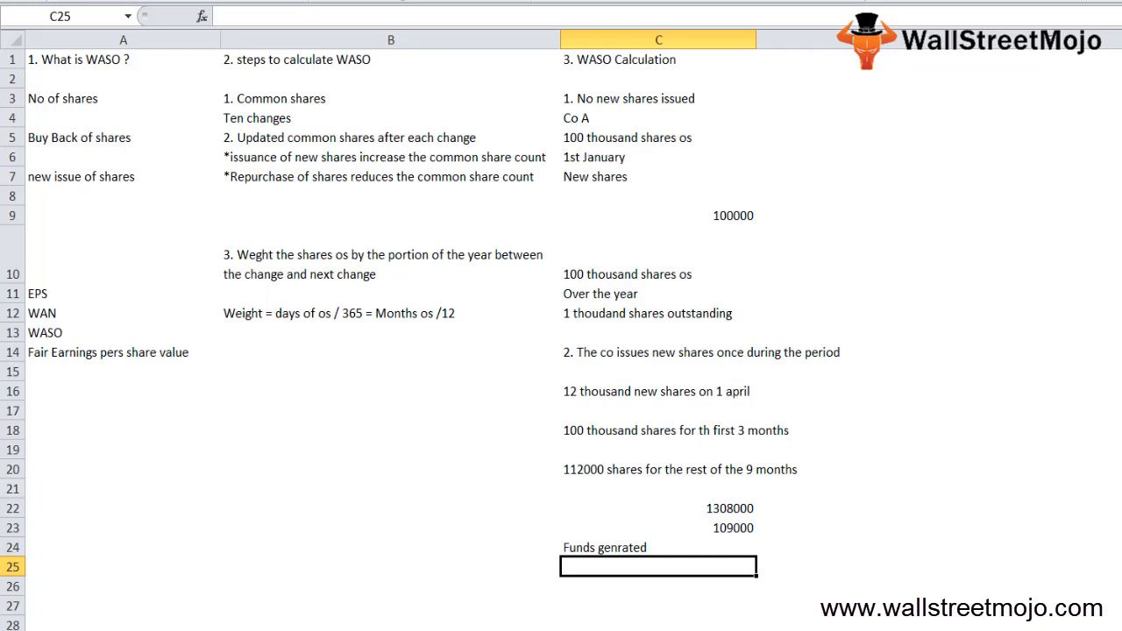
type("9 Months")
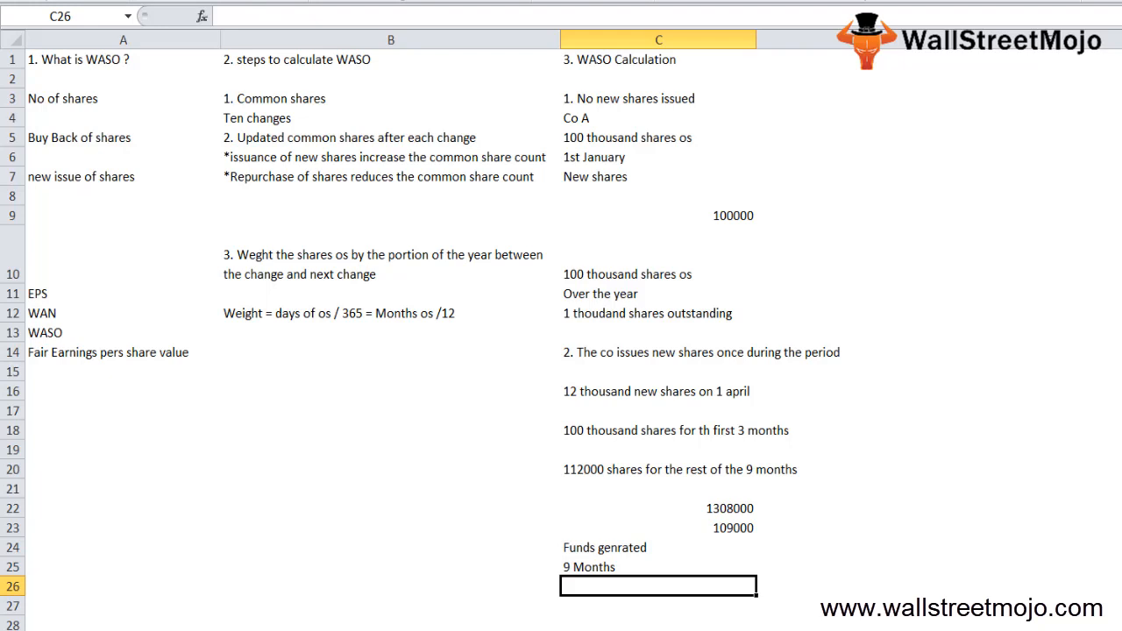
type("Pro rated")
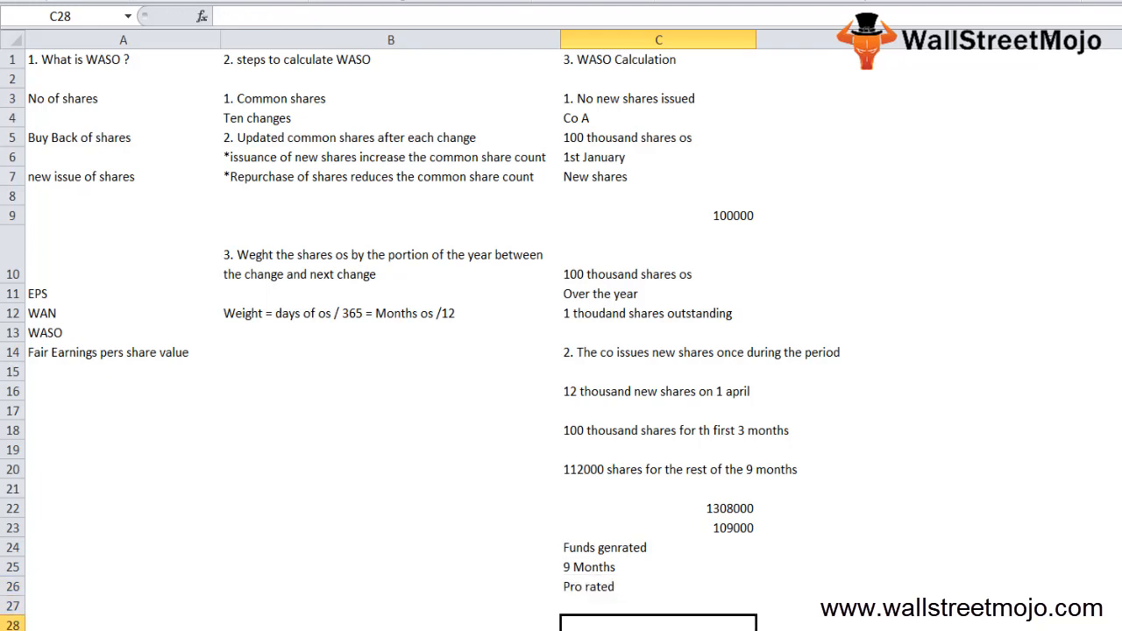
left_click(658, 158)
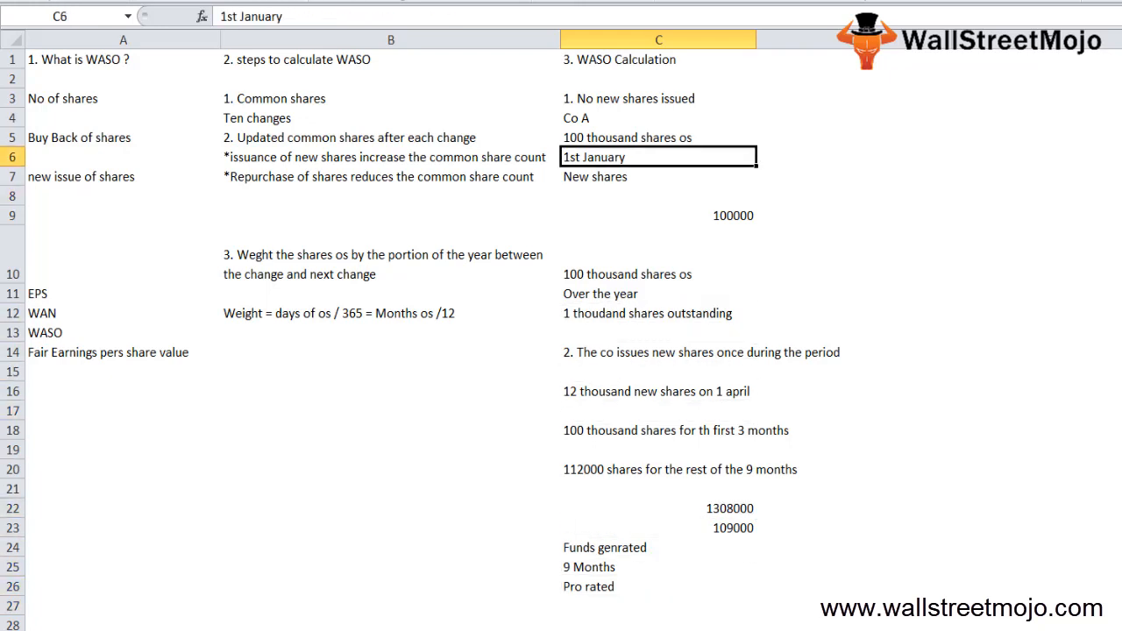
left_click(658, 410)
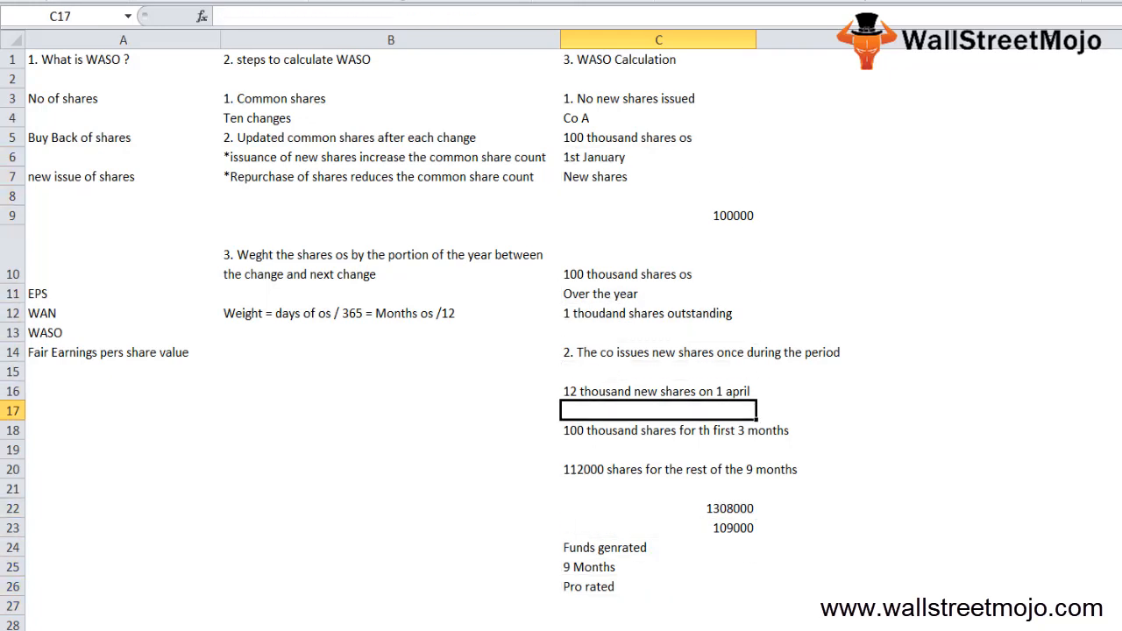
Enter '3. Co issue shares twice in a year' and 'Split the share 1:2' in column D.
type("3. CO")
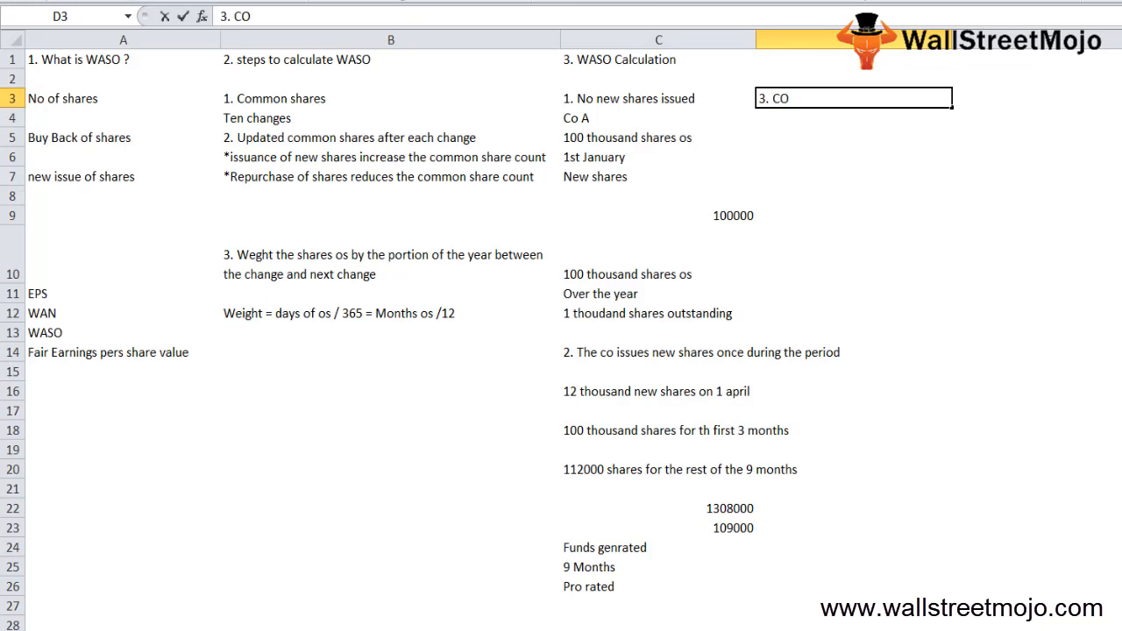
type("issue")
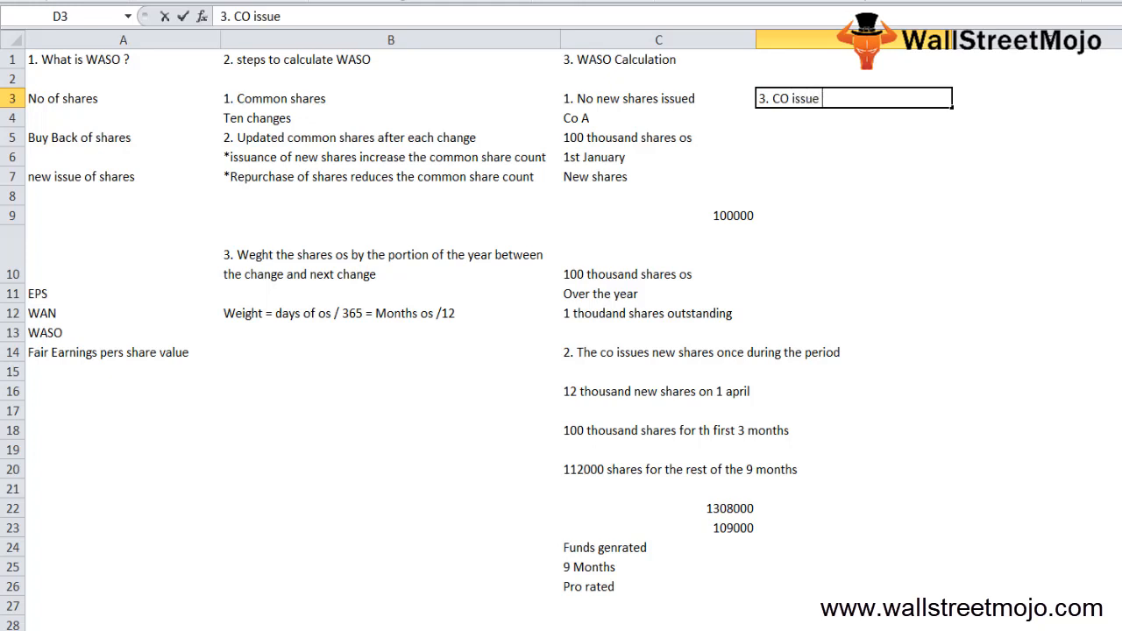
type("shares")
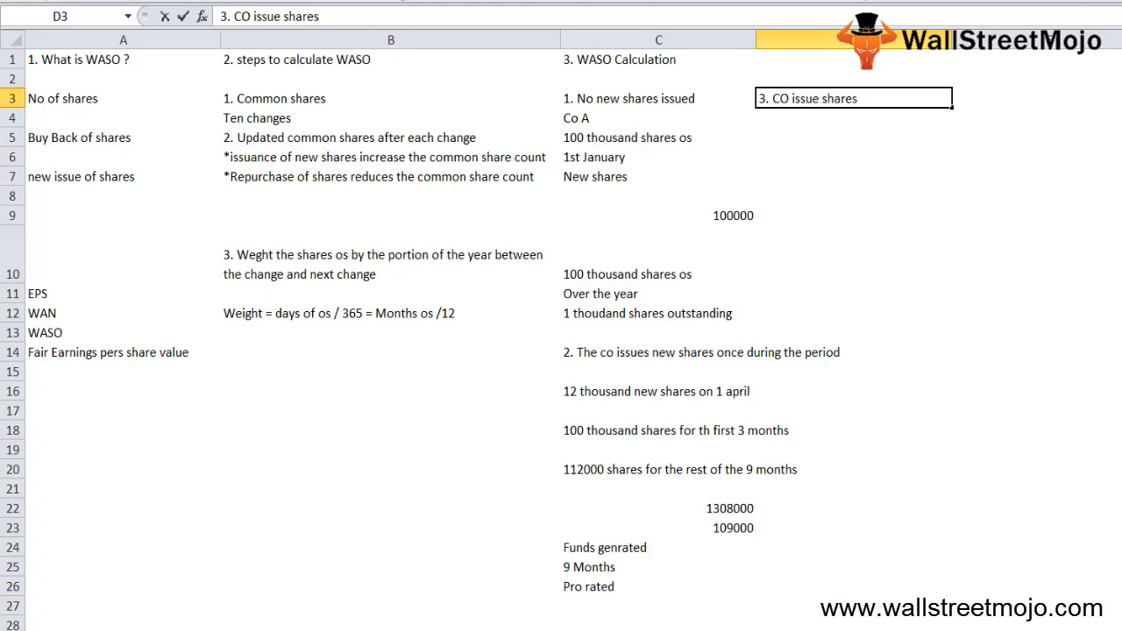
type("twice in")
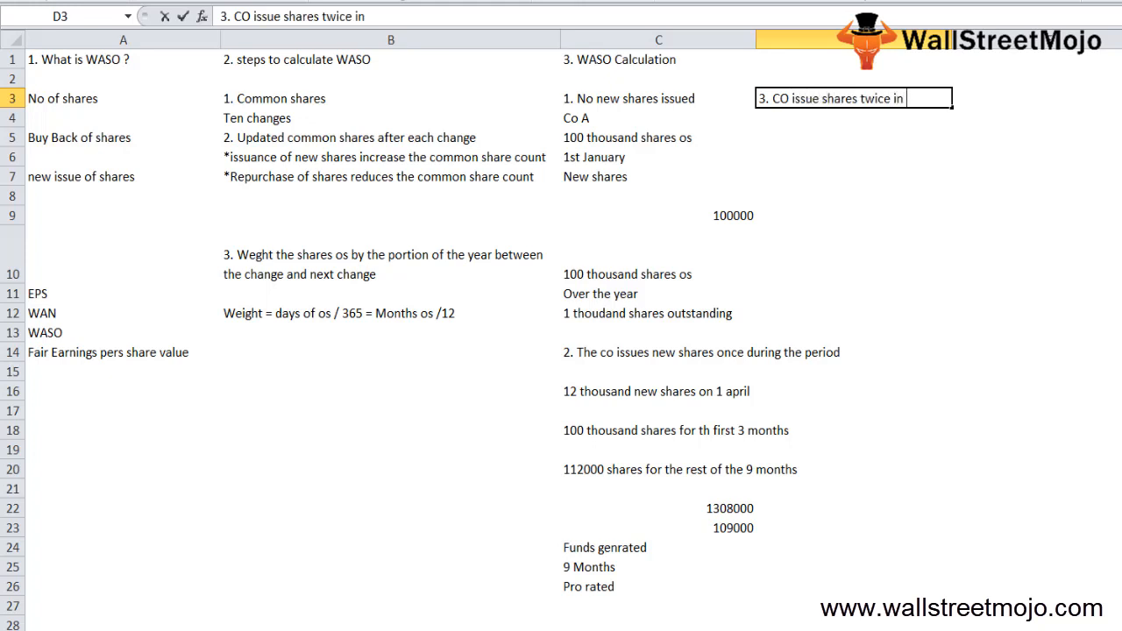
type("a year")
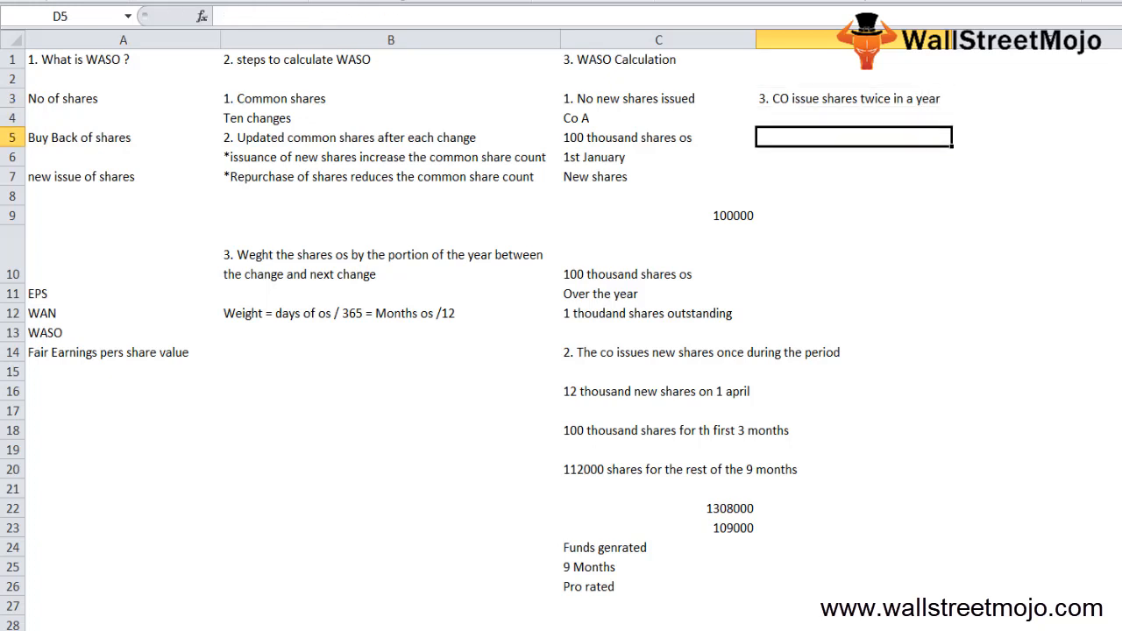
type("Spilt")
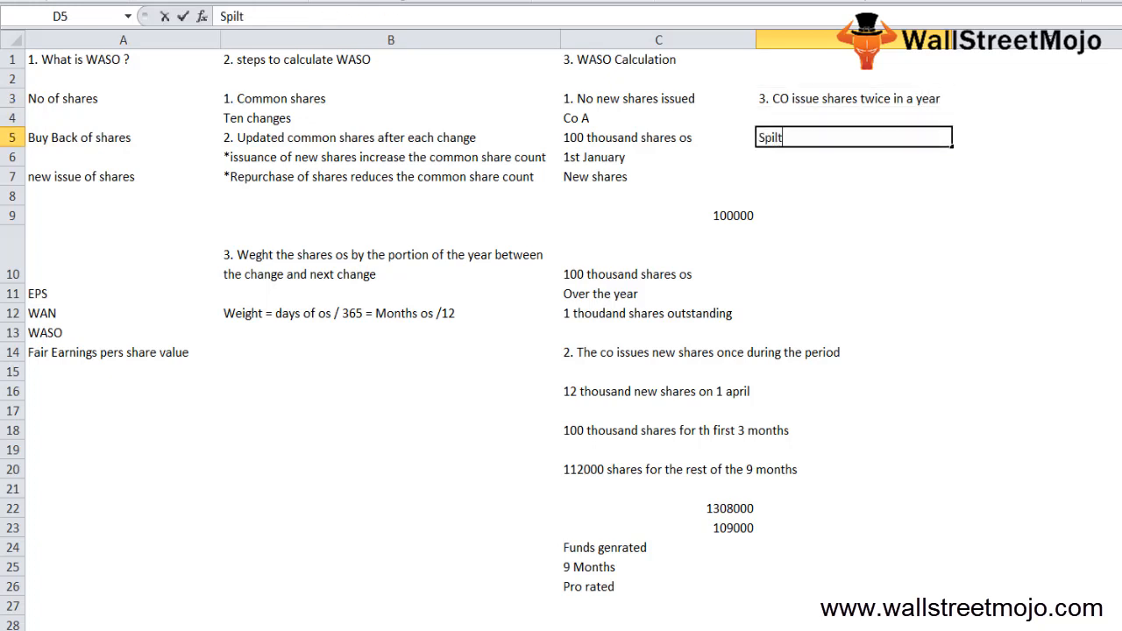
type("the shares in ration of")
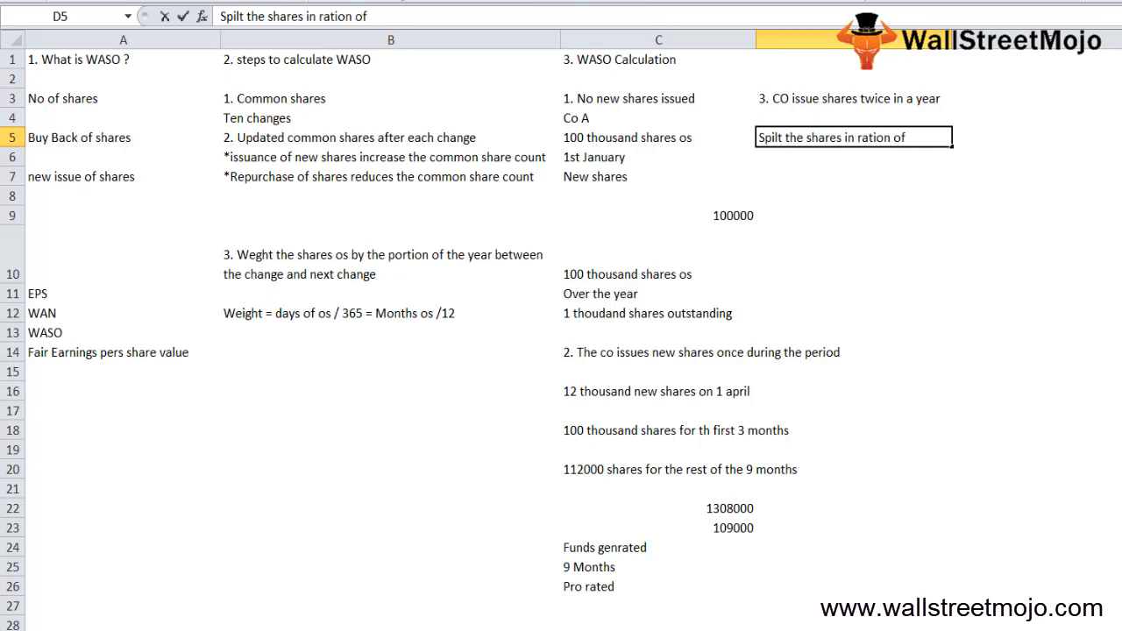
type("1:2")
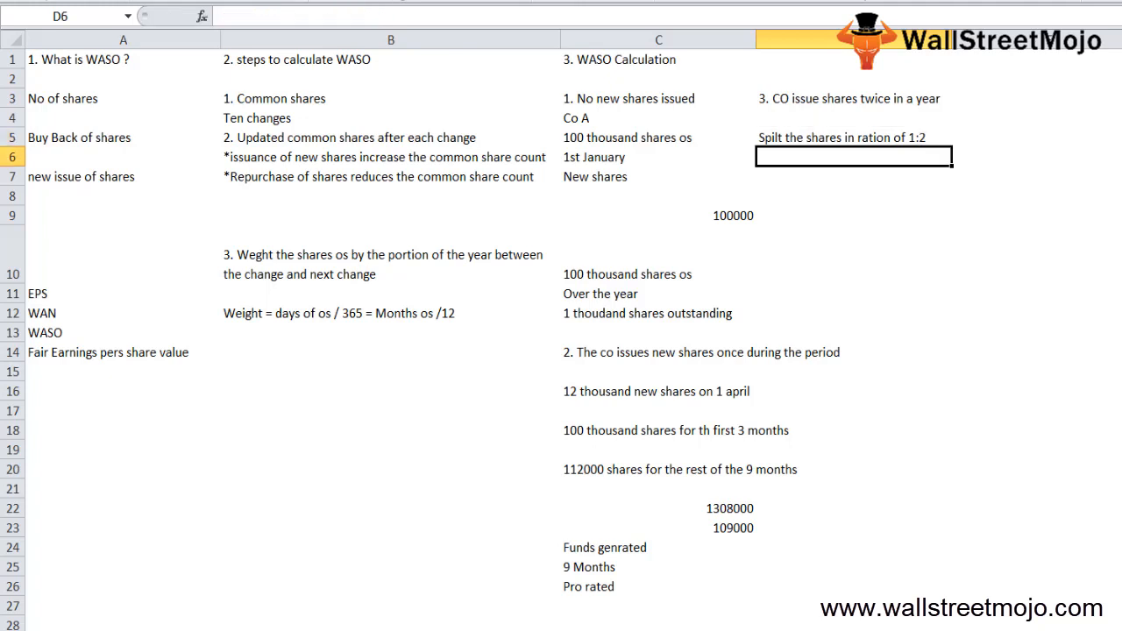
Add notes on a 2:1 reverse share split and the co buying back shares in D7 and D9.
left_click(853, 175)
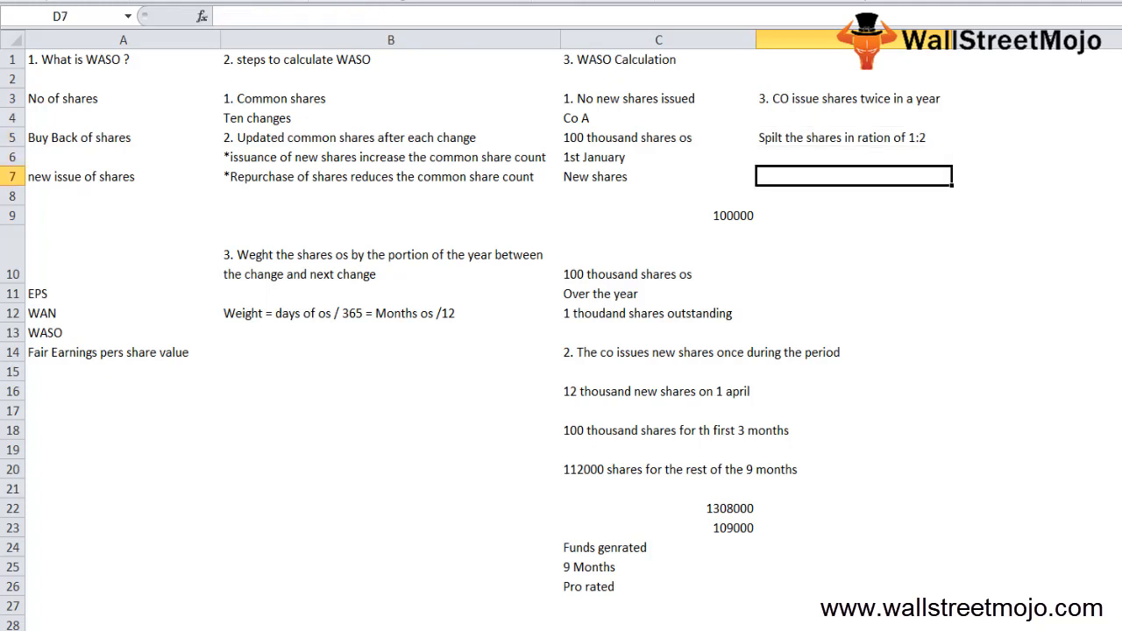
type("C")
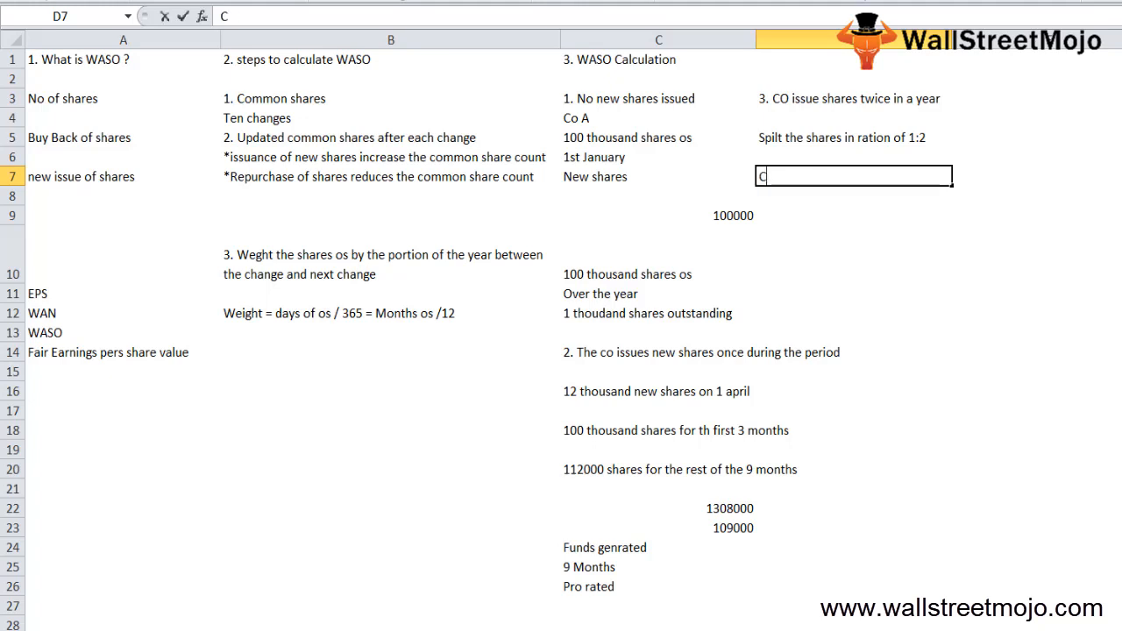
type("ompany h")
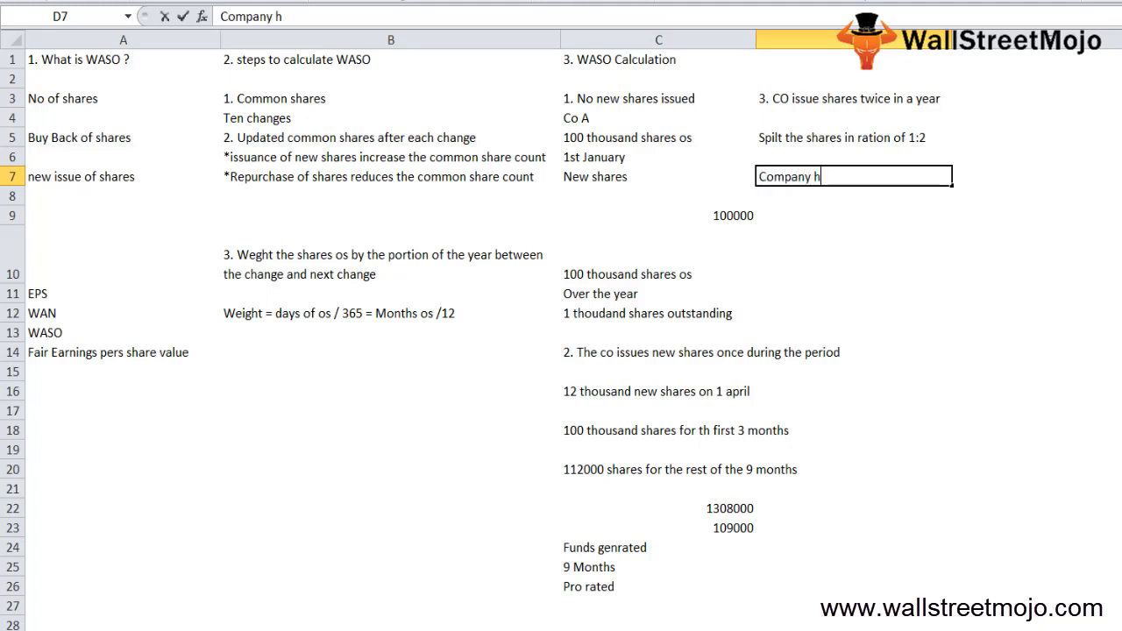
type("as done")
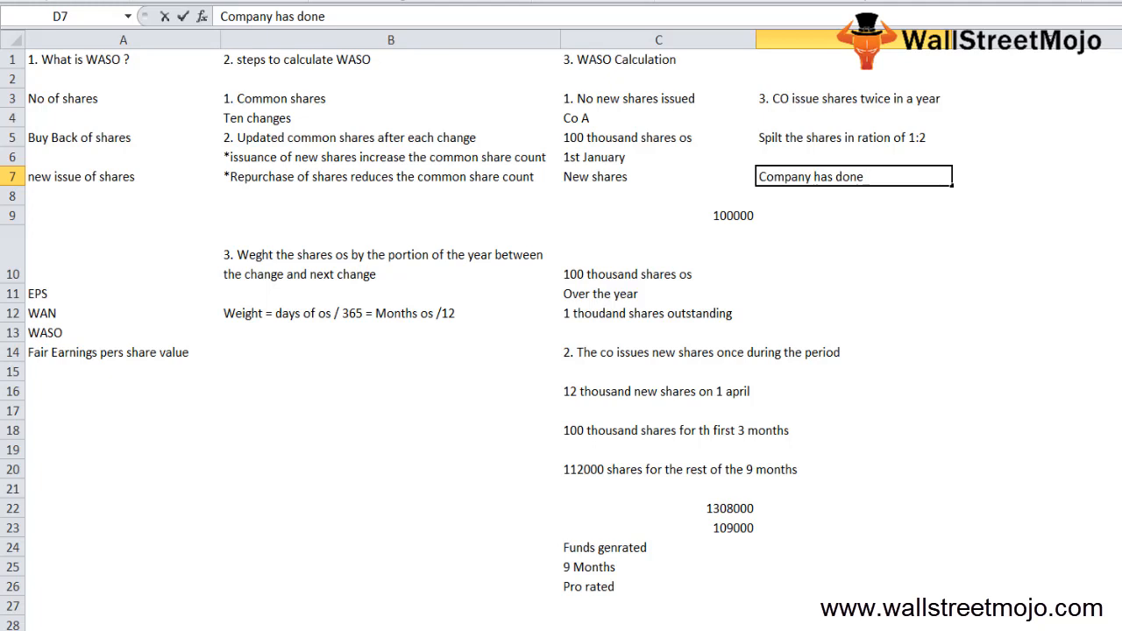
type("a share reverse in the rati")
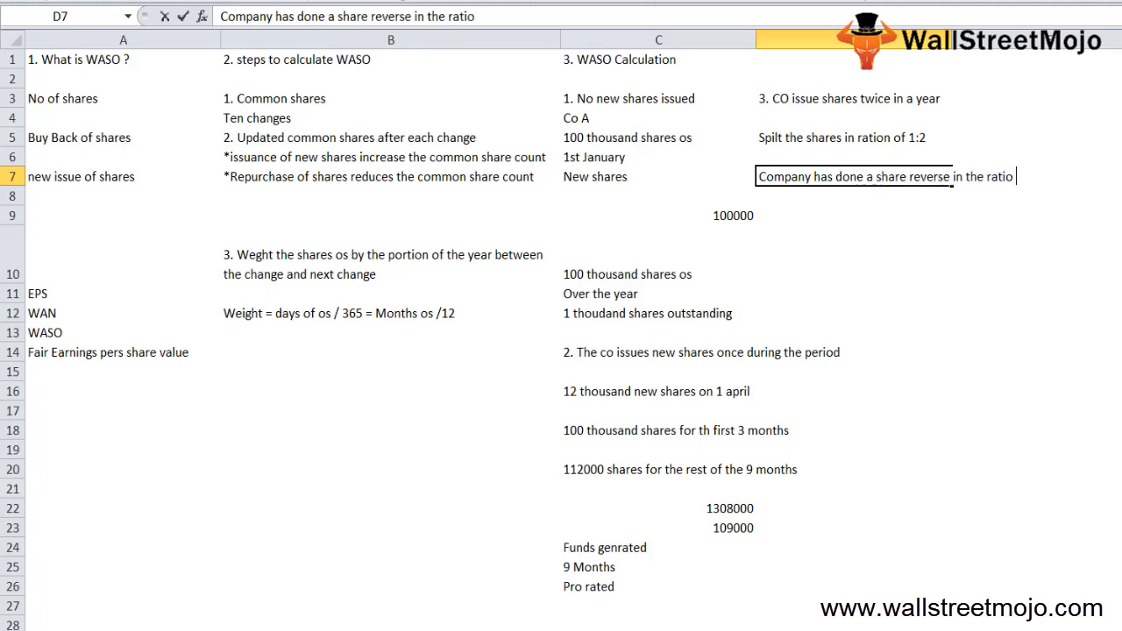
type("of 2:1")
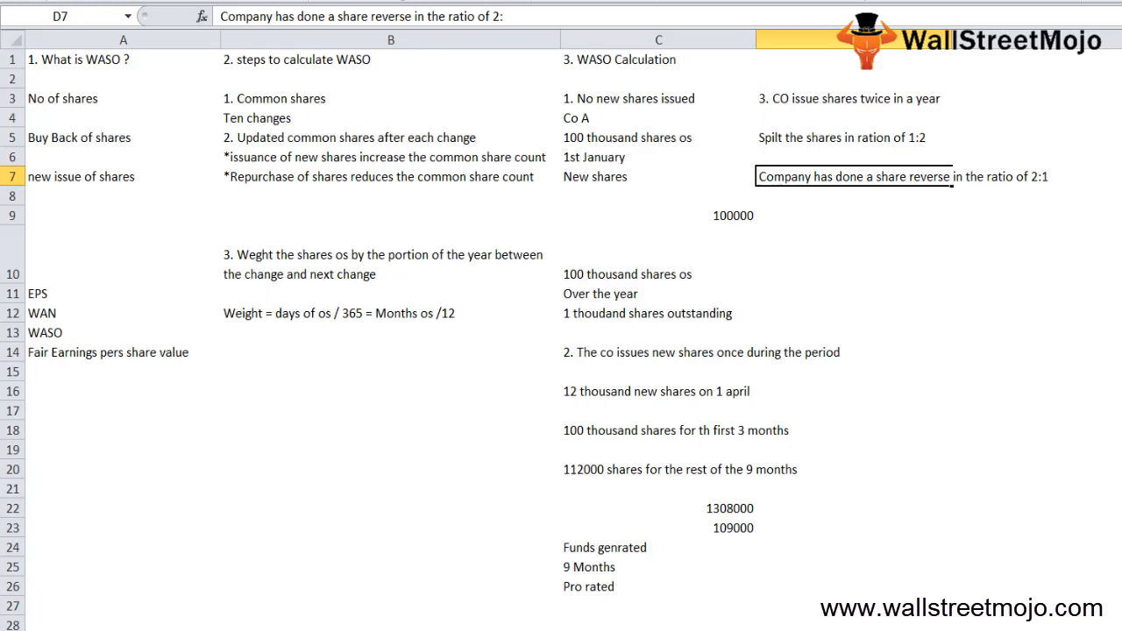
left_click(853, 197)
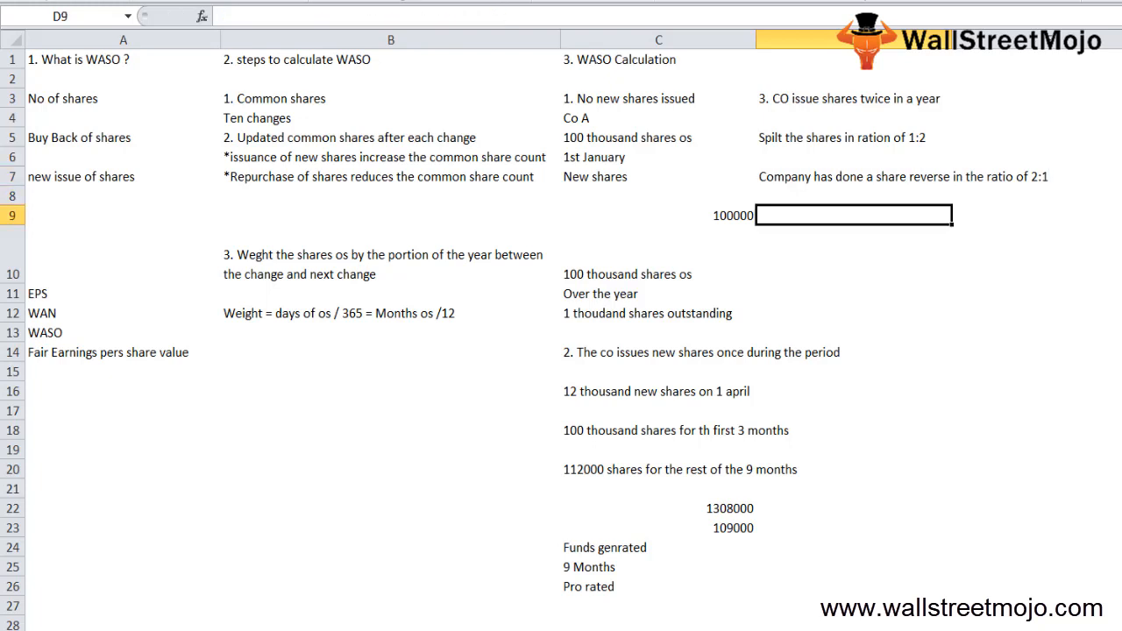
type("The co has bought b")
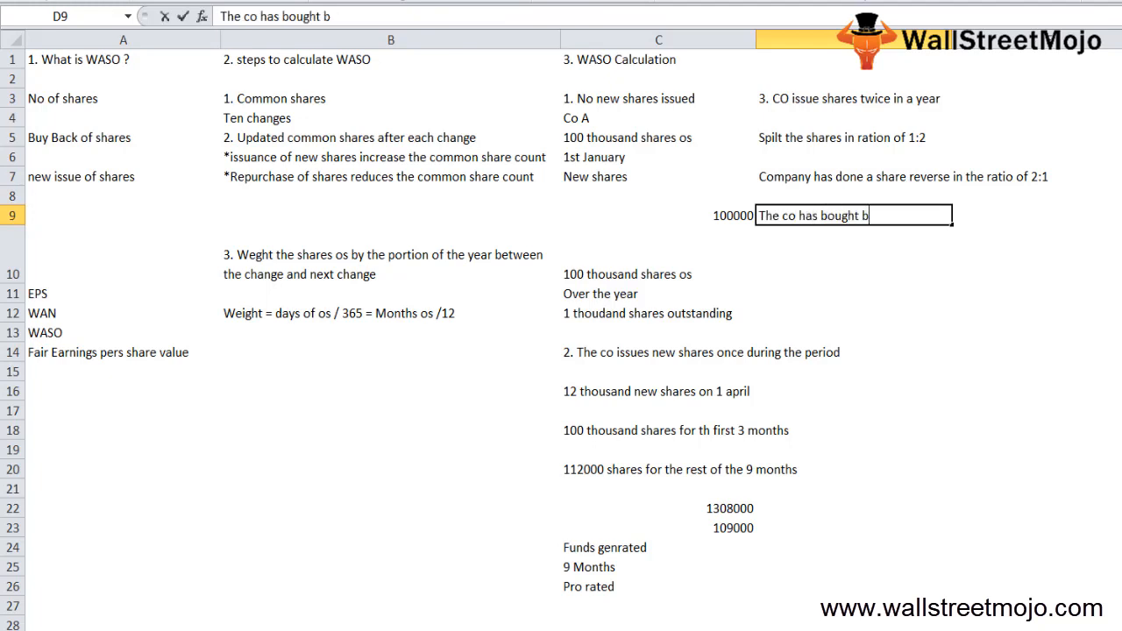
type("ack shares")
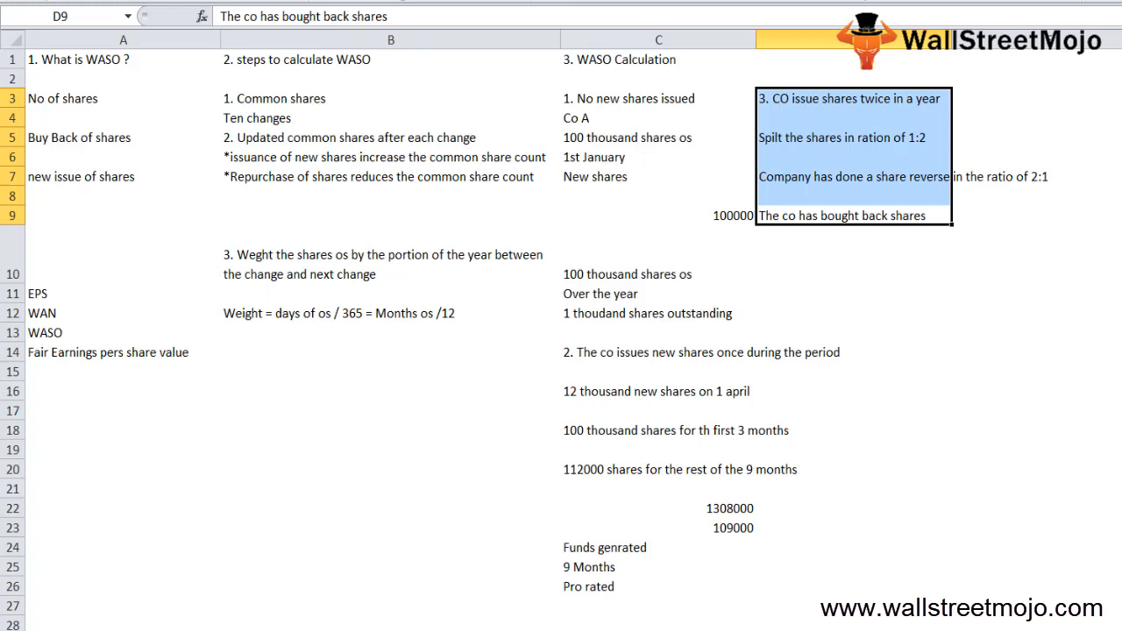
scroll("down", 3)
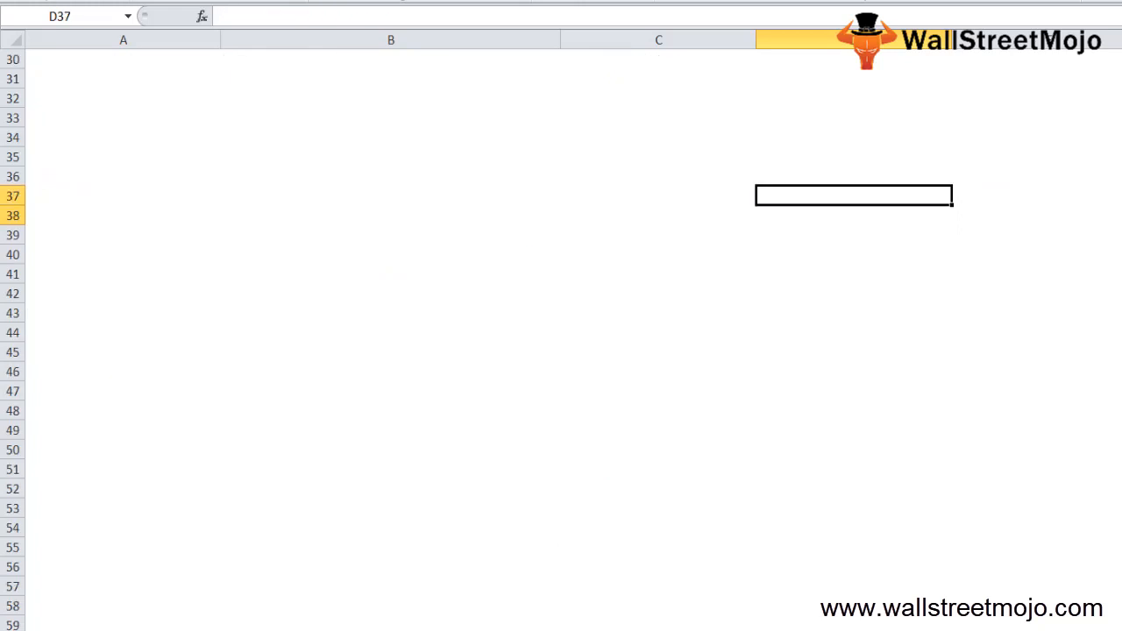
left_click(389, 99)
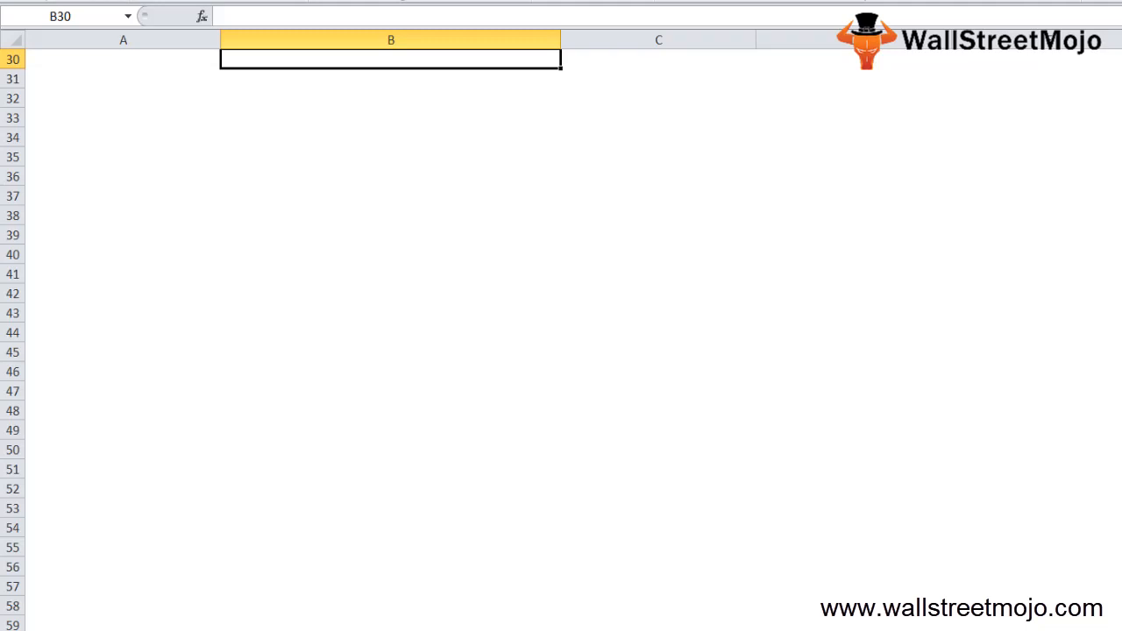
key("Down")
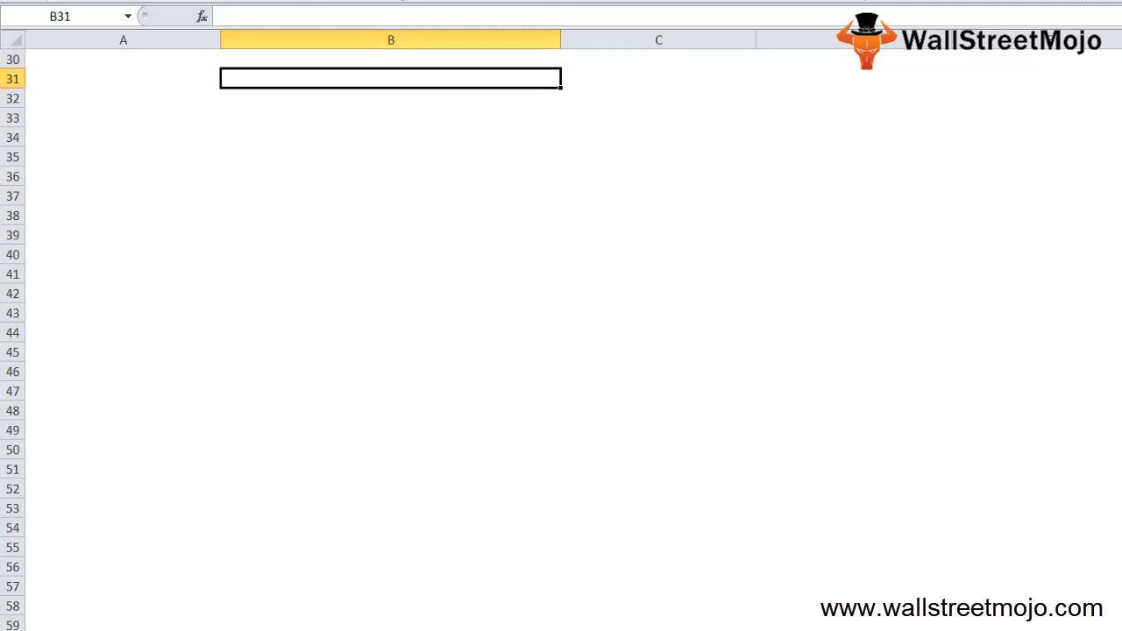
List the corporate actions New issue, Buy back of the shares, Stock splits and reverse split in B31:B35.
type("New issue")
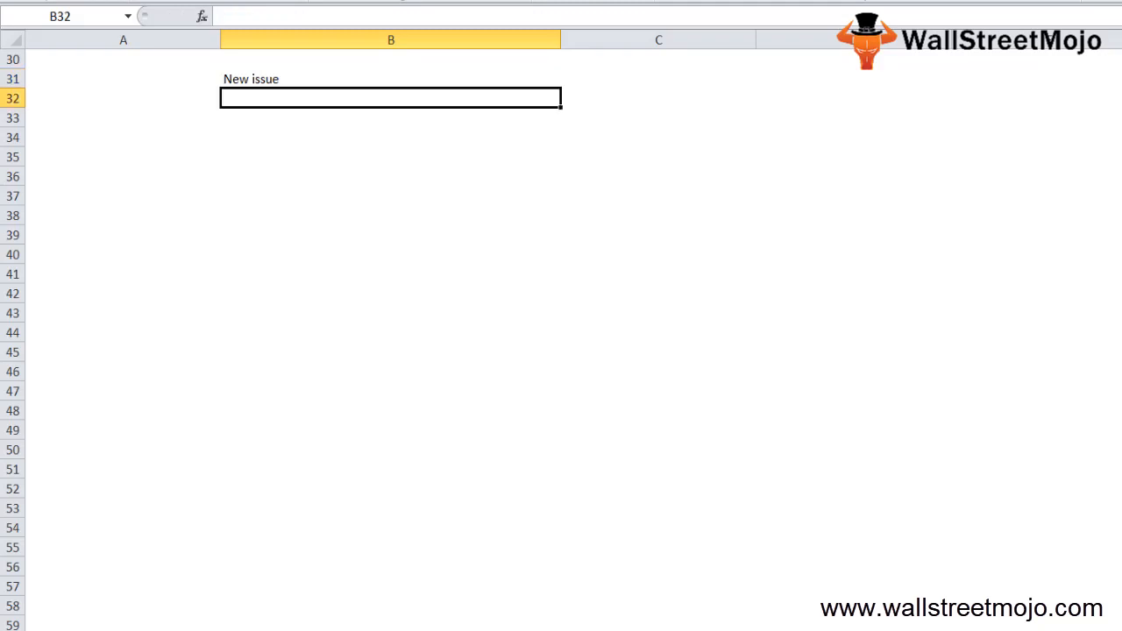
type("Buy")
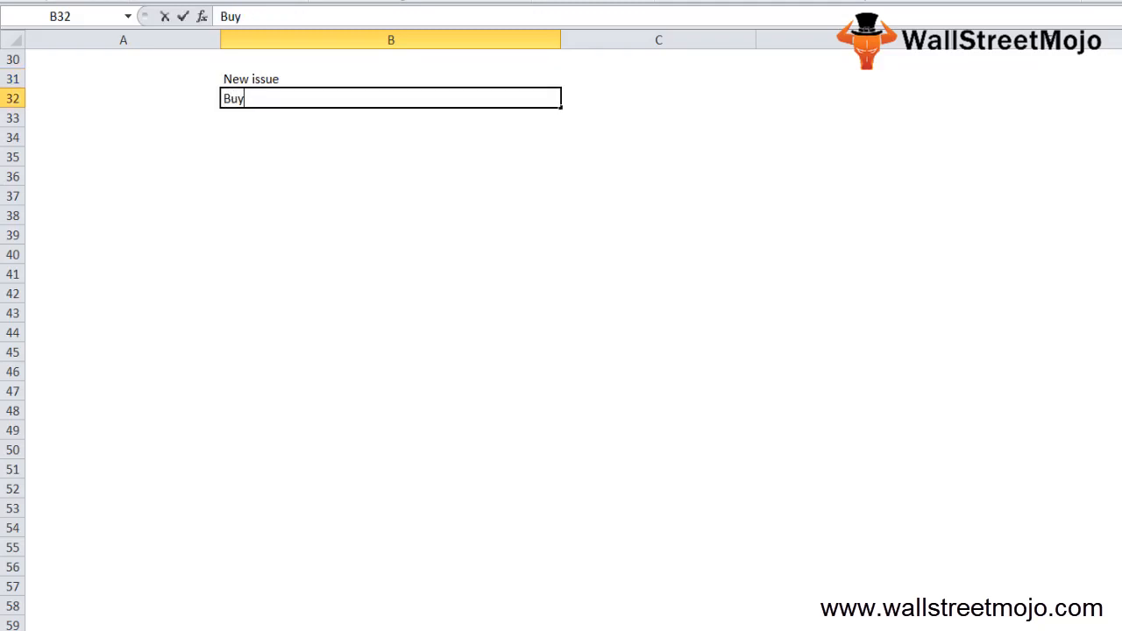
type("back of the share")
left_click(391, 118)
type("Stock split")
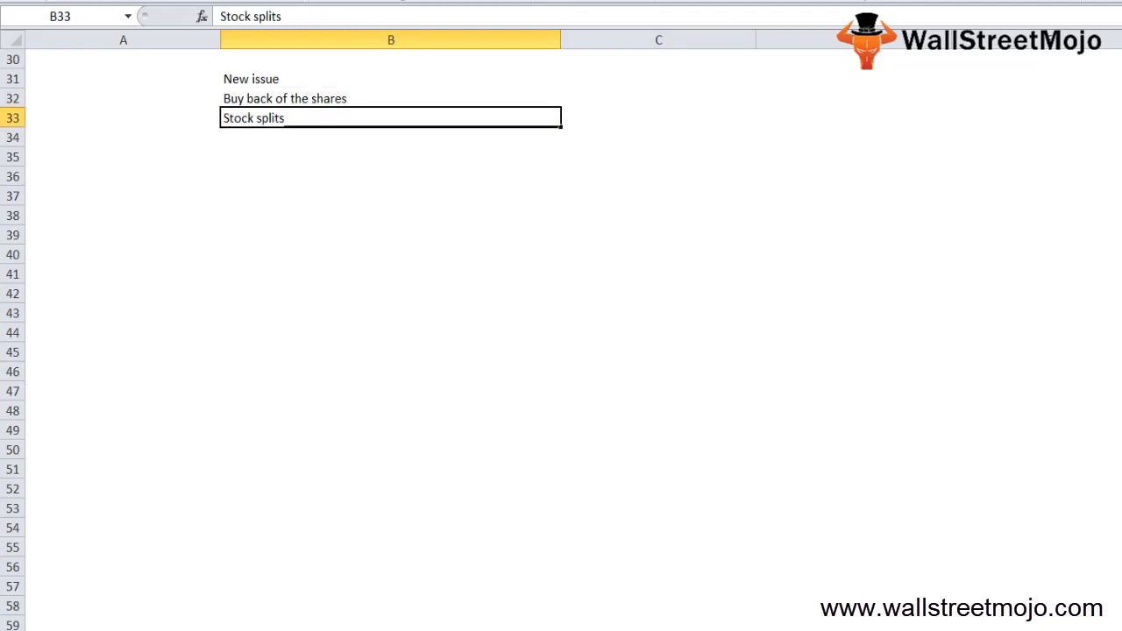
type("sto")
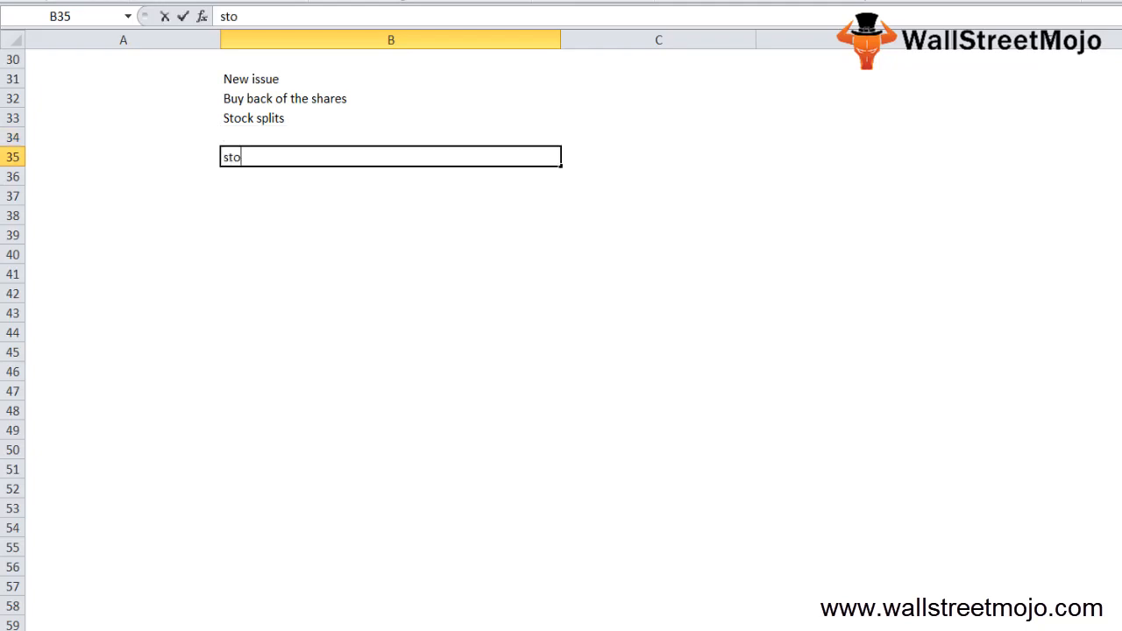
type("ic")
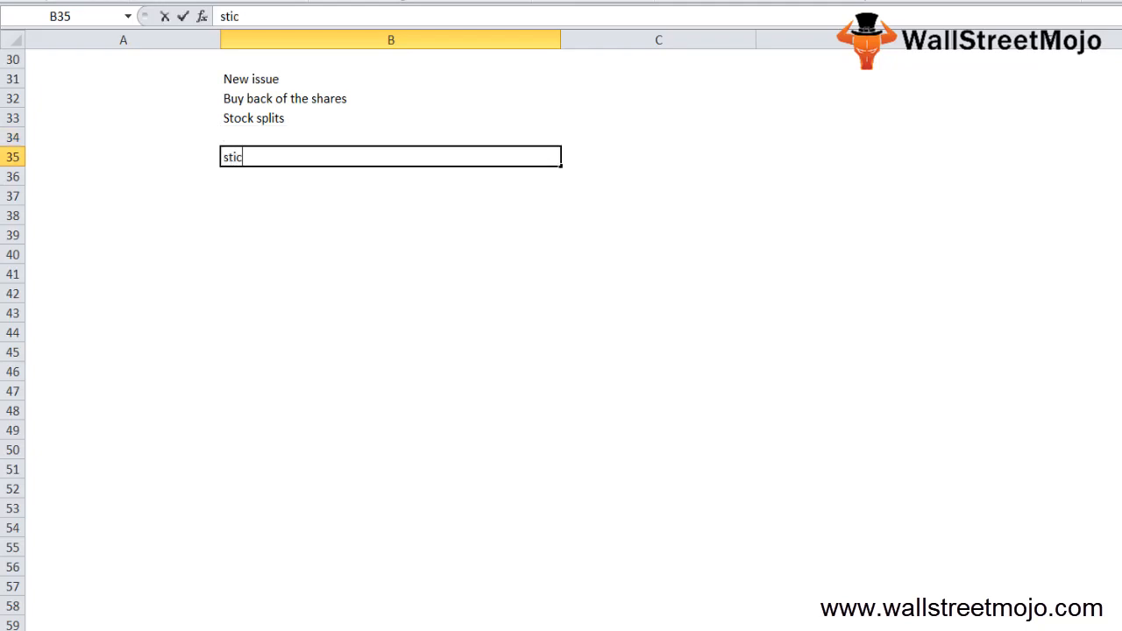
type("j revers")
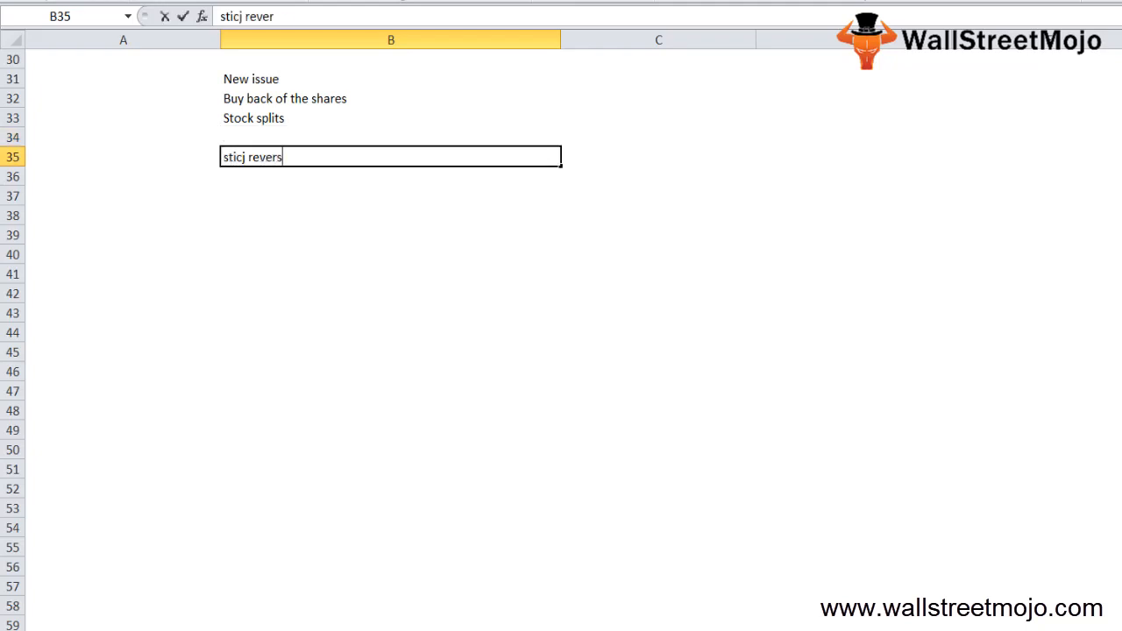
type("se")
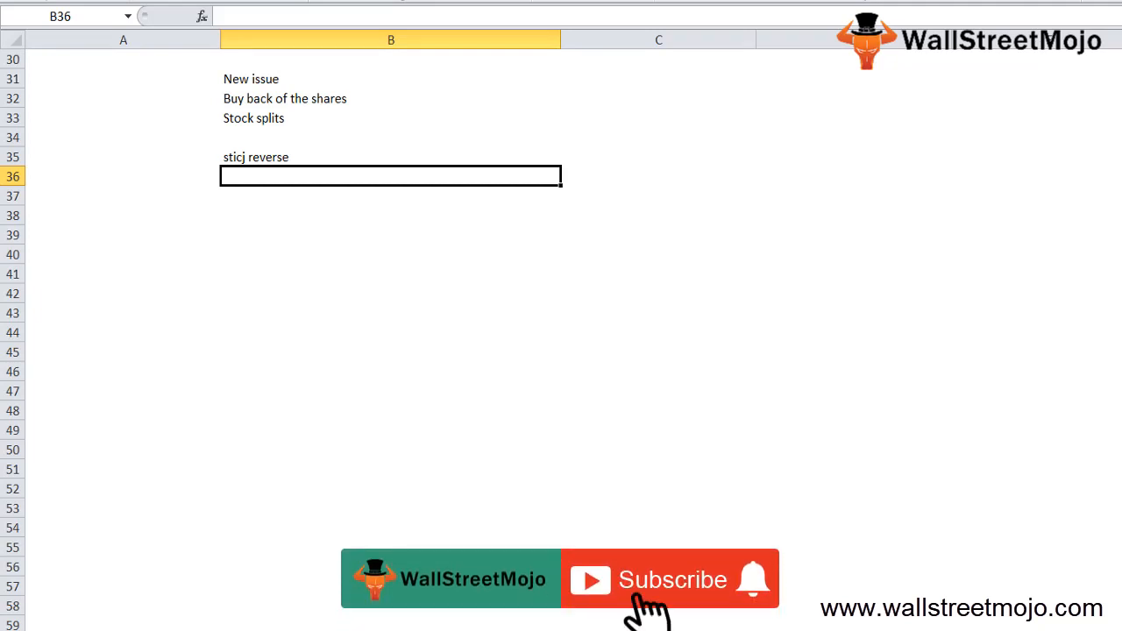
left_click(670, 579)
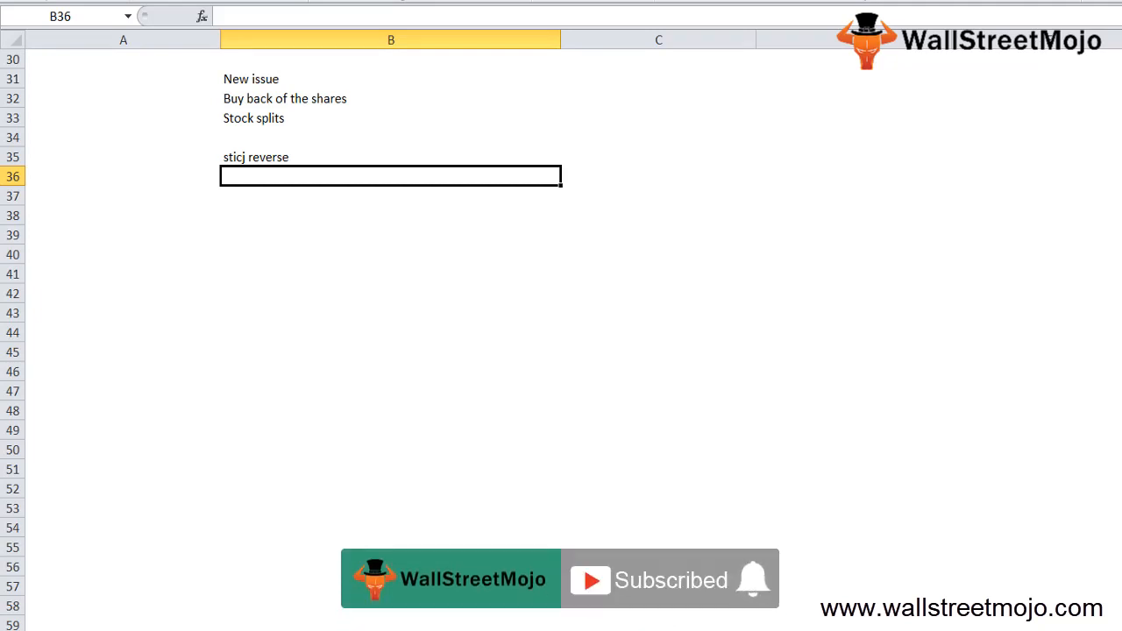